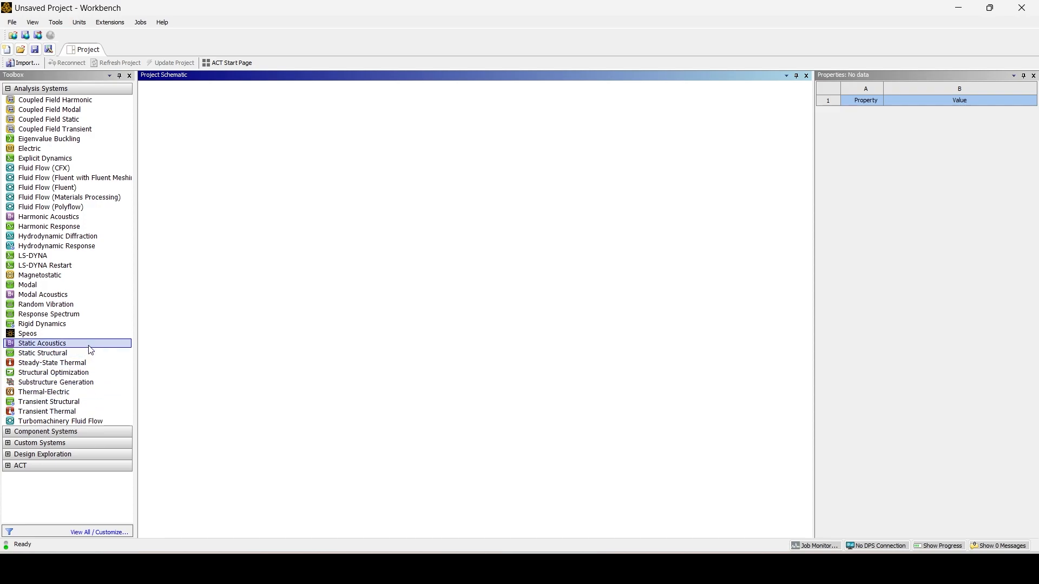
Add a Steady-State Thermal analysis system and bring up its Engineering Data cell options.
double_click(52, 363)
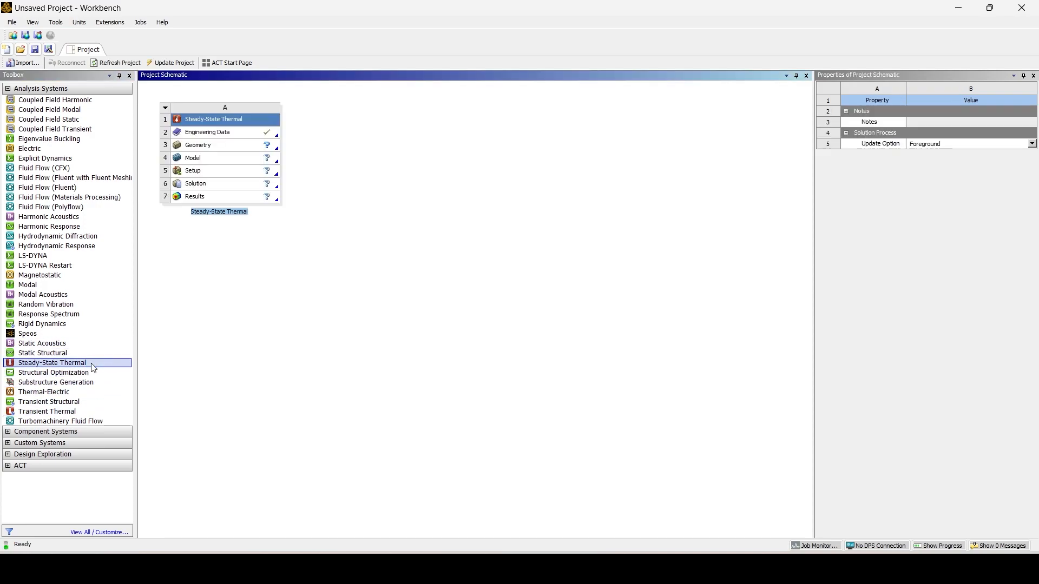
right_click(207, 132)
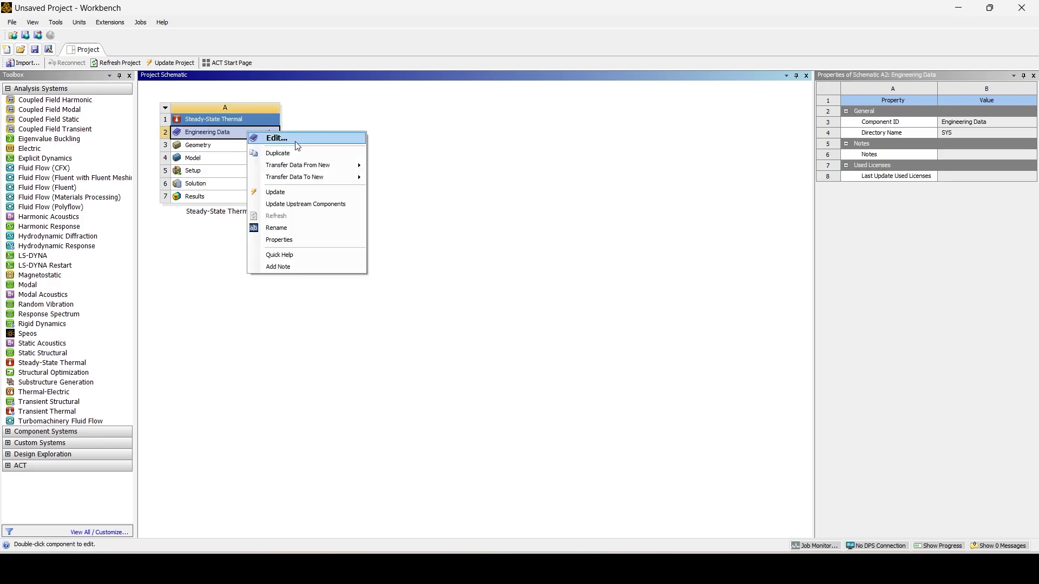
Edit Engineering Data and create the new materials M2 and M3.
left_click(277, 138)
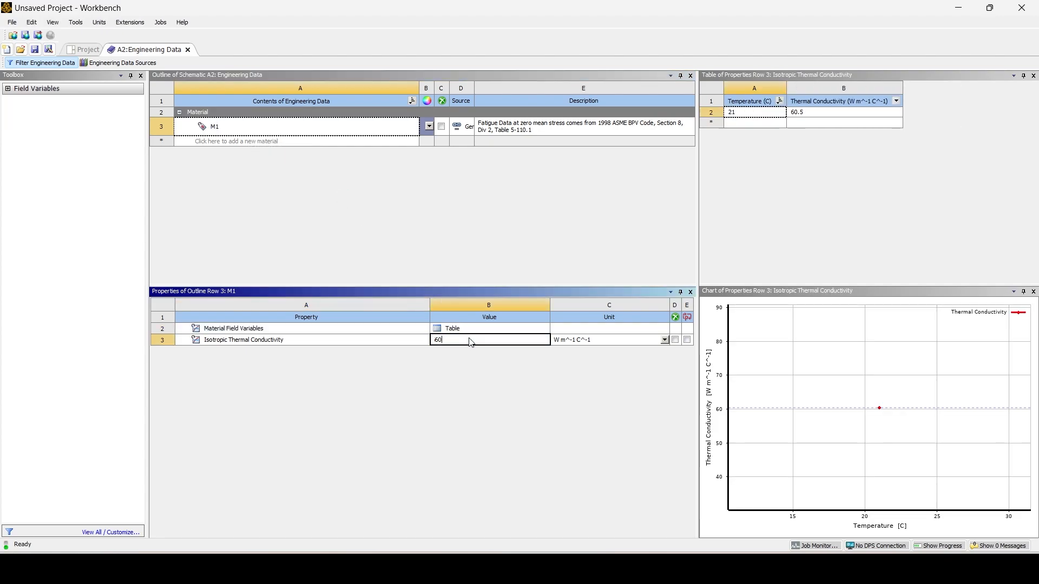
left_click(265, 141)
type("M2")
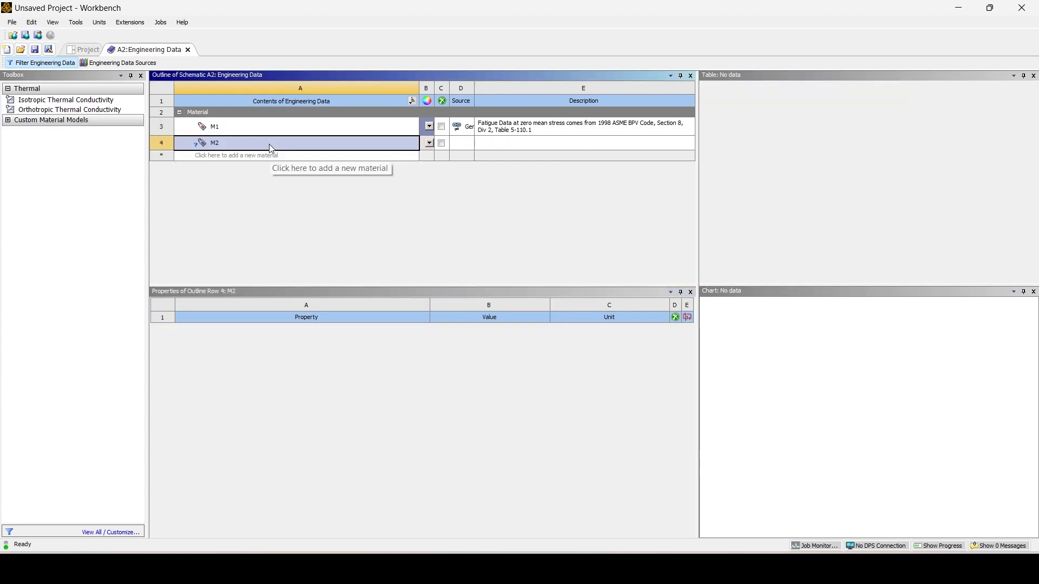
left_click(66, 100)
type("70")
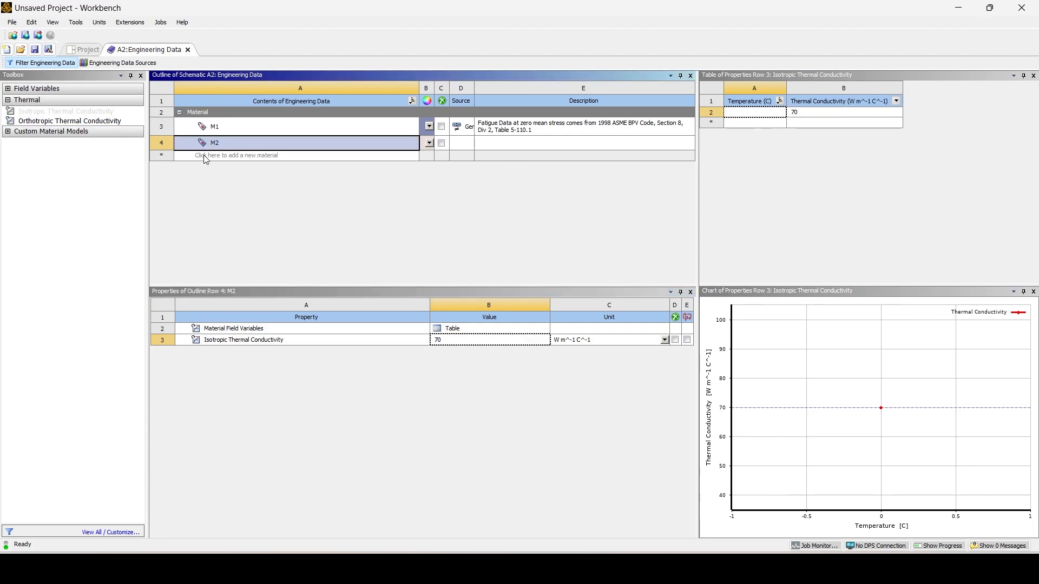
left_click(238, 155)
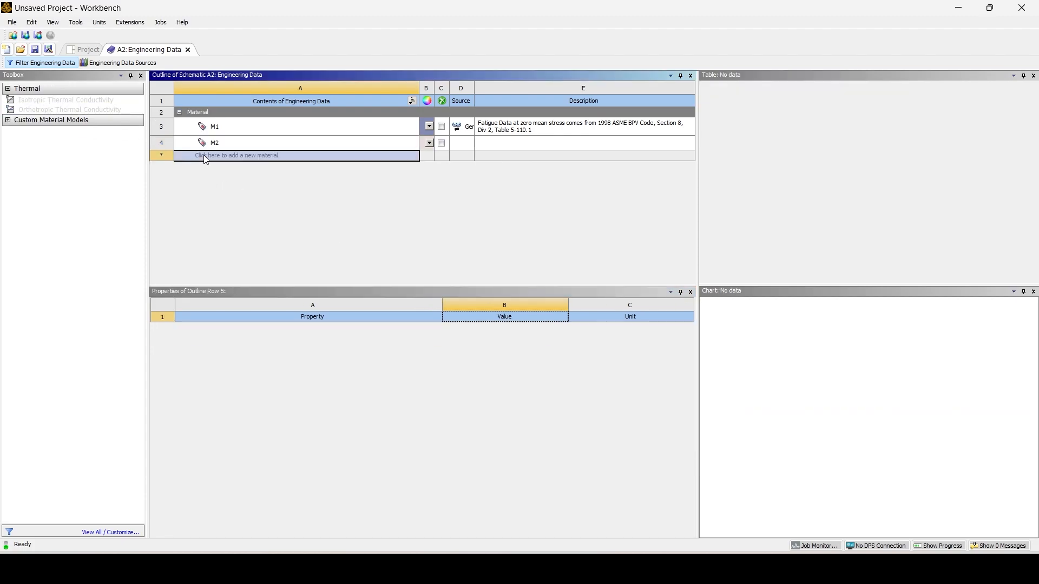
left_click(239, 155)
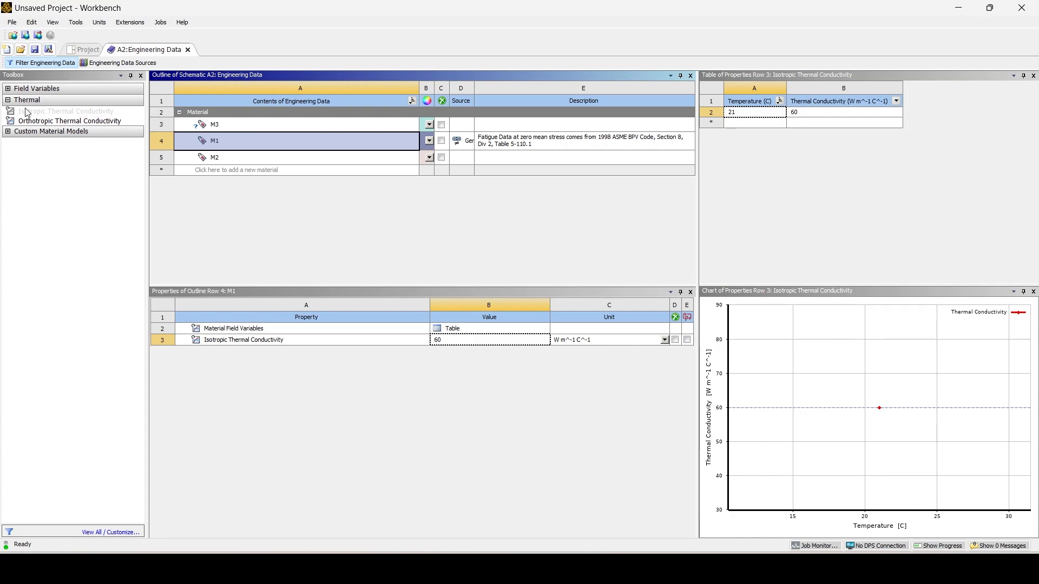
left_click(214, 124)
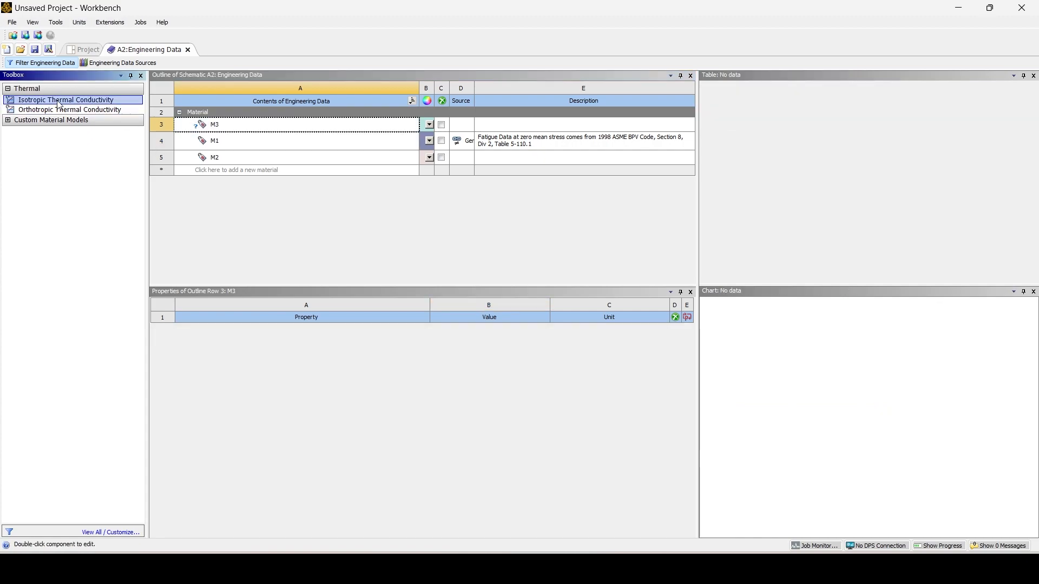
Give M3 isotropic conductivity 90 and M4 conductivity 50, then return to the project.
double_click(66, 99)
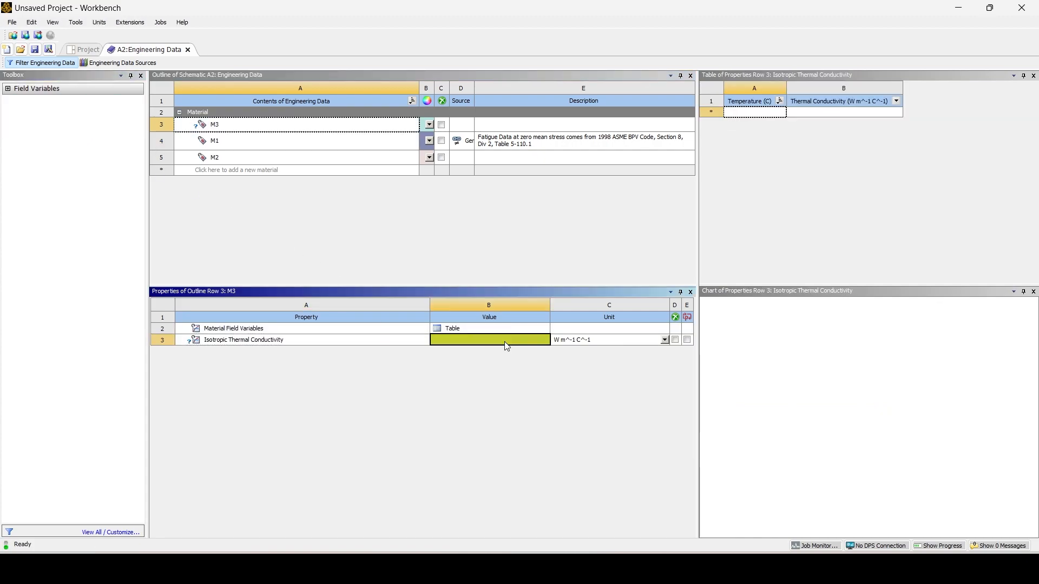
type("90")
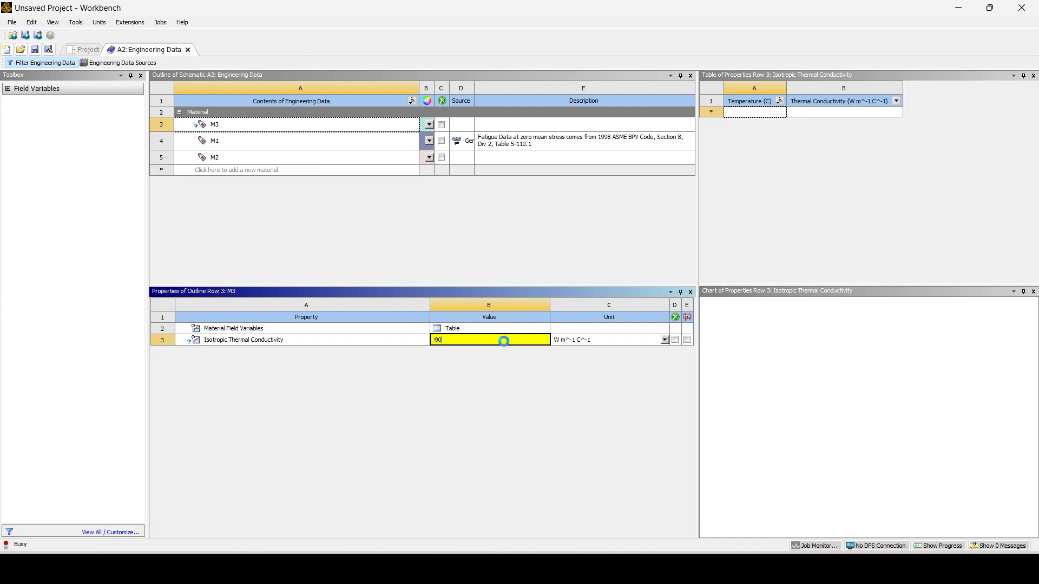
key("Return")
type("M4")
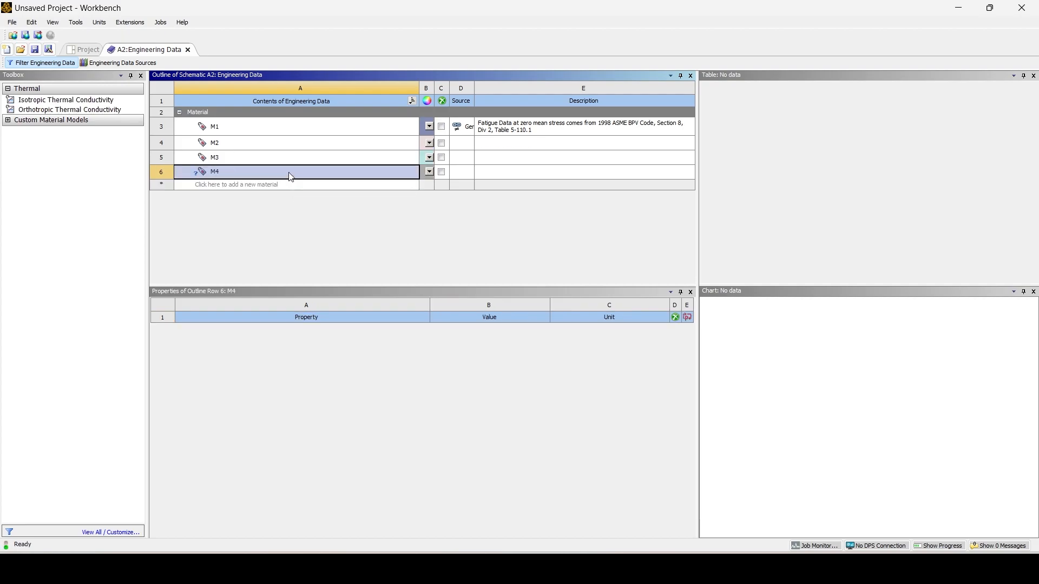
double_click(65, 100)
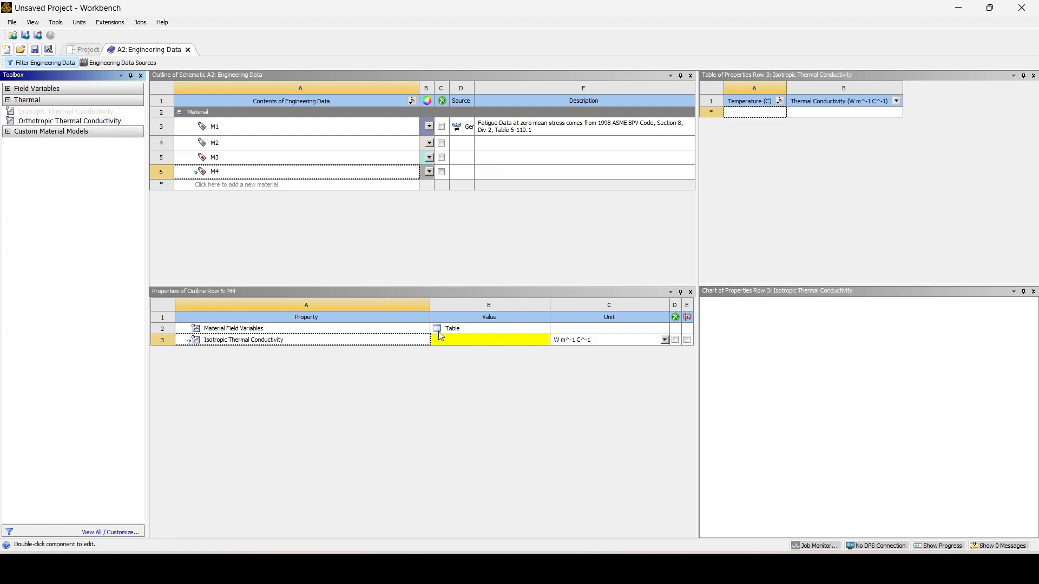
type("50")
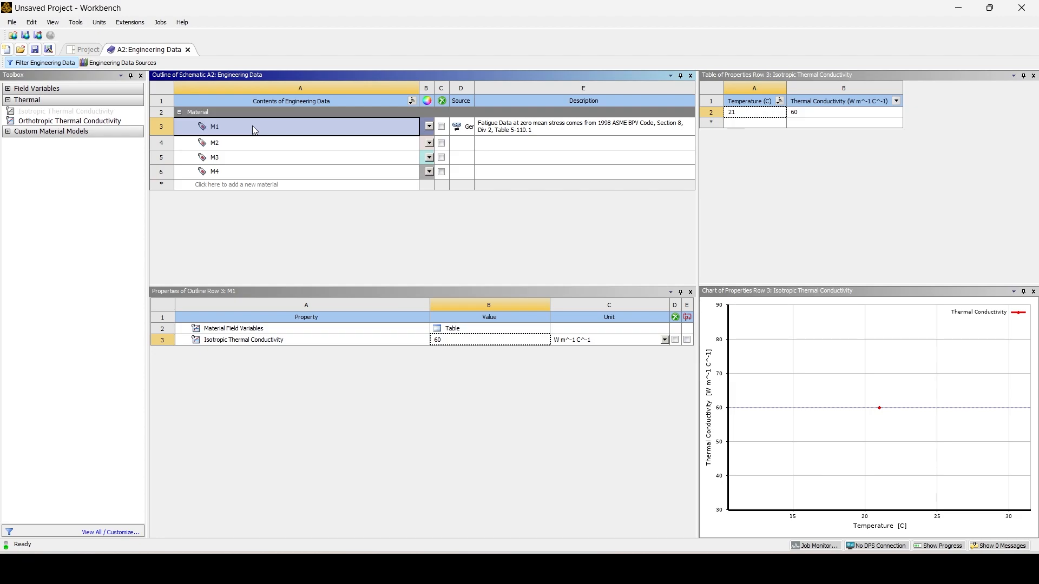
mouse_move(265, 159)
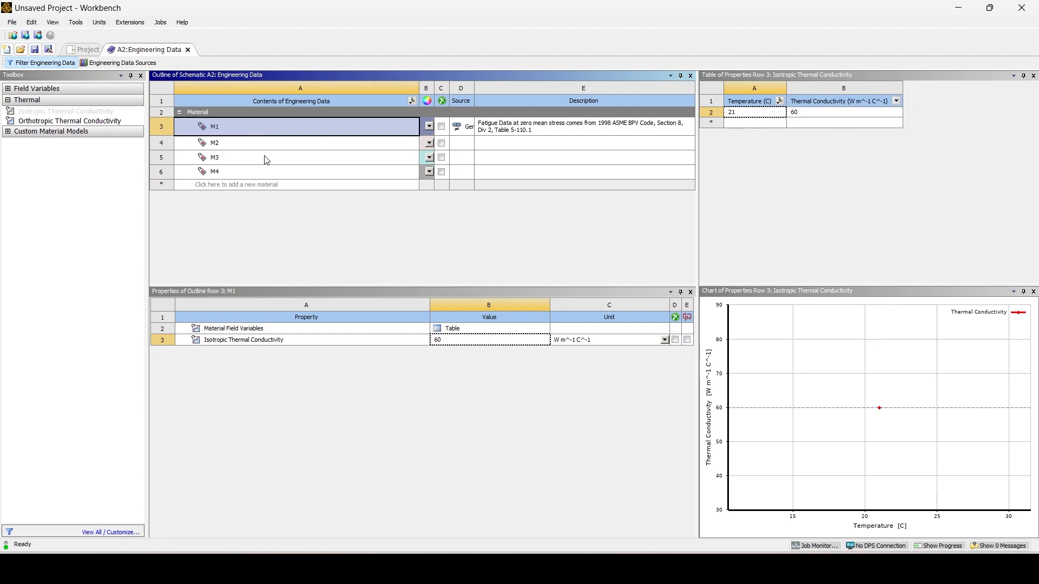
left_click(213, 142)
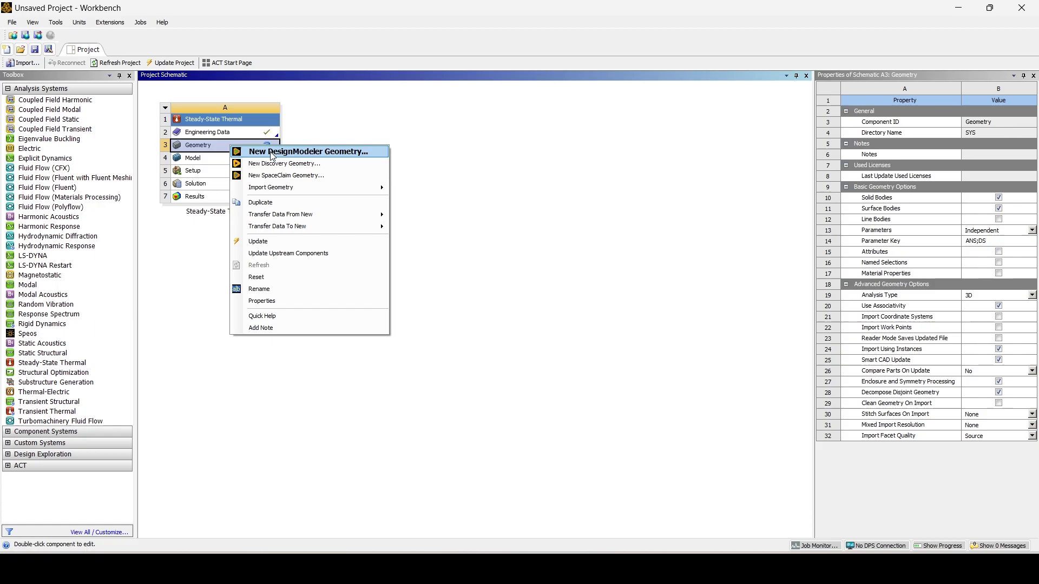
Start new DesignModeler geometry in millimetres and orient the view to face the XY plane.
left_click(306, 151)
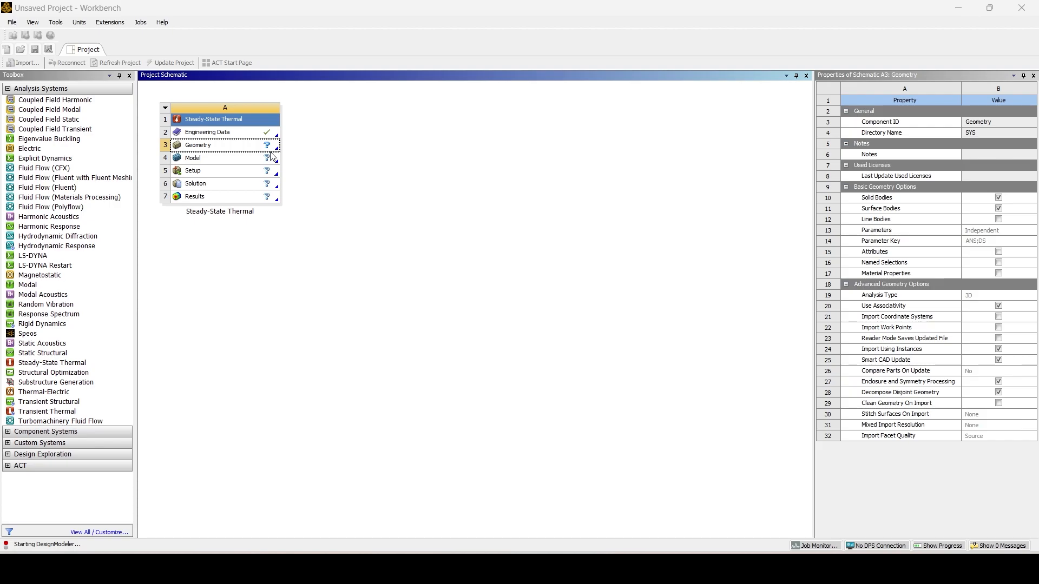
double_click(197, 145)
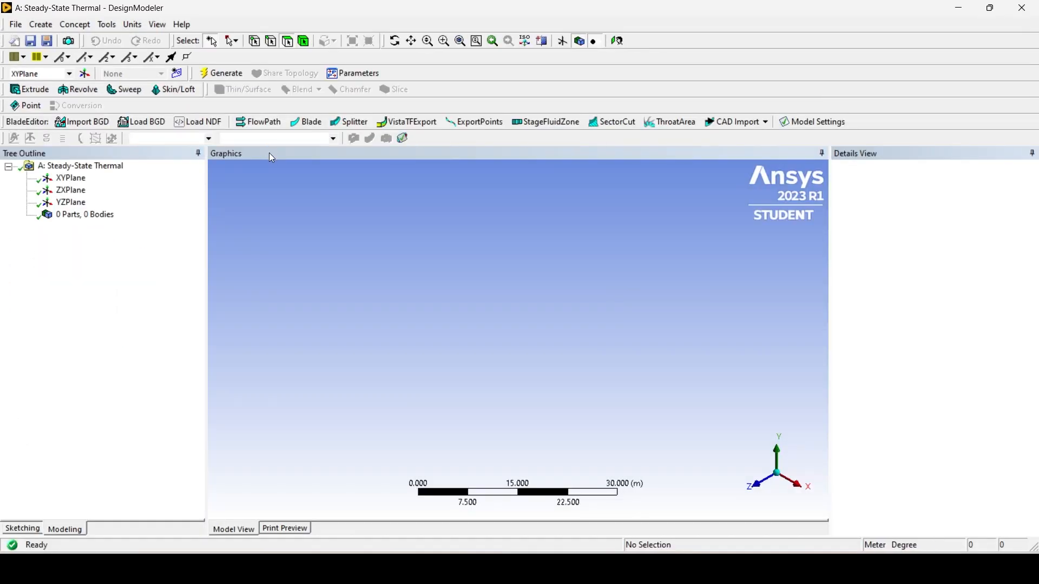
left_click(131, 25)
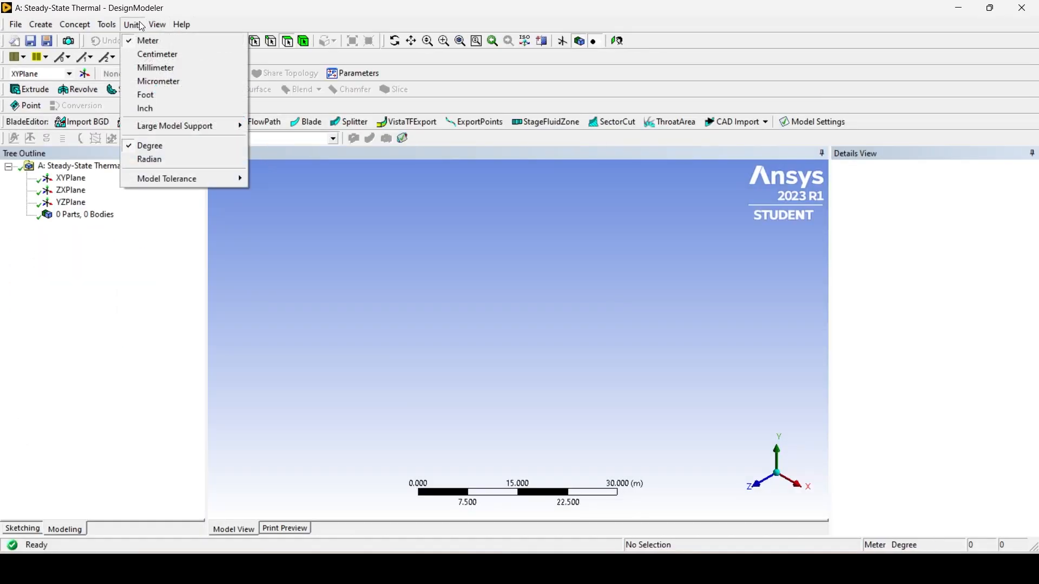
left_click(156, 68)
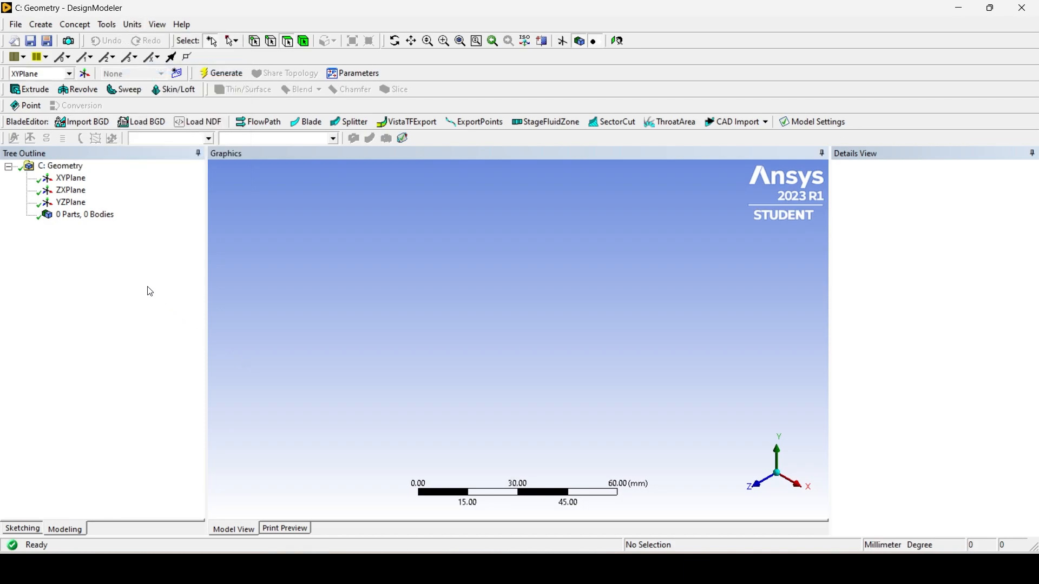
right_click(71, 177)
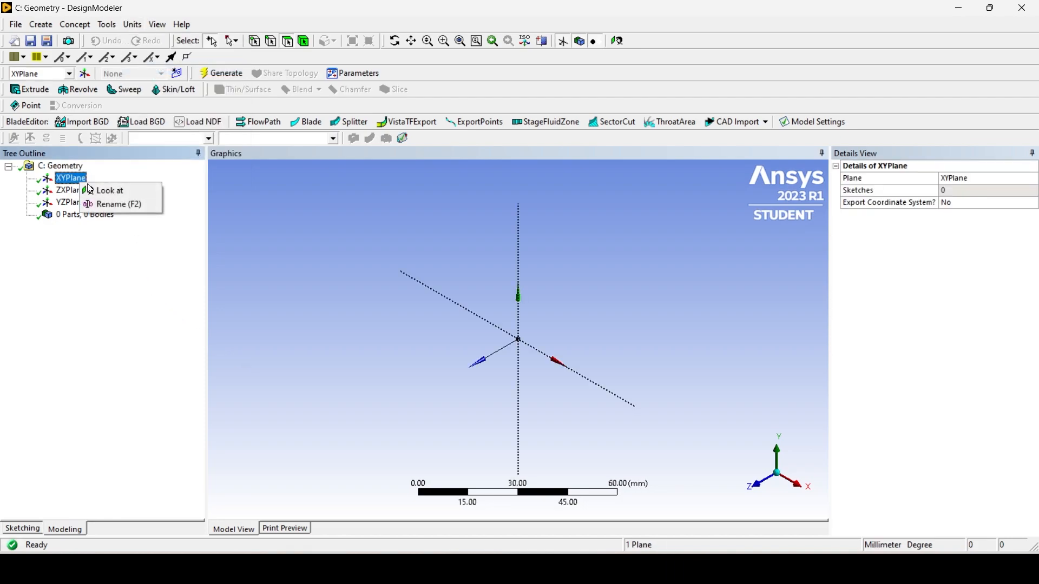
left_click(109, 191)
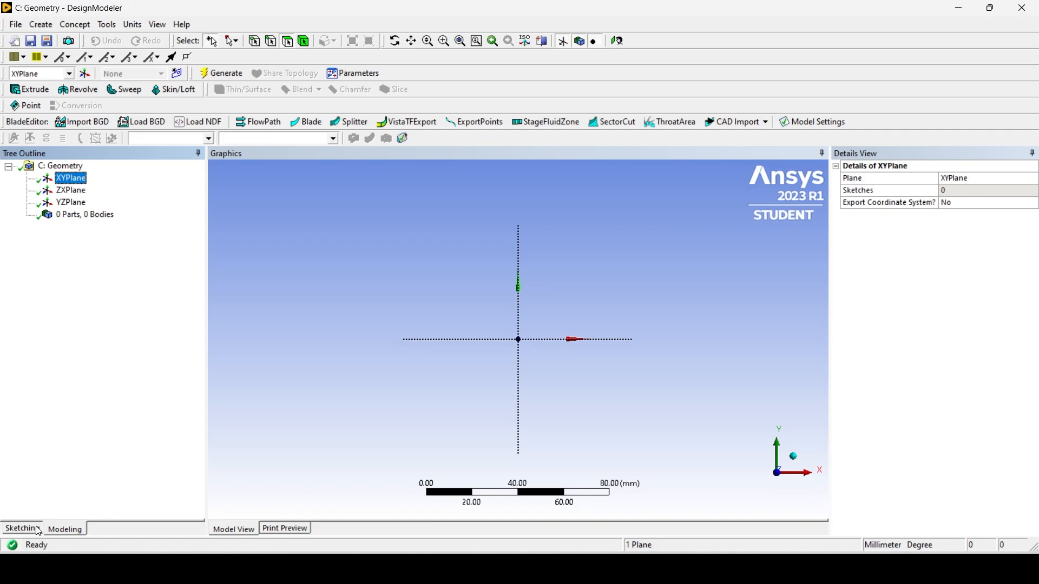
Draw adjoining rectangles starting at the origin on the XY plane sketch.
left_click(21, 528)
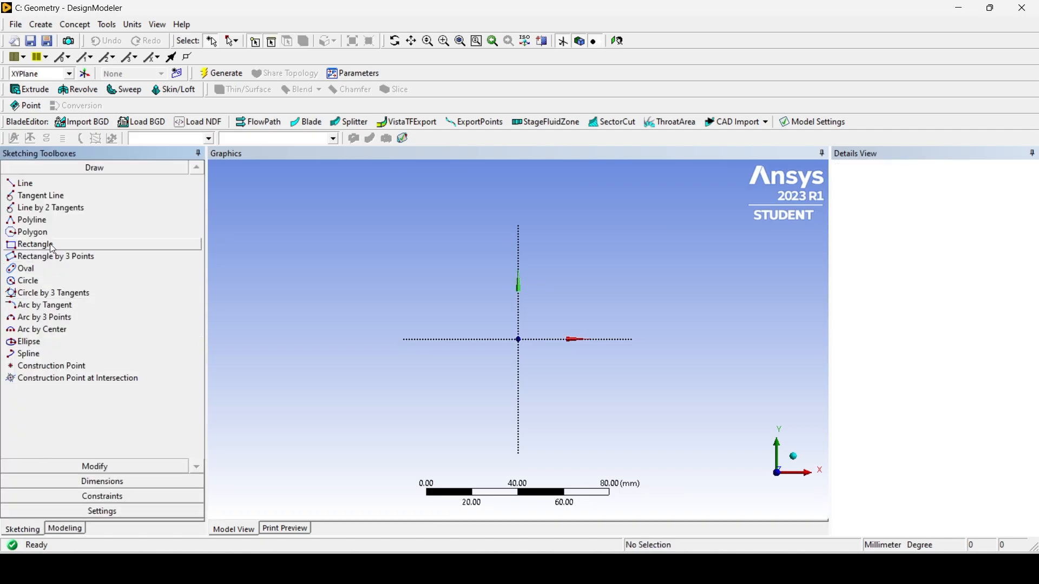
left_click(35, 244)
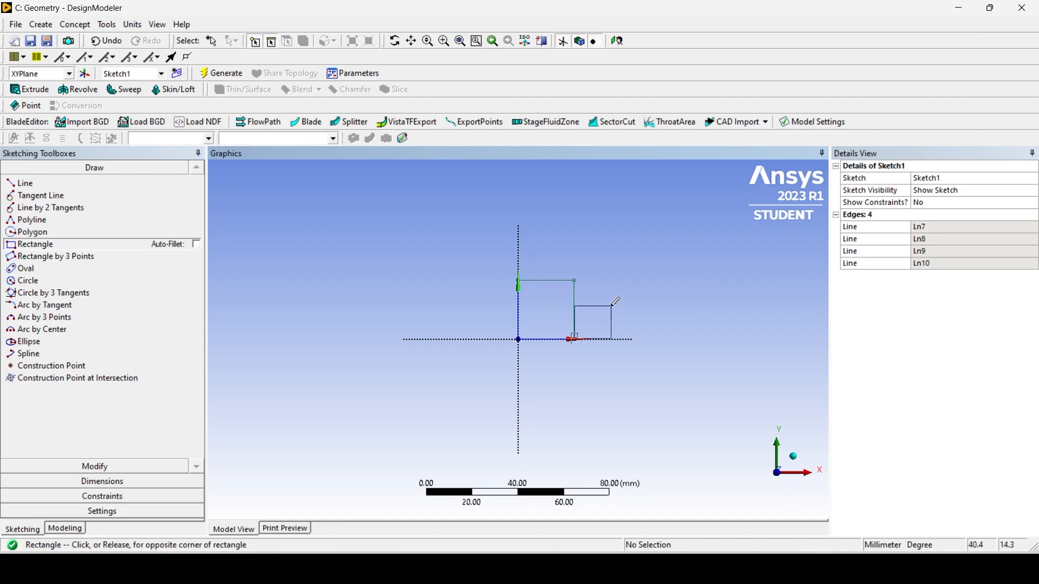
left_click(590, 286)
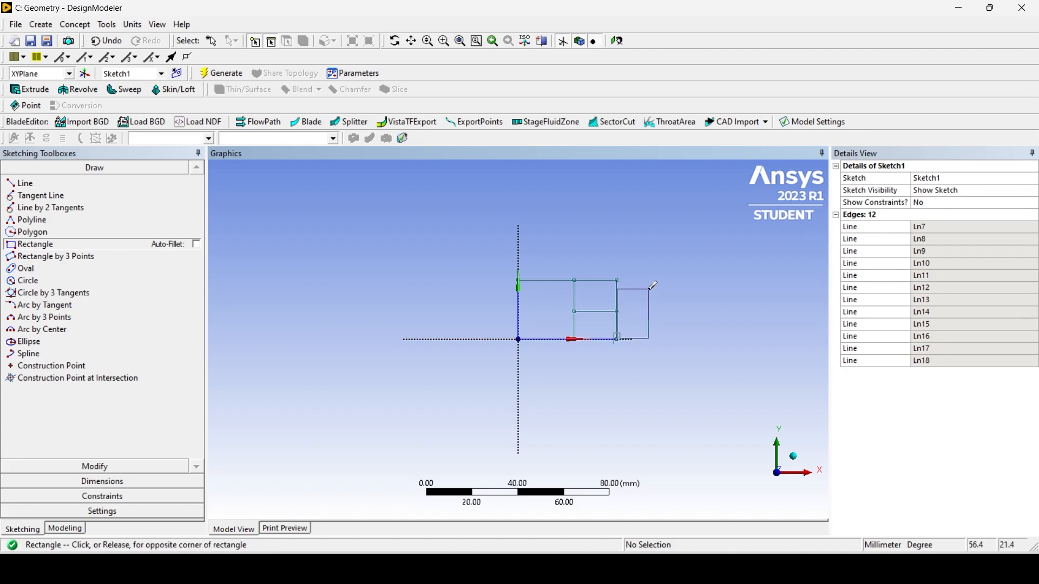
mouse_move(656, 278)
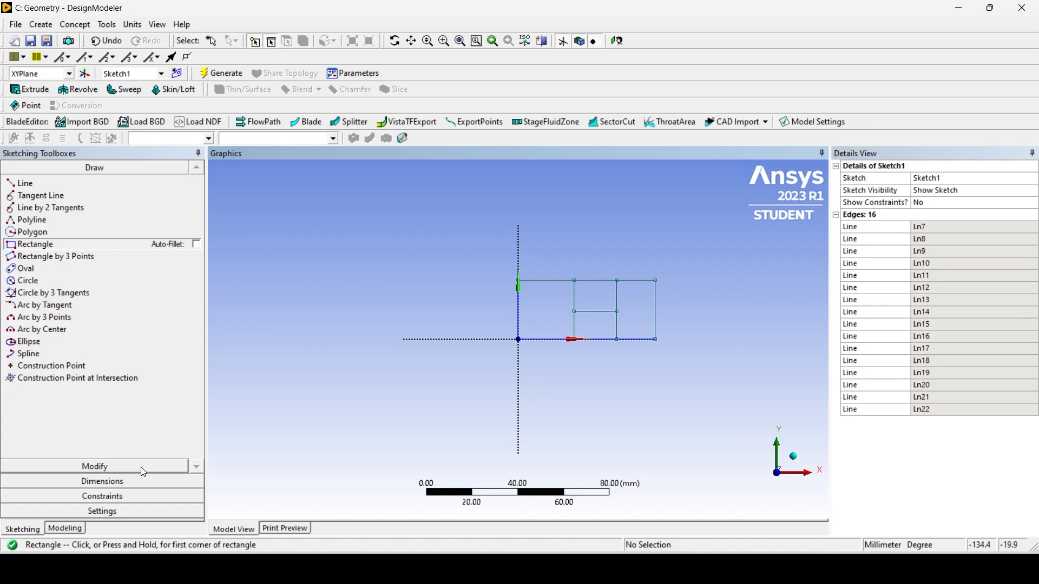
Add horizontal width dimensions to the left, middle and right rectangles.
left_click(94, 481)
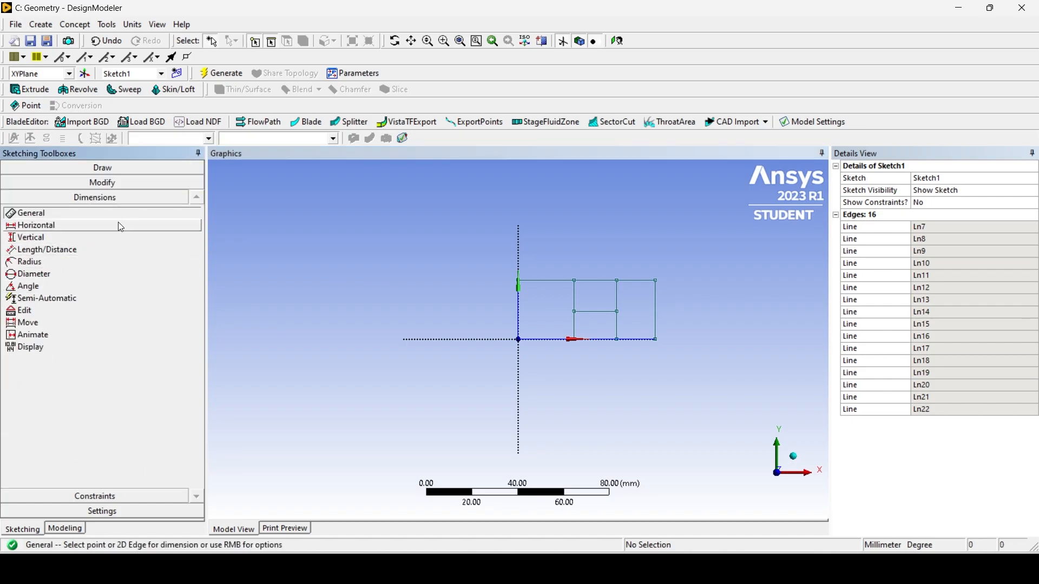
mouse_move(518, 308)
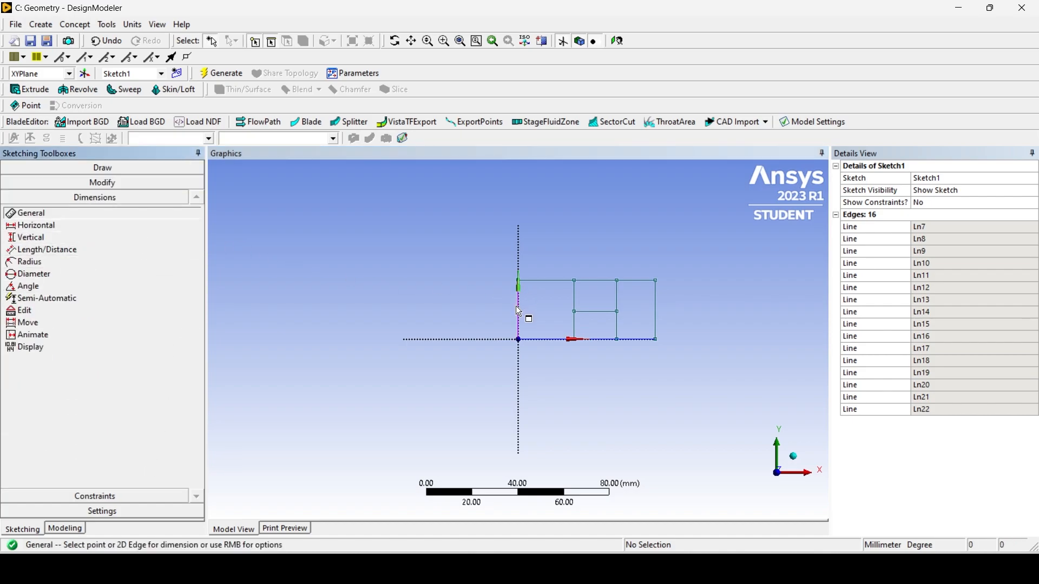
left_click(543, 282)
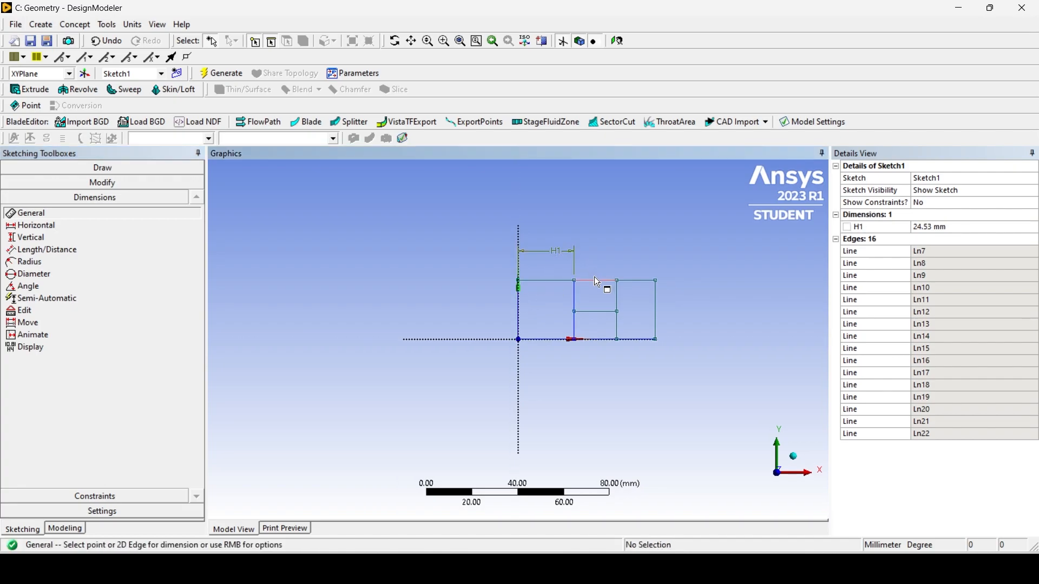
left_click(594, 282)
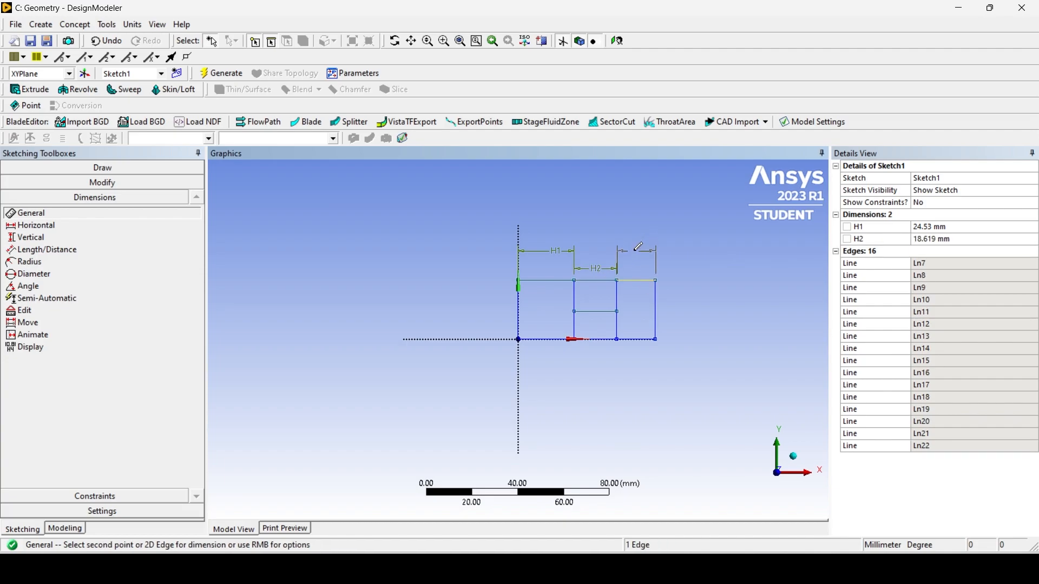
left_click(636, 249)
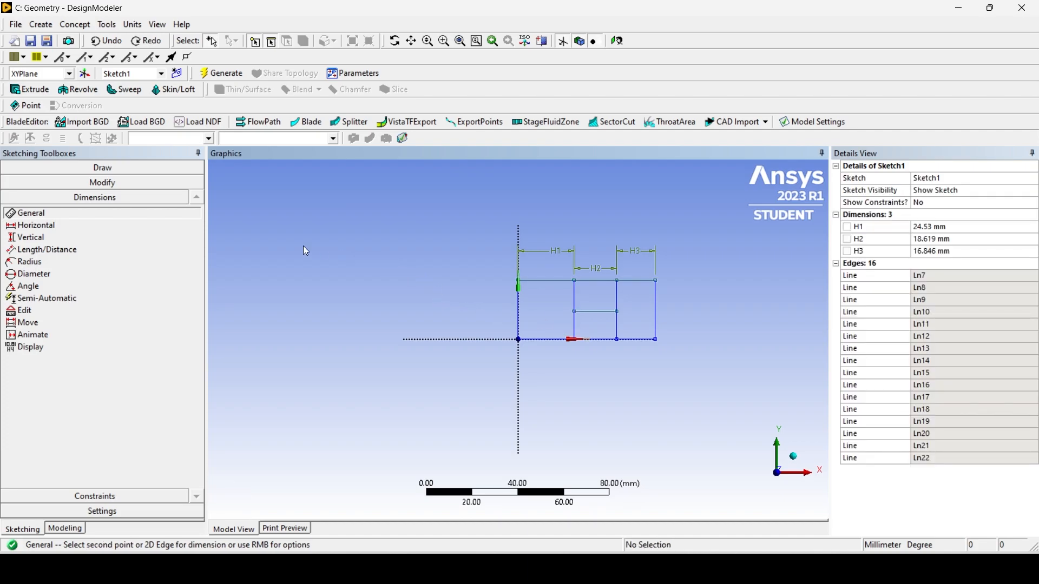
mouse_move(82, 237)
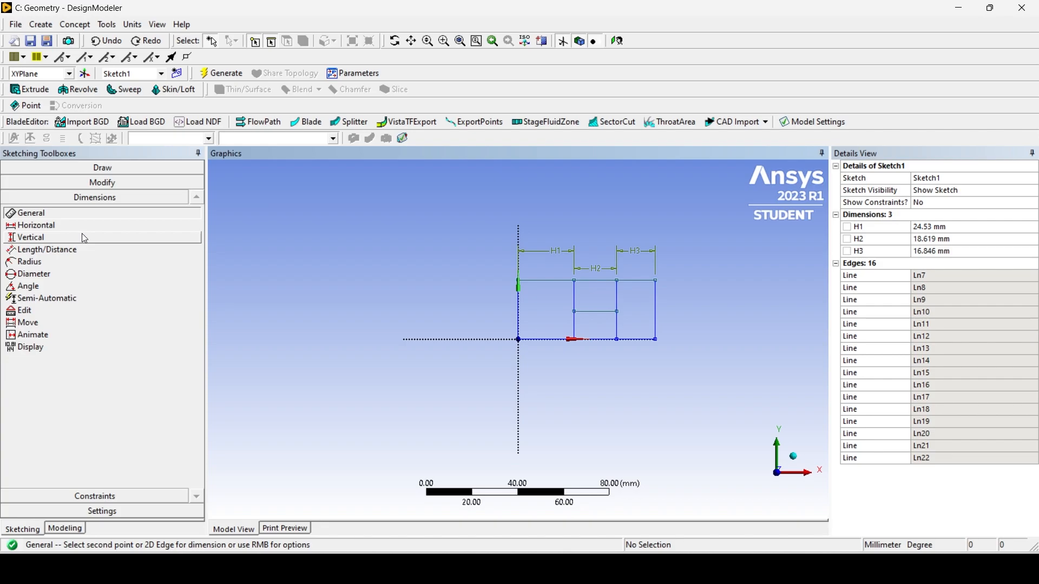
Add vertical dimensions V6 and V7; set widths 25, 50, 25 and heights 30 mm.
left_click(30, 237)
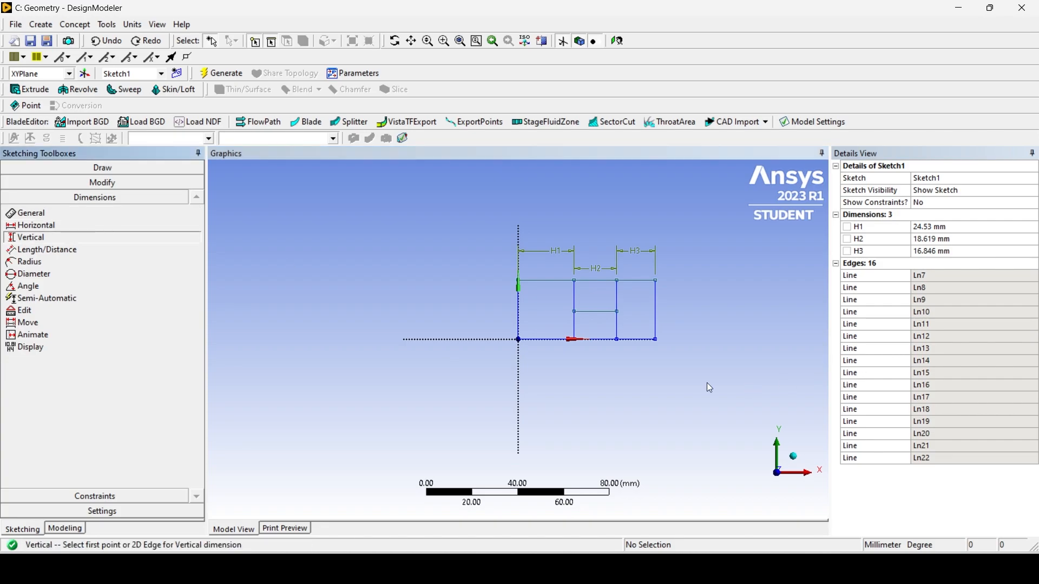
left_click(594, 339)
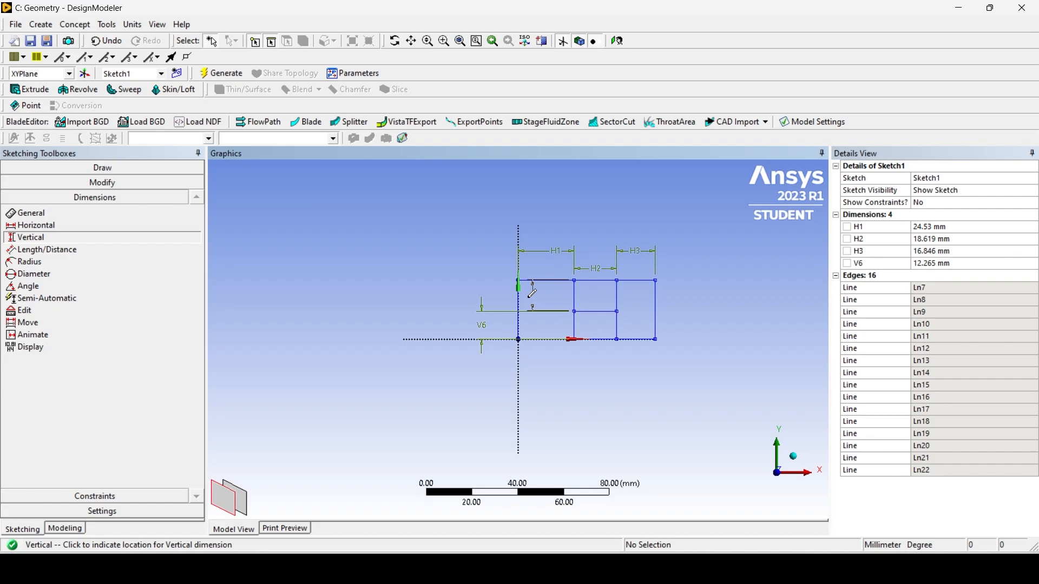
left_click(490, 288)
type("5")
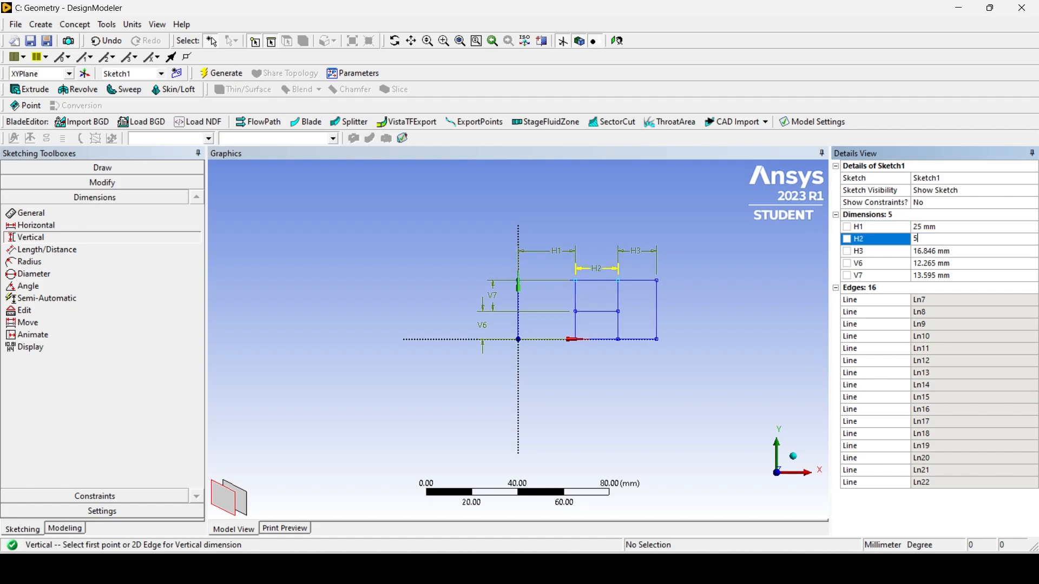
key("Return")
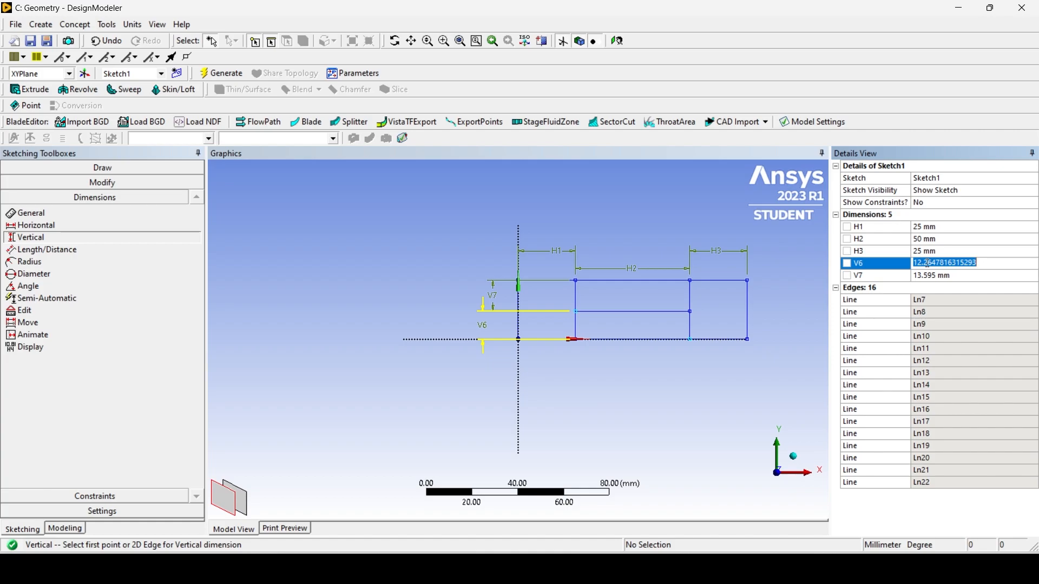
type("30")
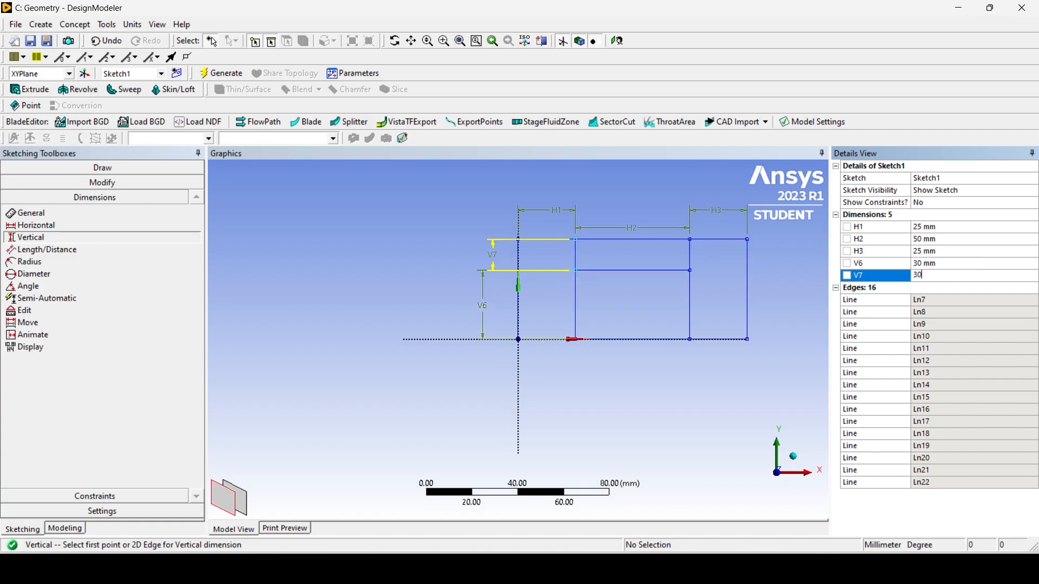
key("Return")
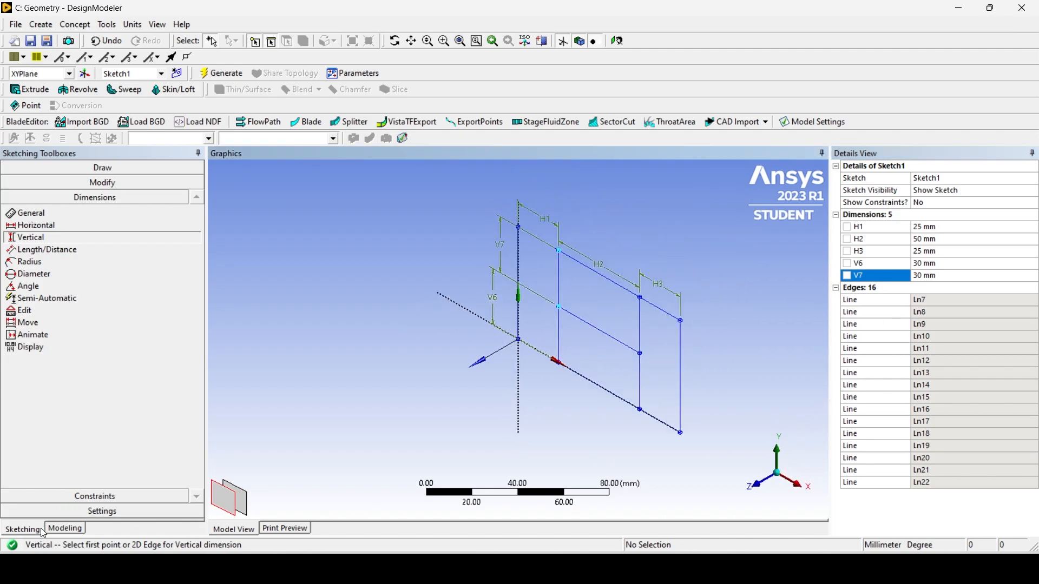
Extrude Sketch1 40 mm as Add Frozen and generate the four solid bodies.
left_click(222, 73)
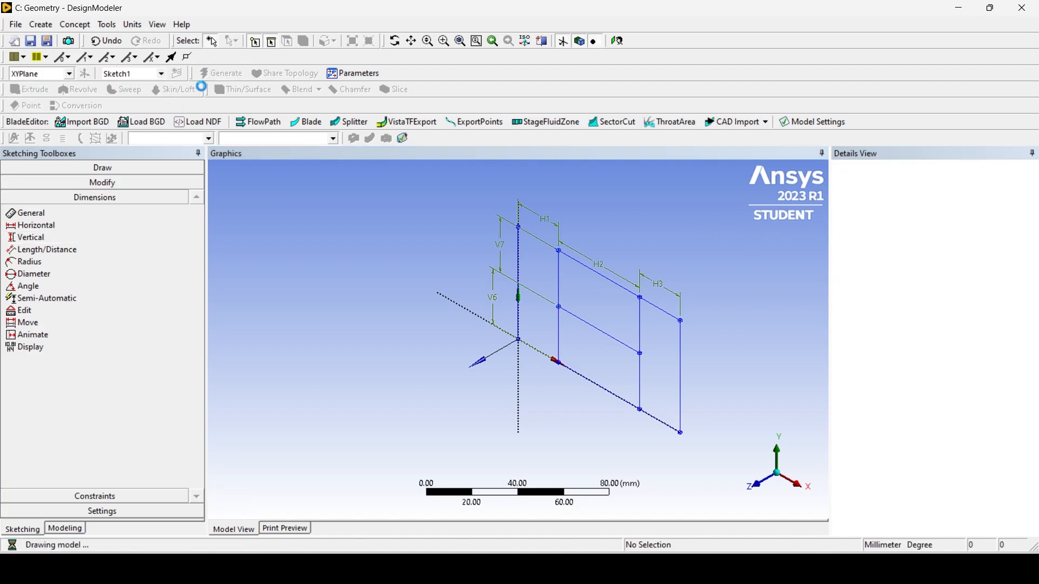
left_click(65, 528)
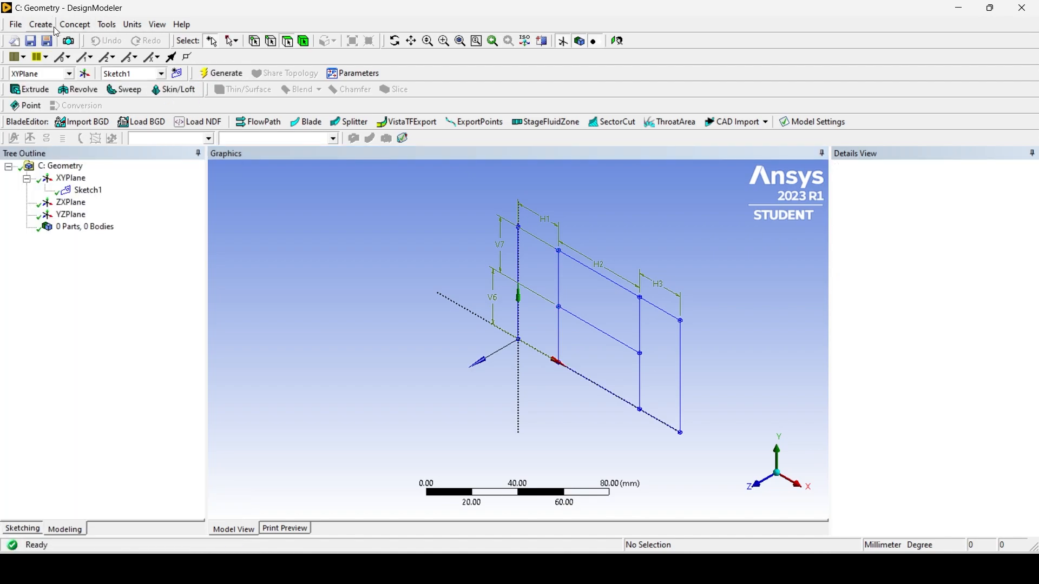
left_click(40, 24)
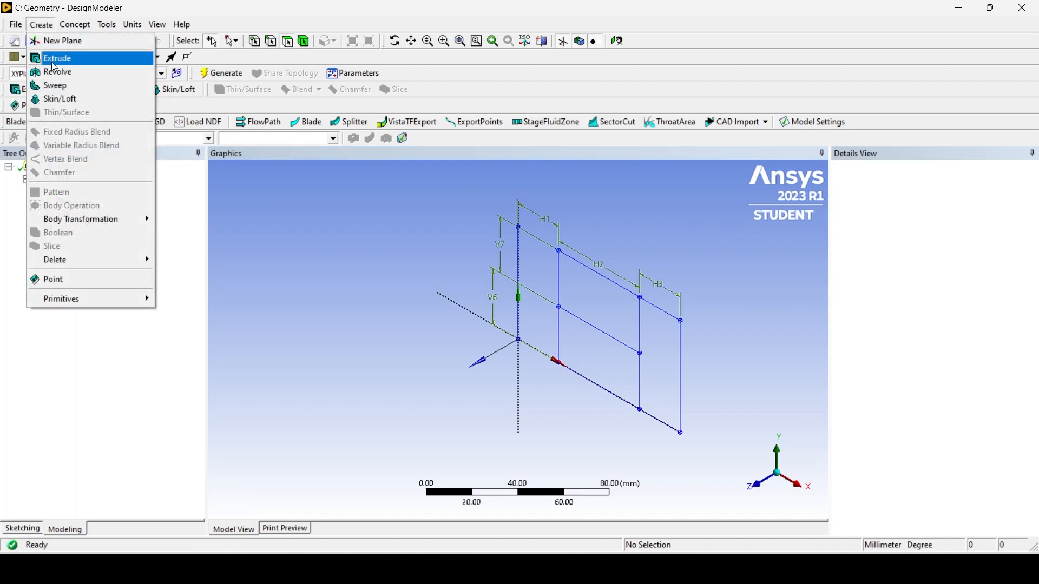
left_click(56, 58)
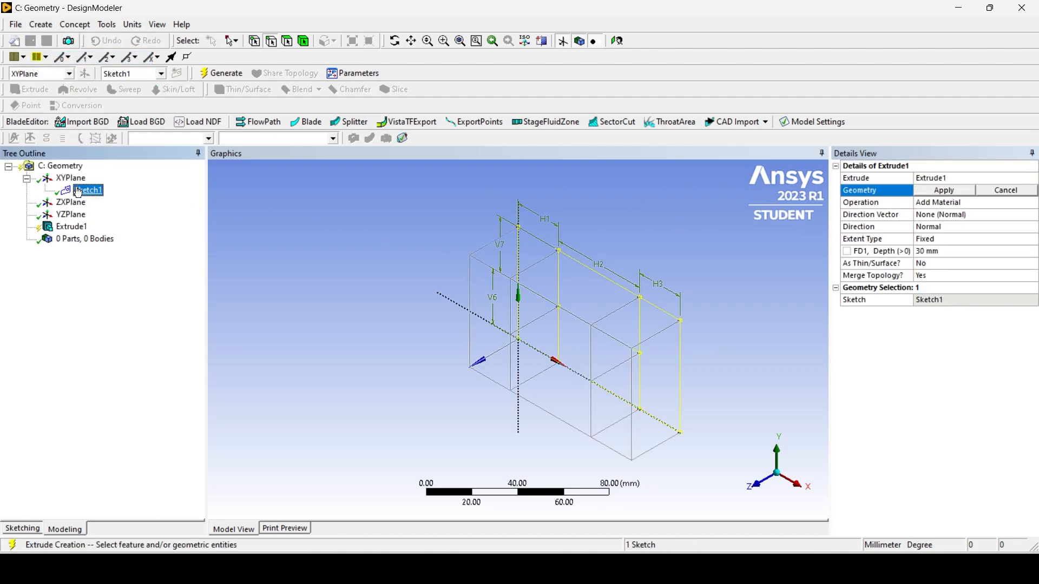
left_click(942, 190)
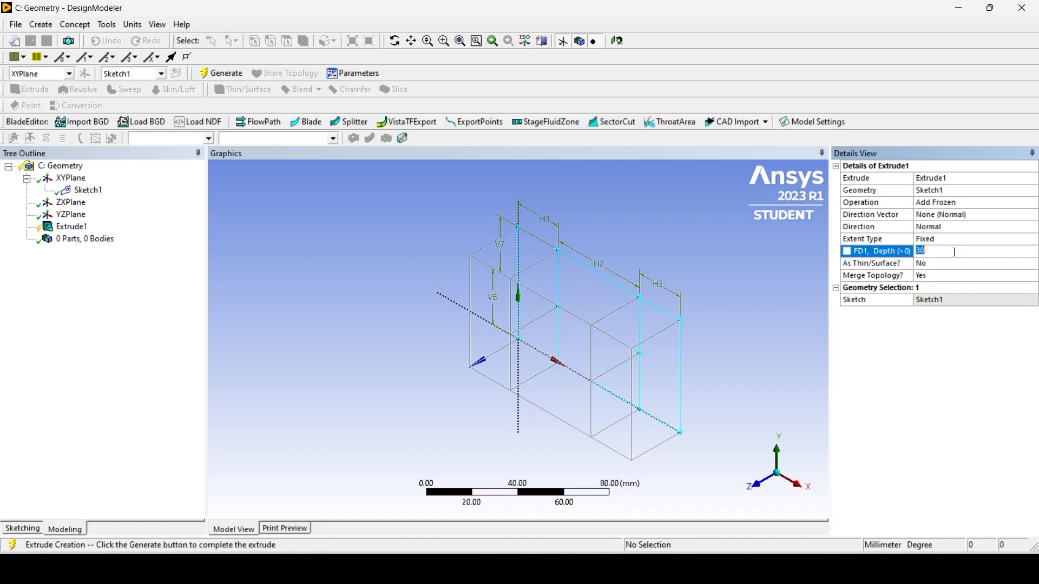
type("40 mm")
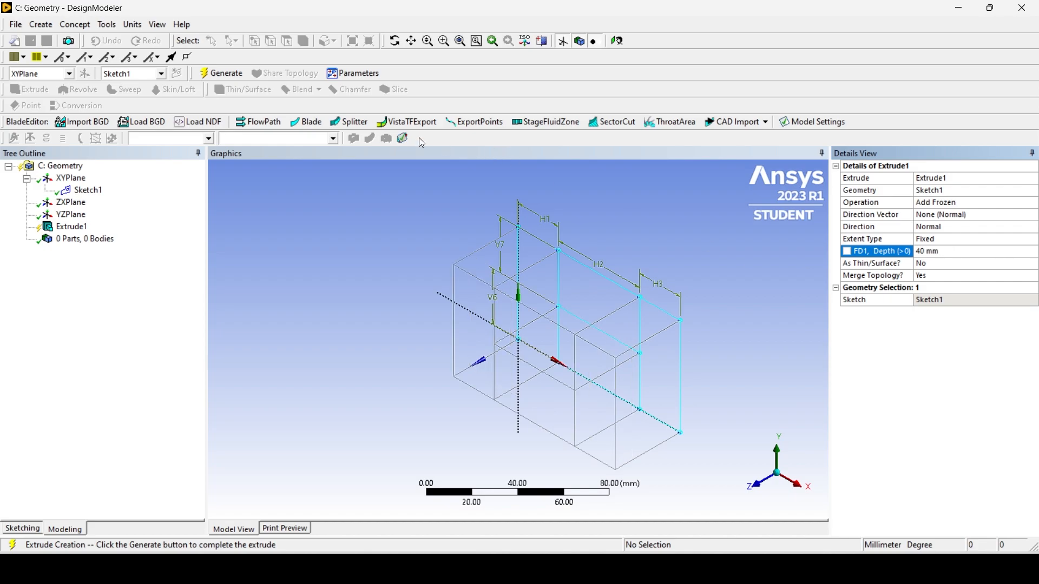
left_click(221, 73)
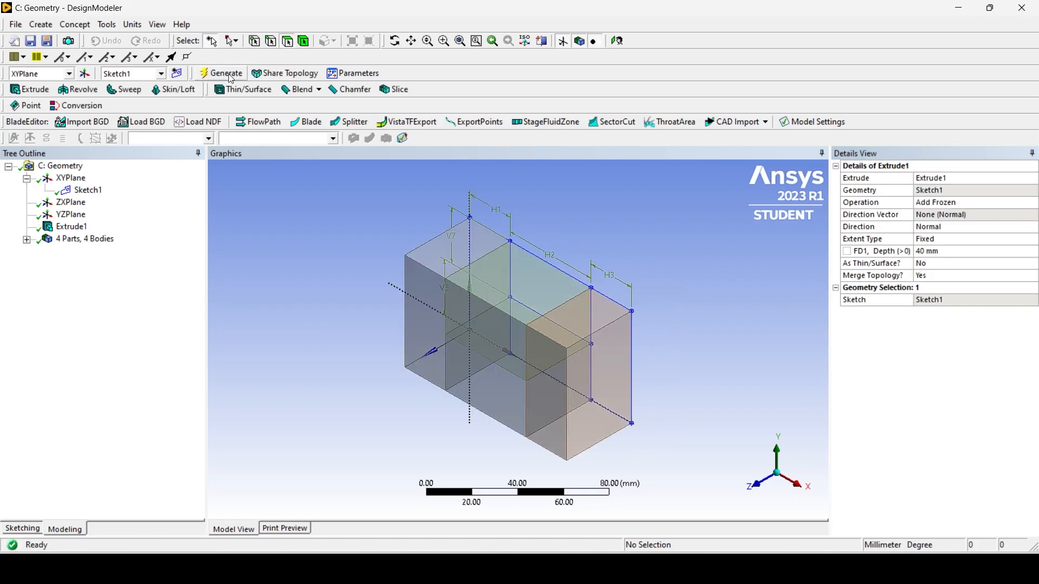
Select the four solid bodies and combine them with Form New Part.
left_click(27, 239)
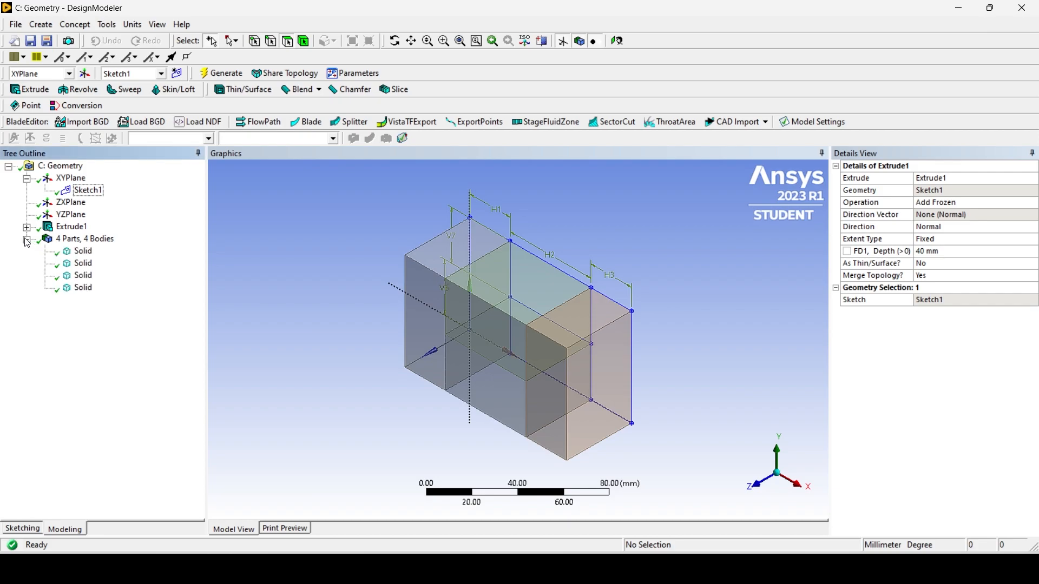
left_click(83, 262)
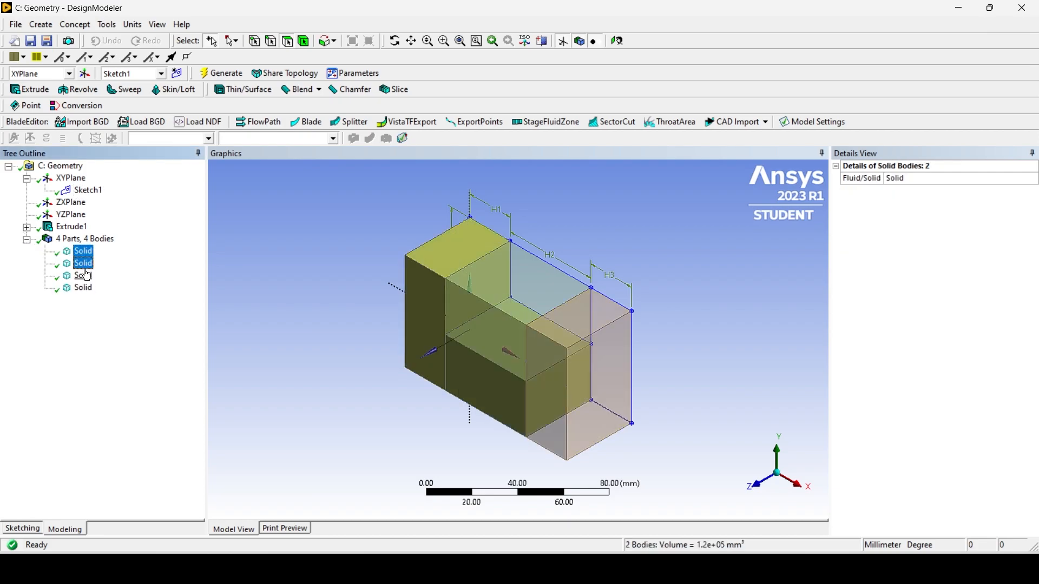
right_click(82, 251)
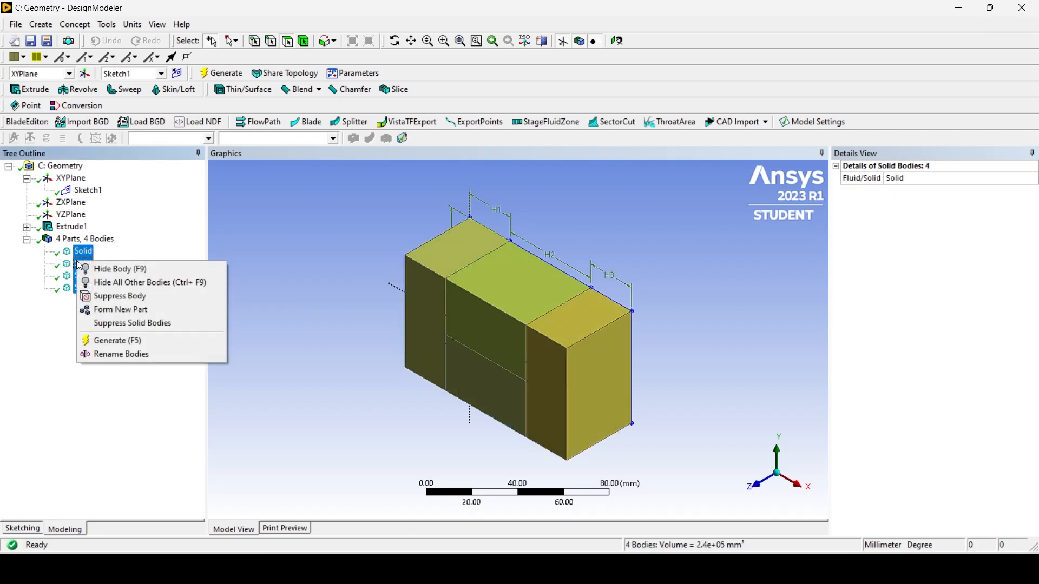
left_click(120, 309)
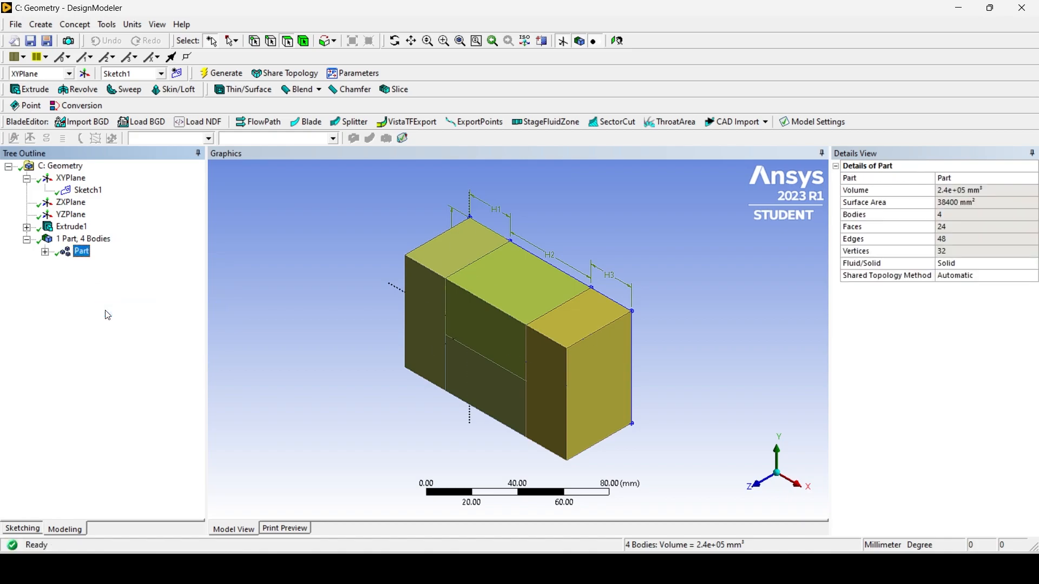
Check the new part's body list and pick the left end and middle top faces.
left_click(81, 251)
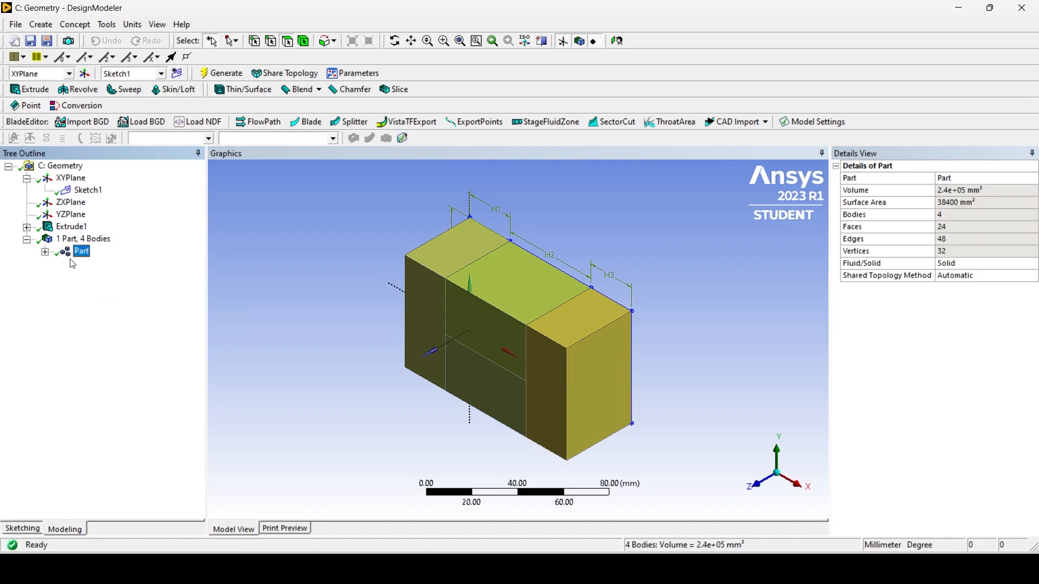
left_click(45, 251)
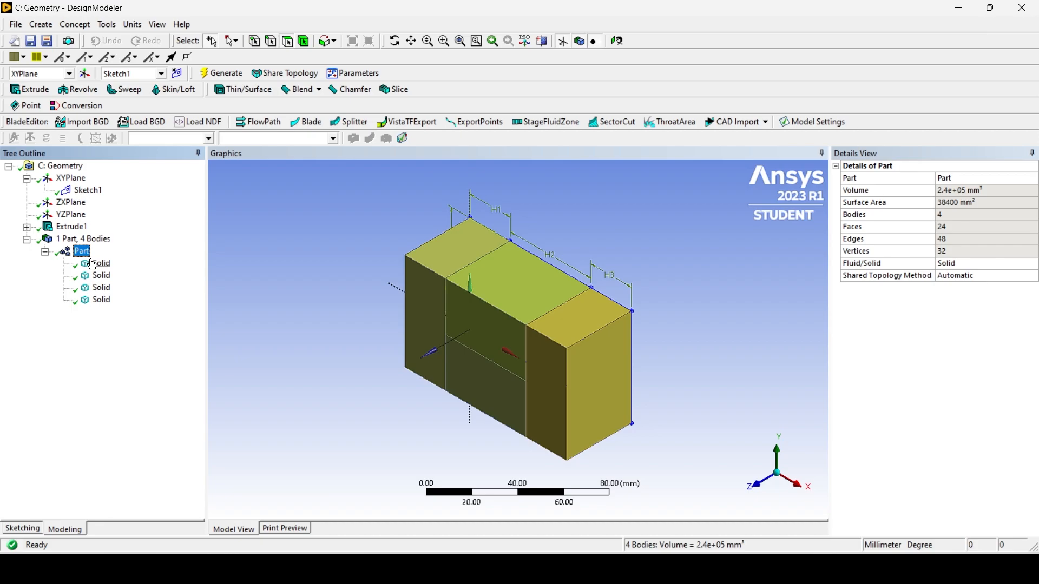
left_click(45, 251)
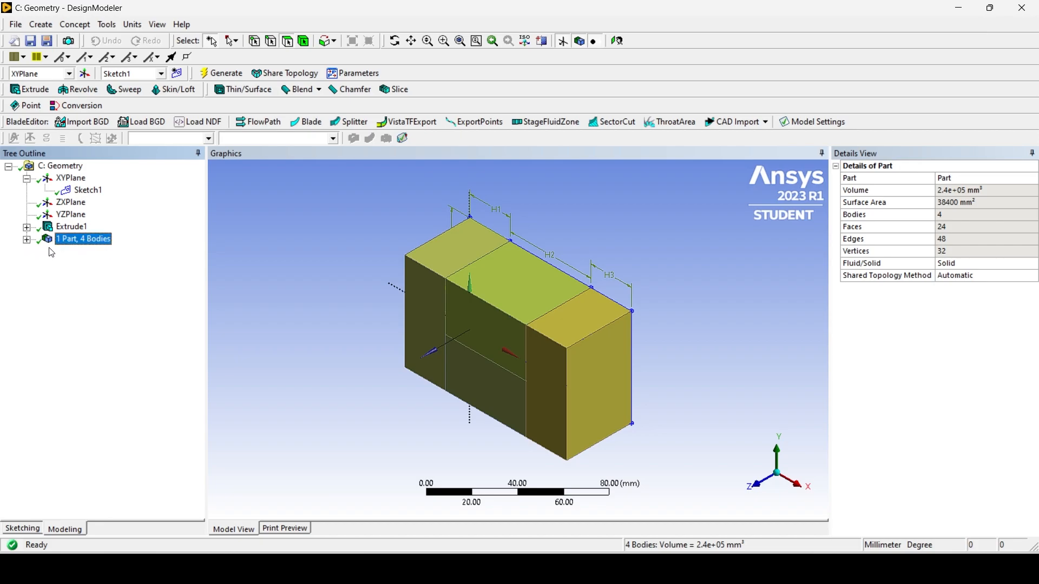
left_click(430, 311)
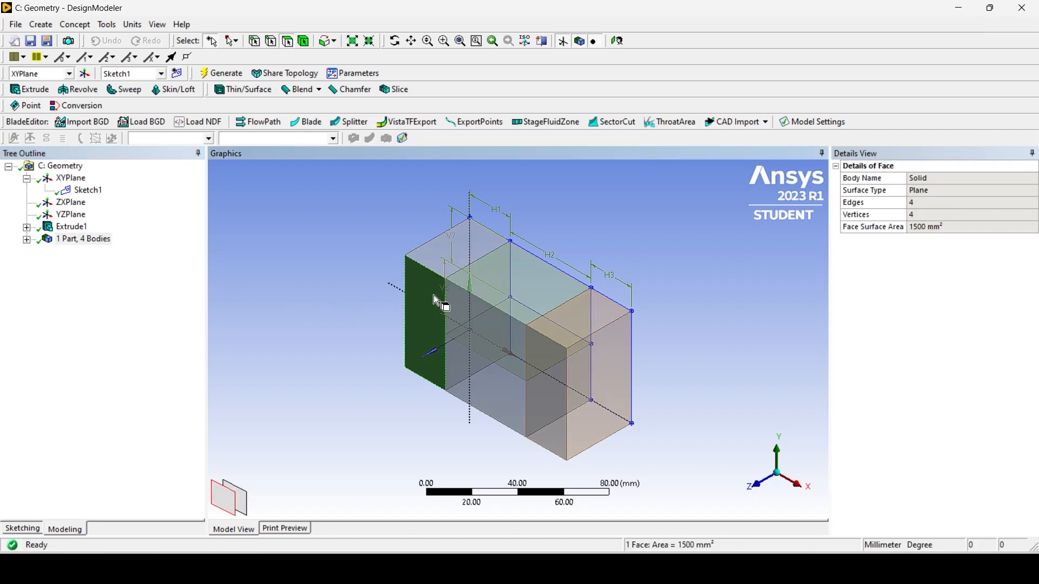
left_click(523, 285)
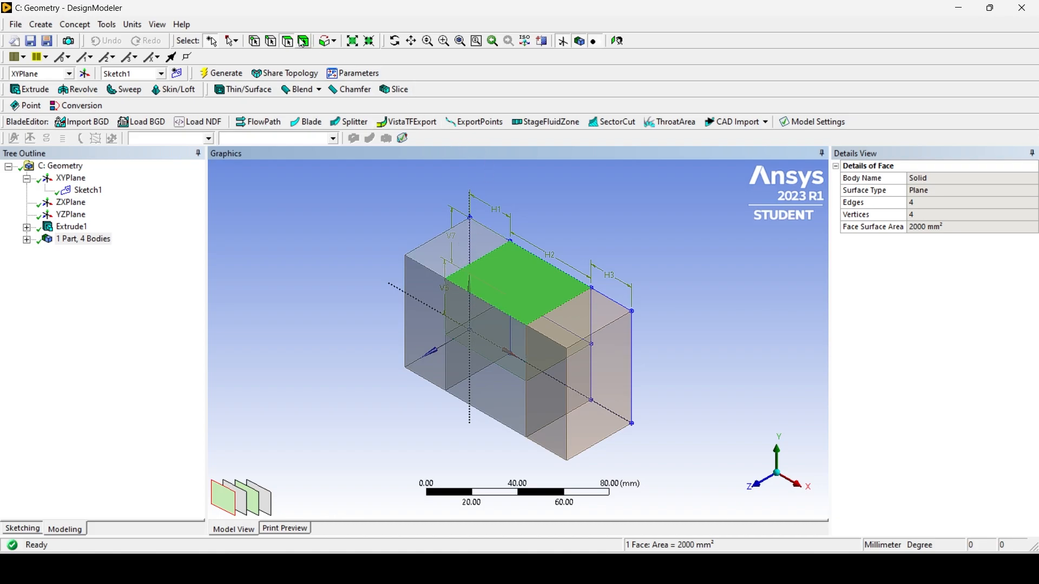
left_click(477, 305)
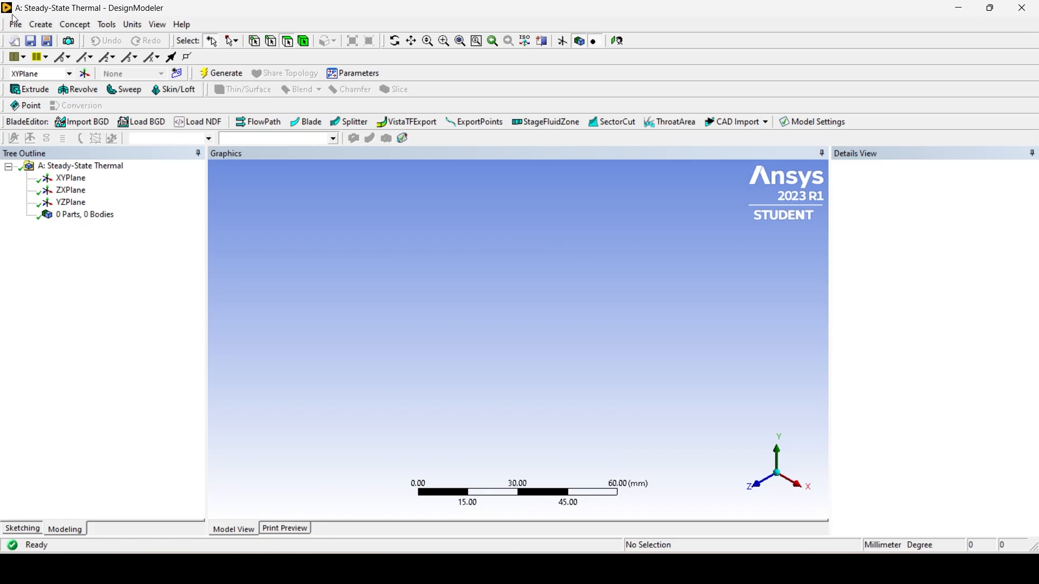
Create and generate Box1, a 100 × 60 × 40 mm box primitive.
left_click(40, 25)
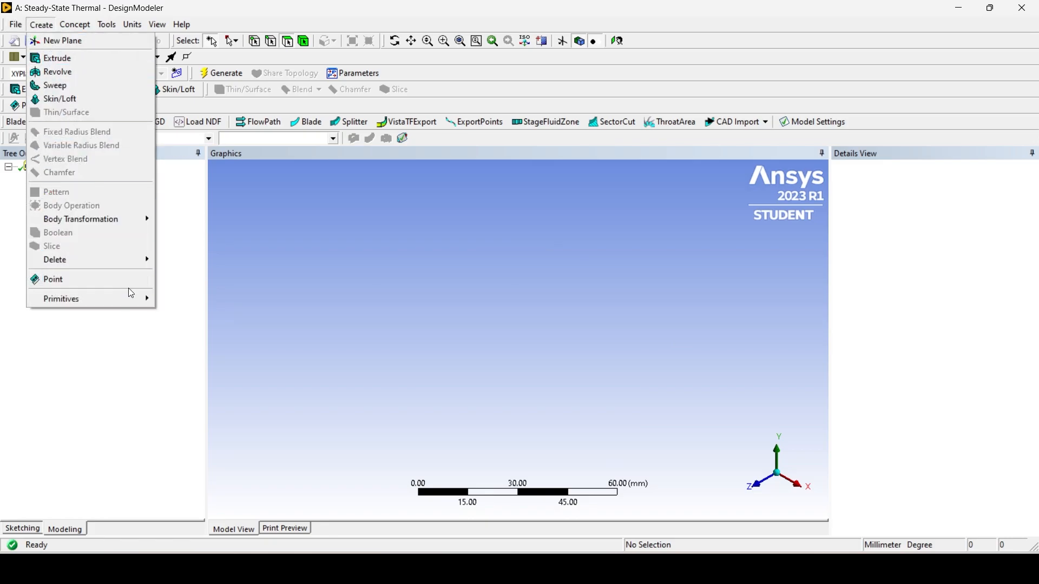
left_click(61, 298)
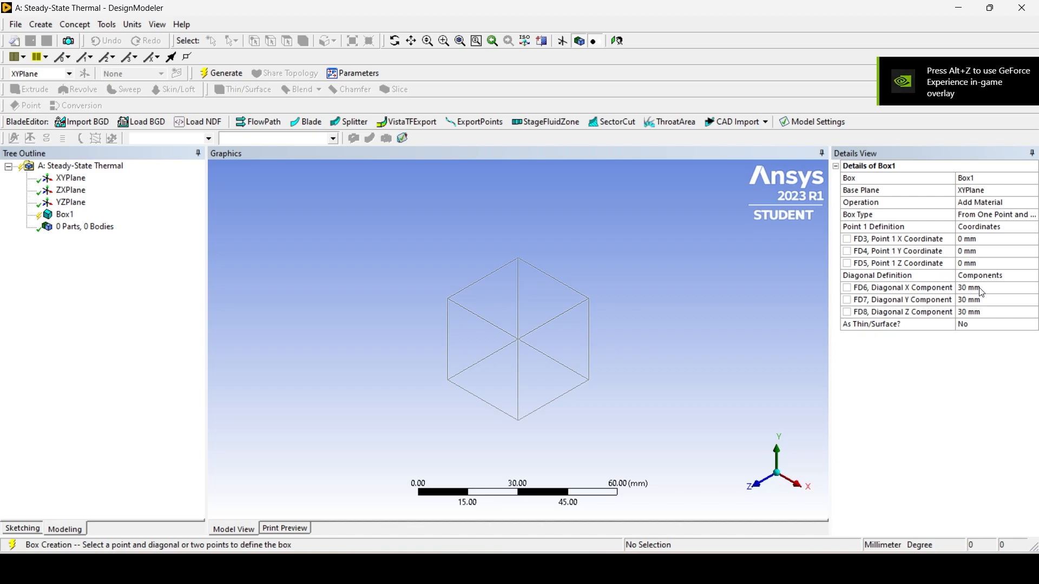
left_click(980, 287)
type("100")
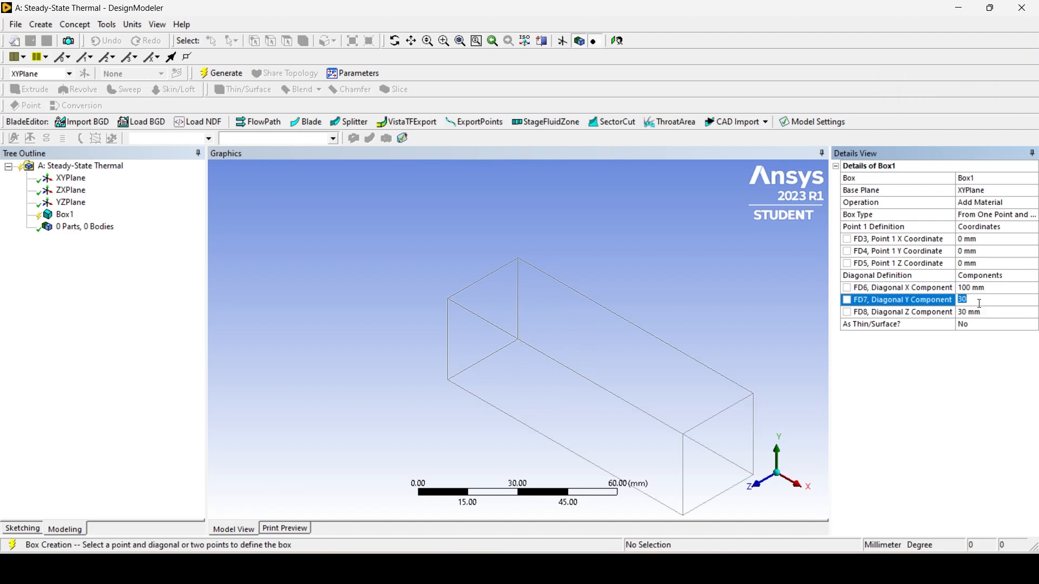
type("60")
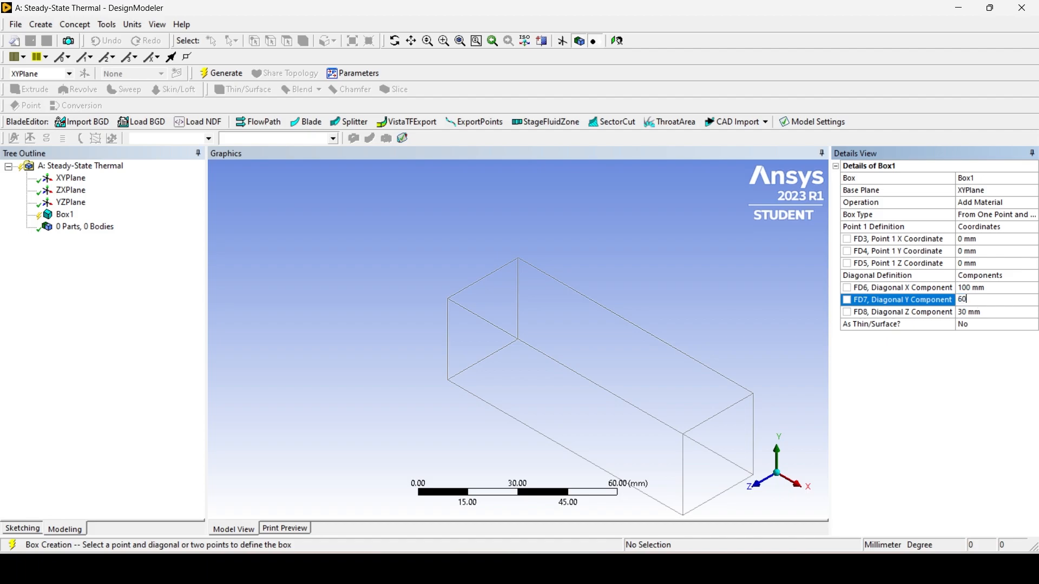
key("Return")
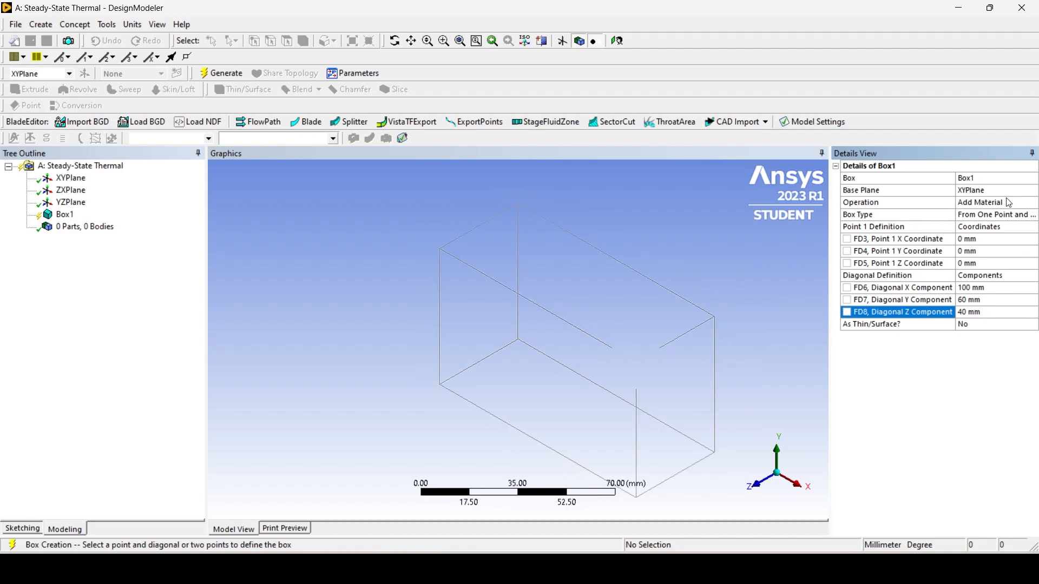
left_click(995, 202)
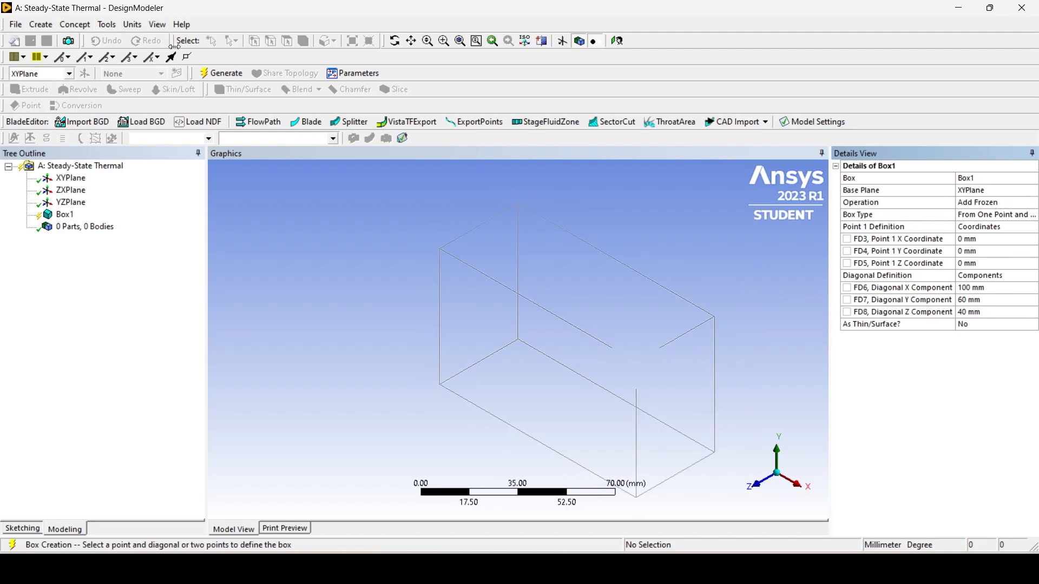
left_click(226, 73)
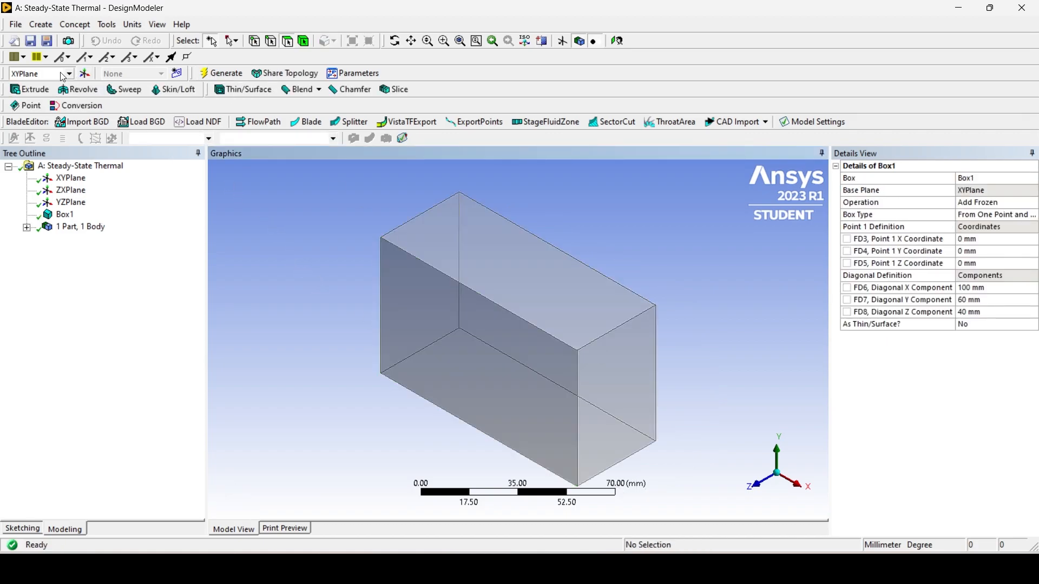
Create Plane4 from YZPlane with a 25 mm Z offset and generate it.
left_click(83, 73)
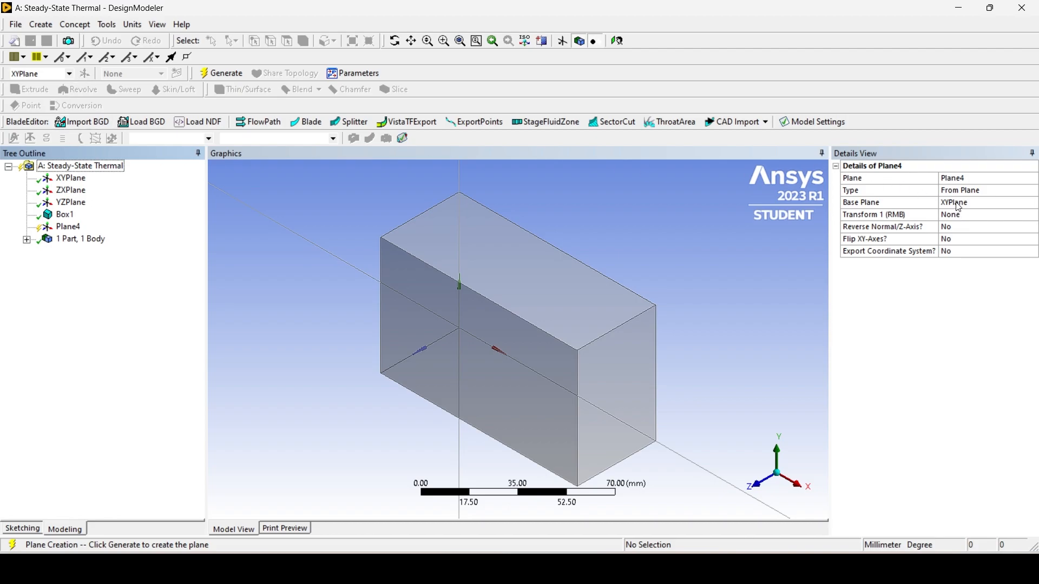
left_click(954, 202)
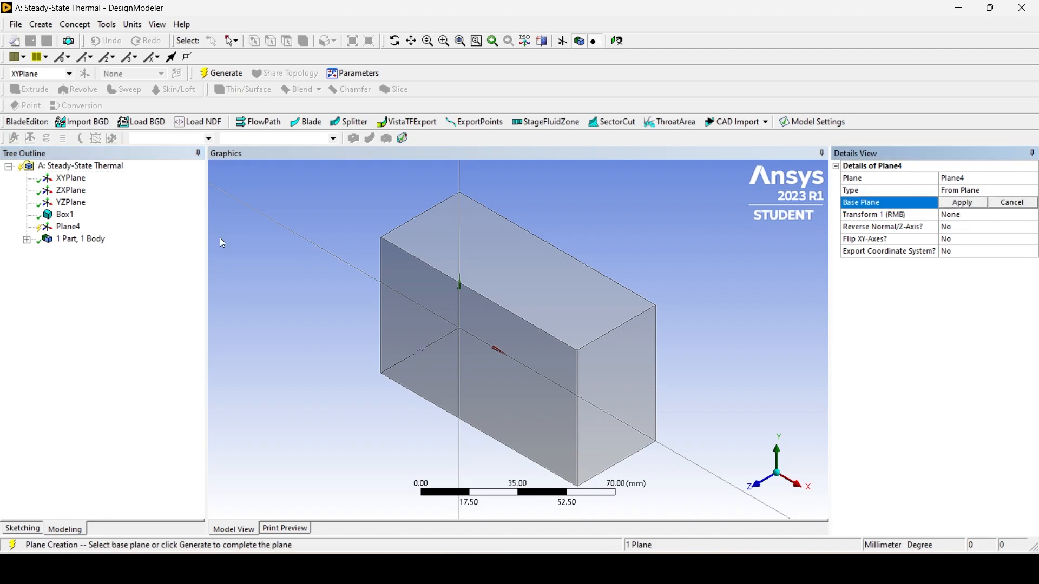
left_click(71, 202)
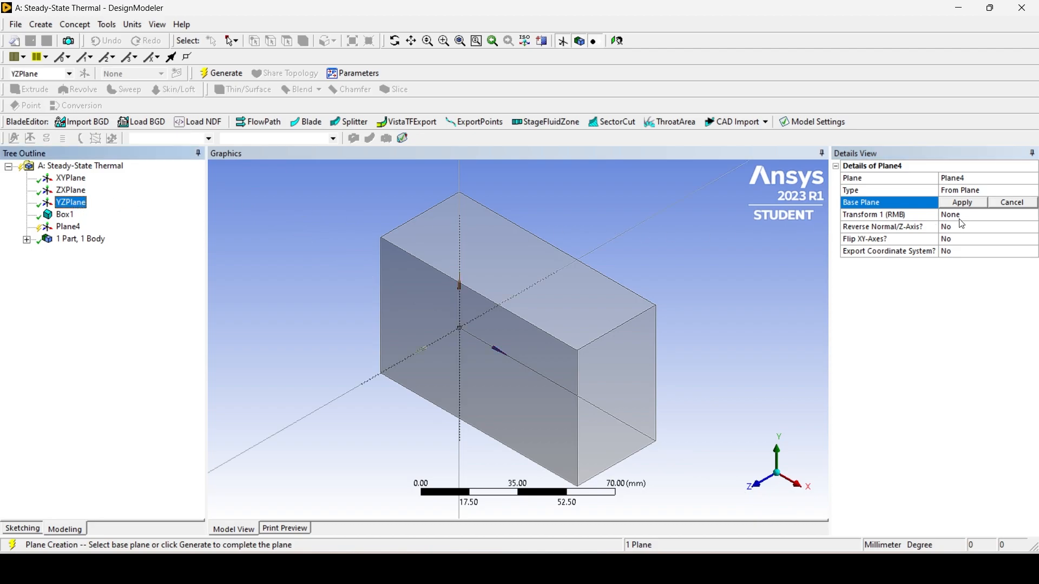
left_click(960, 201)
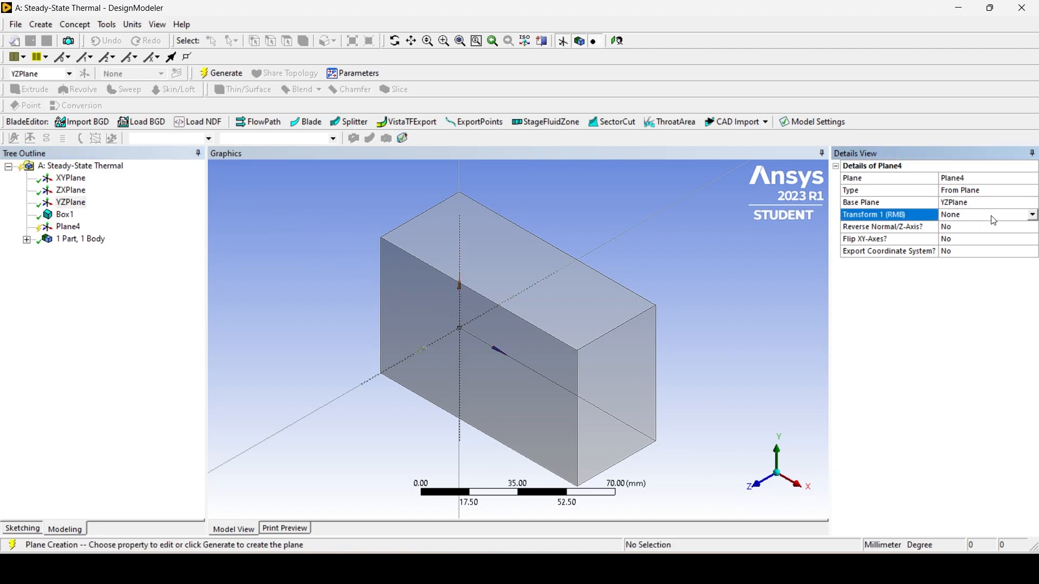
left_click(1030, 215)
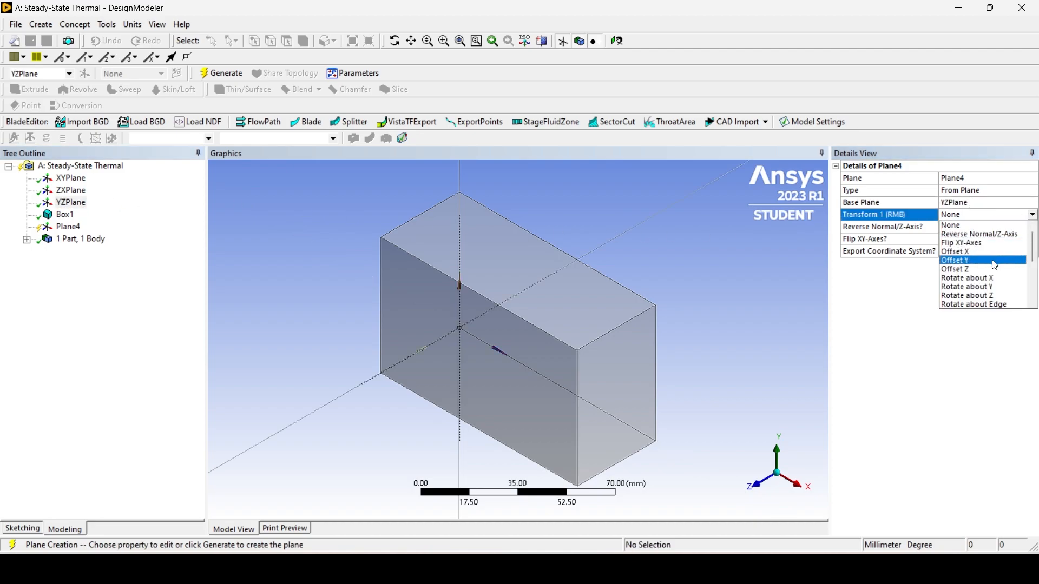
left_click(953, 269)
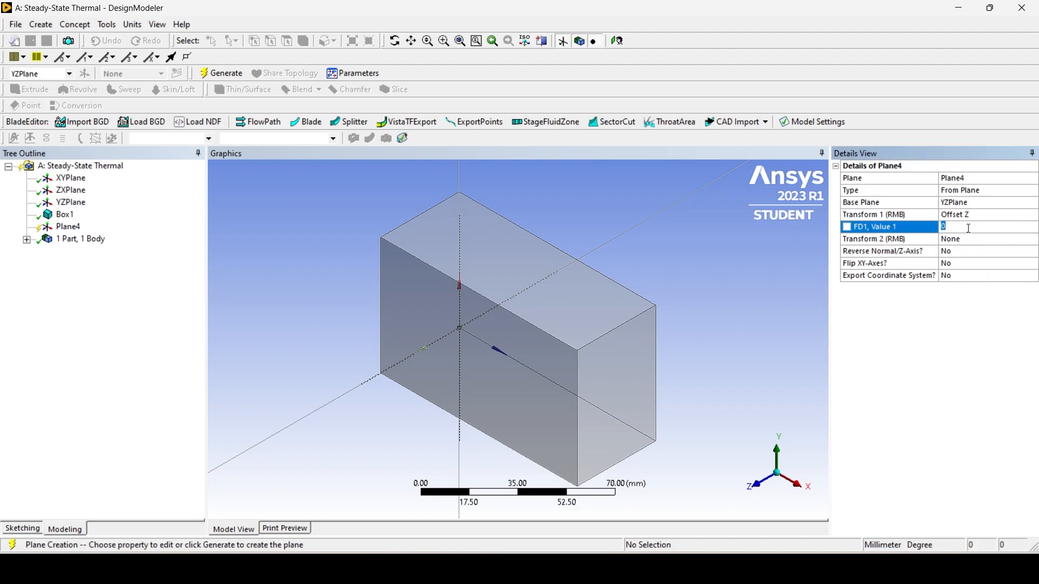
type("25")
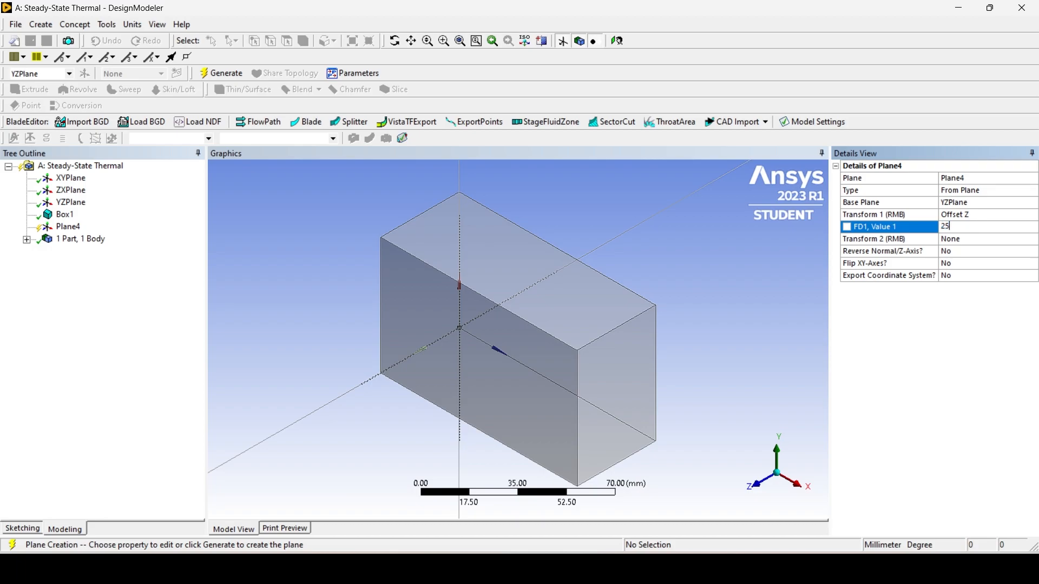
left_click(227, 73)
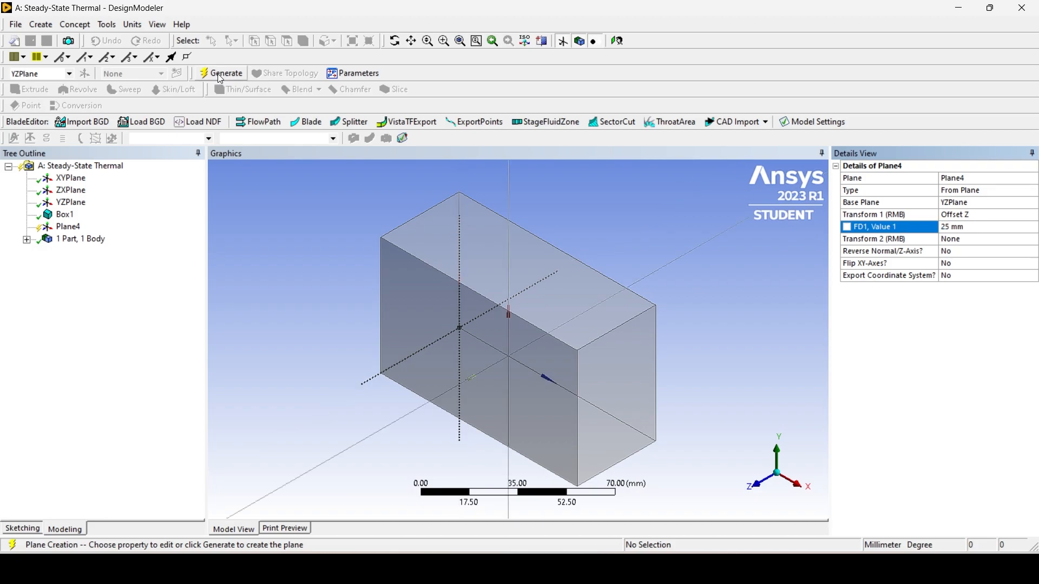
left_click(226, 73)
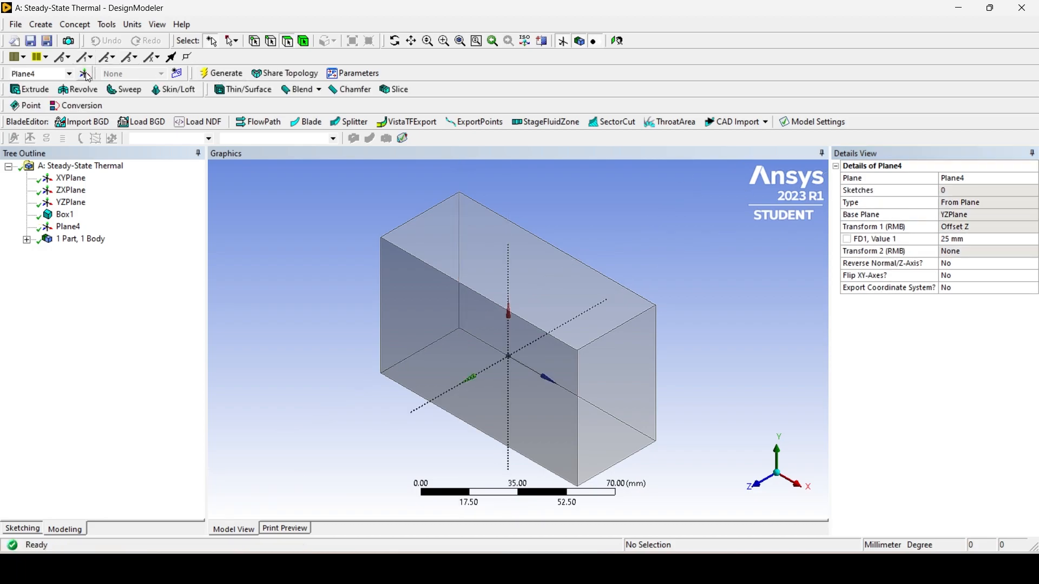
Create Plane5 from YZPlane with a 75 mm Z offset and generate it.
left_click(83, 73)
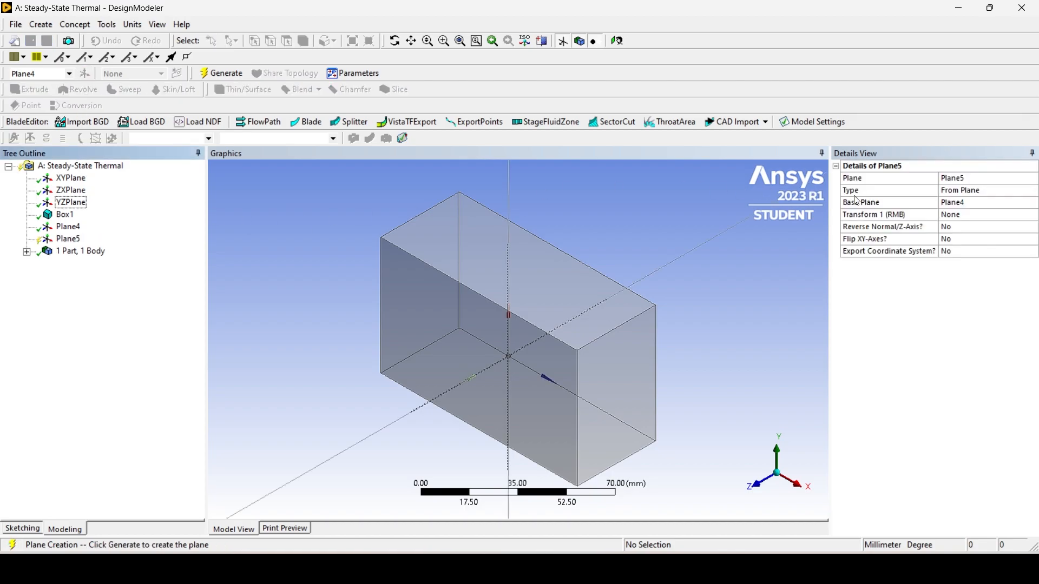
left_click(887, 202)
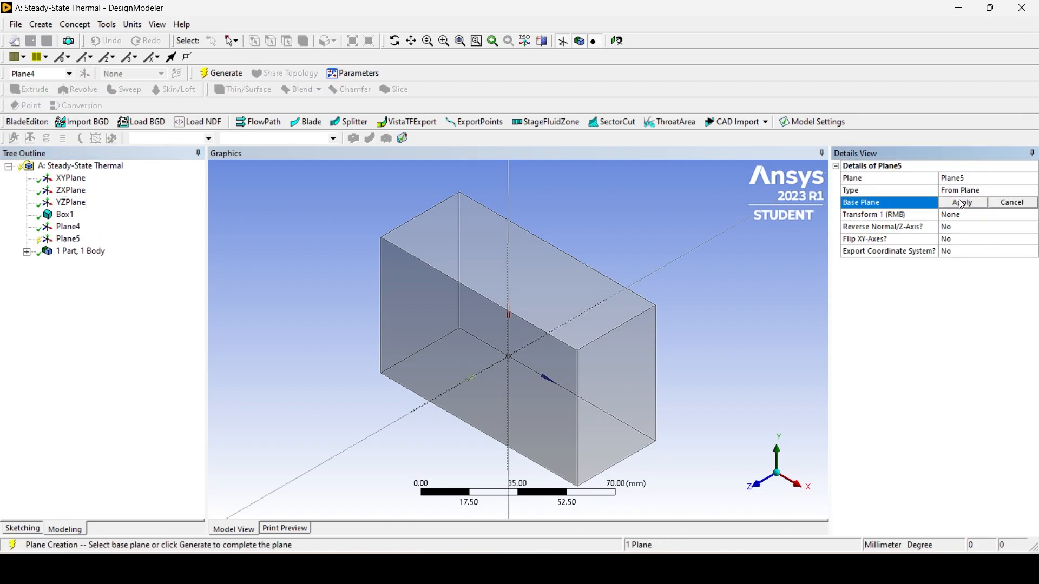
mouse_move(85, 207)
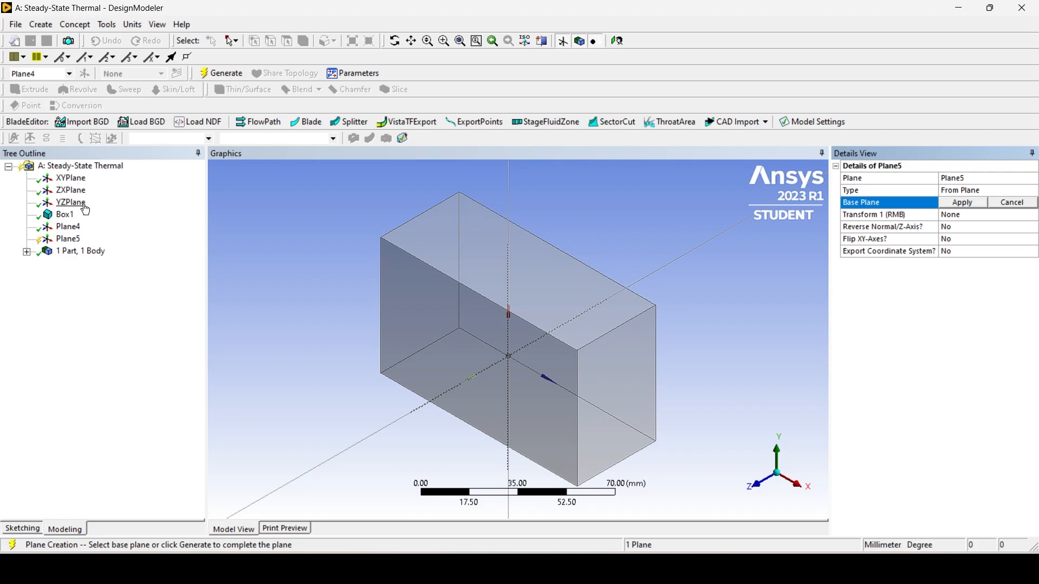
left_click(71, 202)
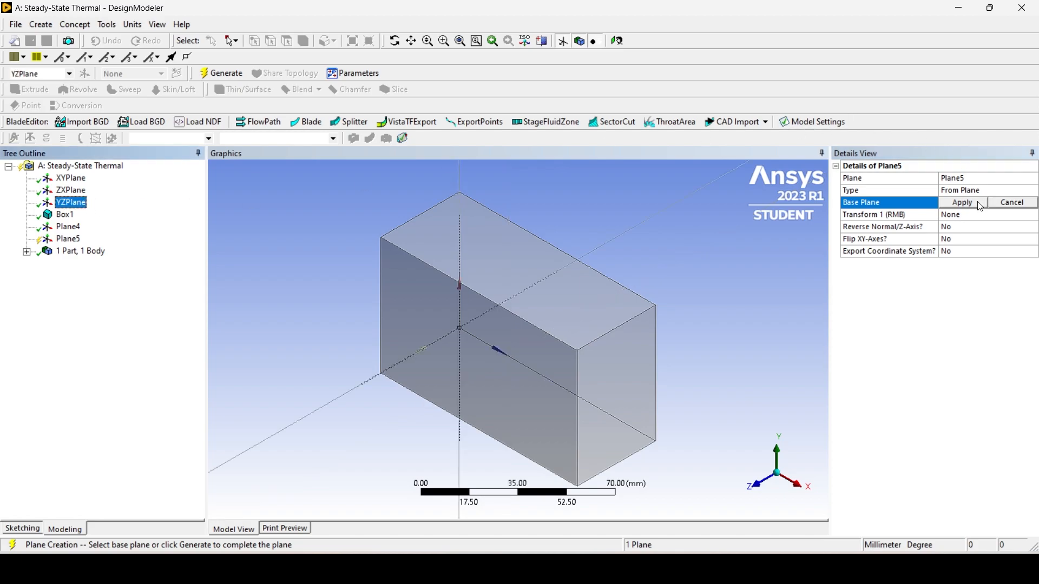
left_click(961, 202)
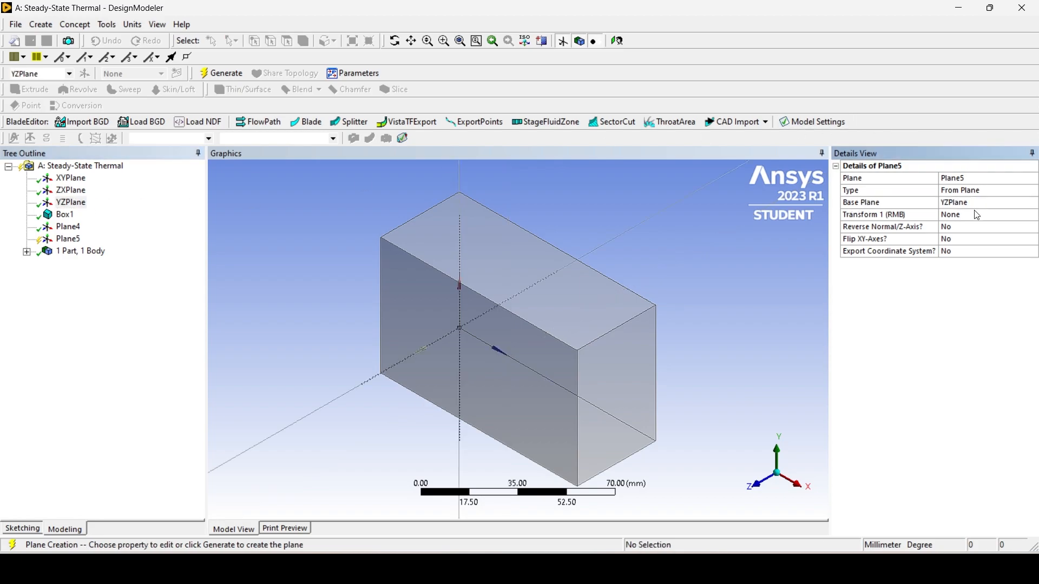
left_click(985, 214)
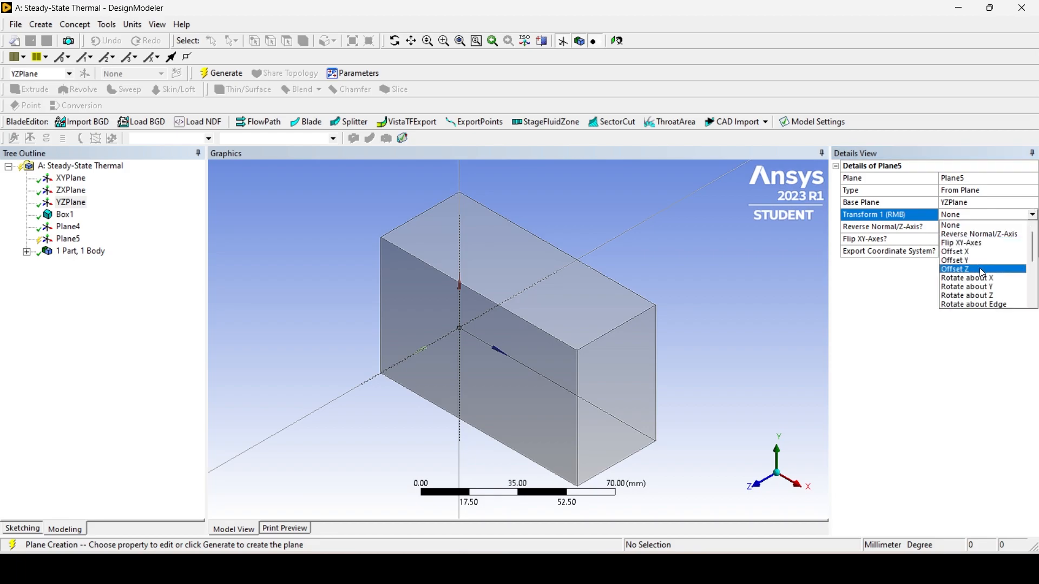
left_click(954, 269)
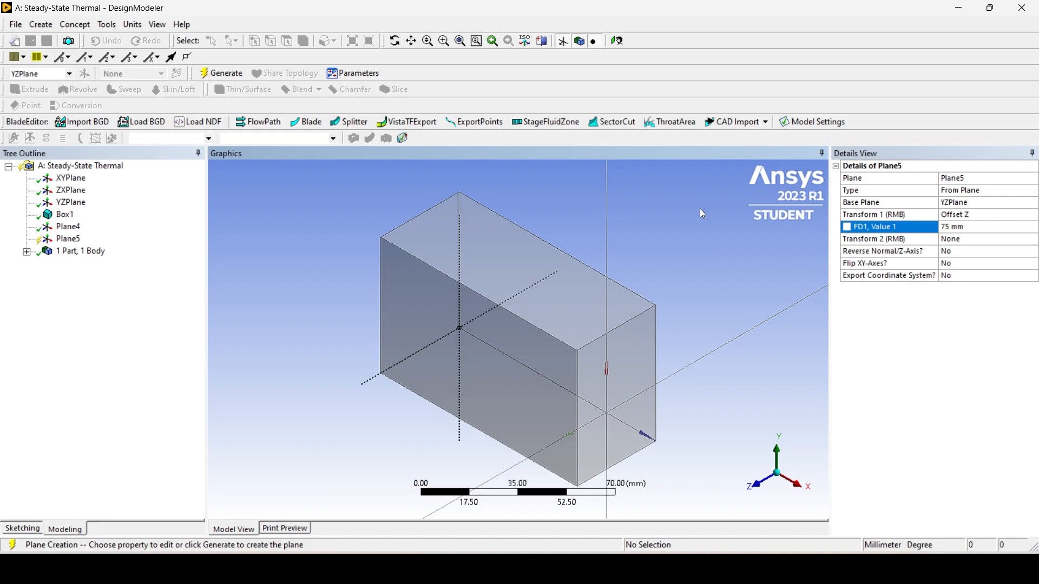
mouse_move(215, 86)
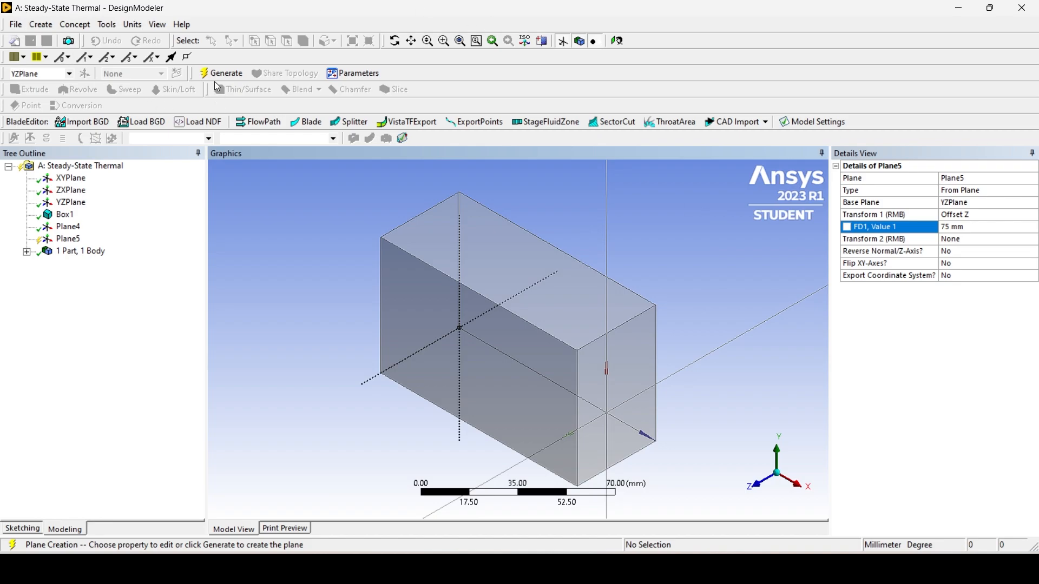
left_click(226, 73)
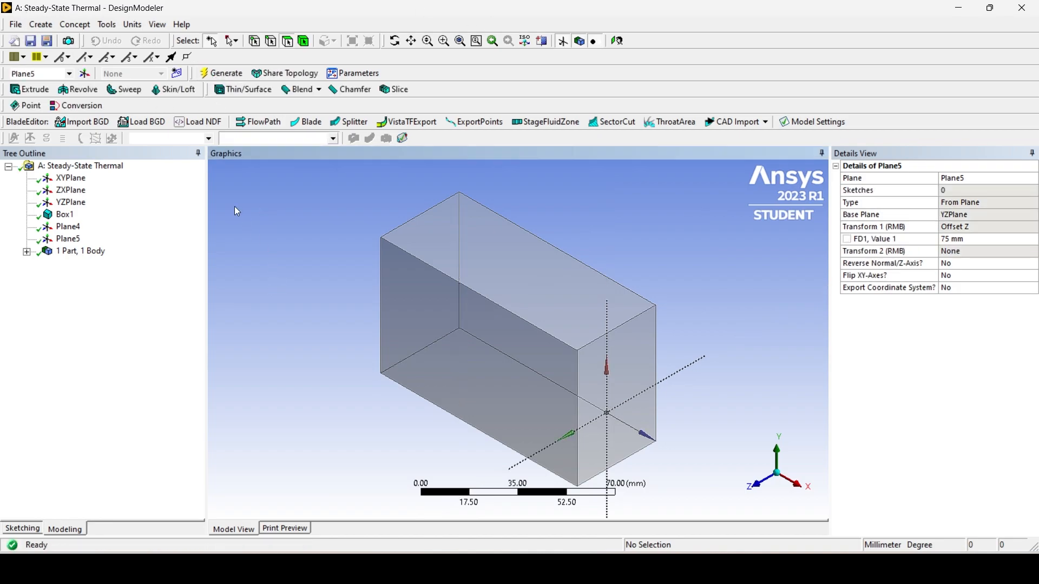
mouse_move(41, 24)
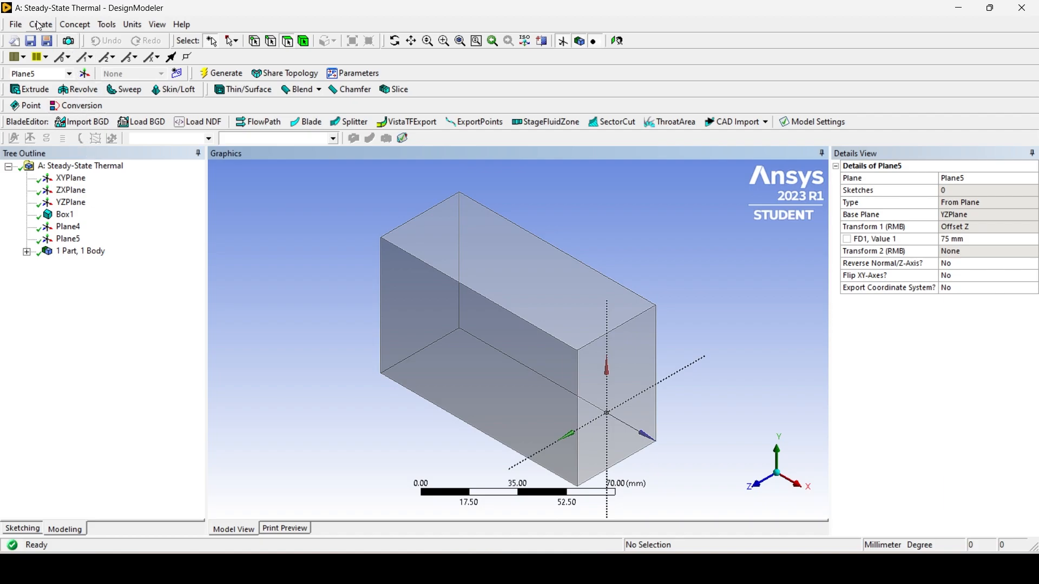
Slice the box with Plane4, targeting only the selected box body.
left_click(41, 24)
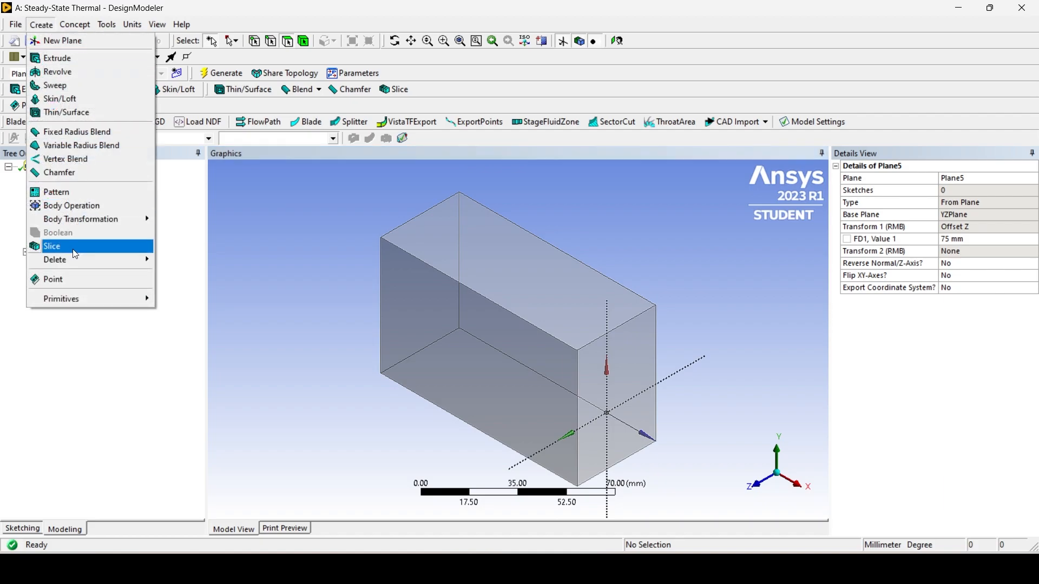
left_click(52, 246)
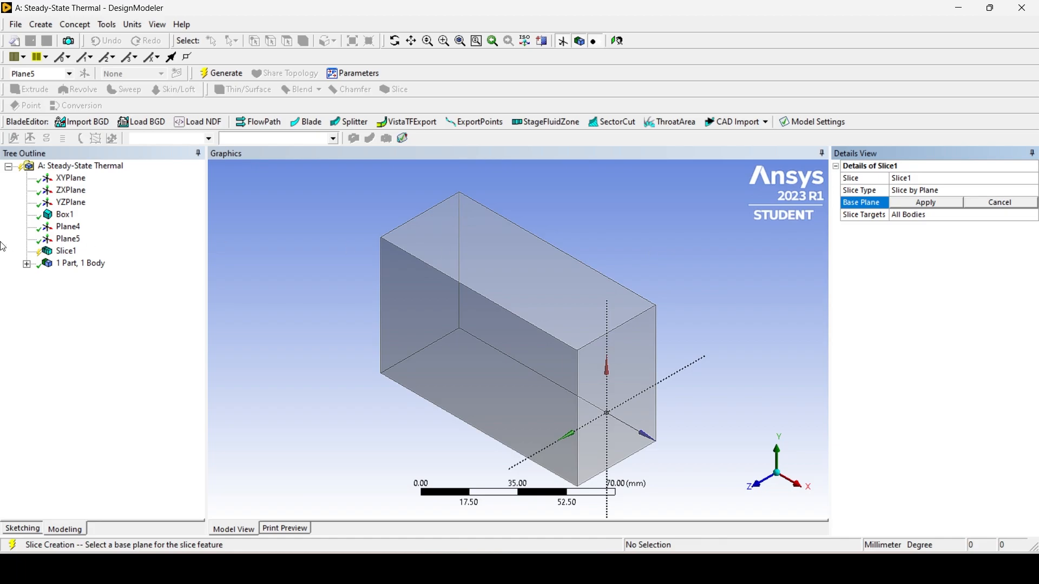
left_click(68, 226)
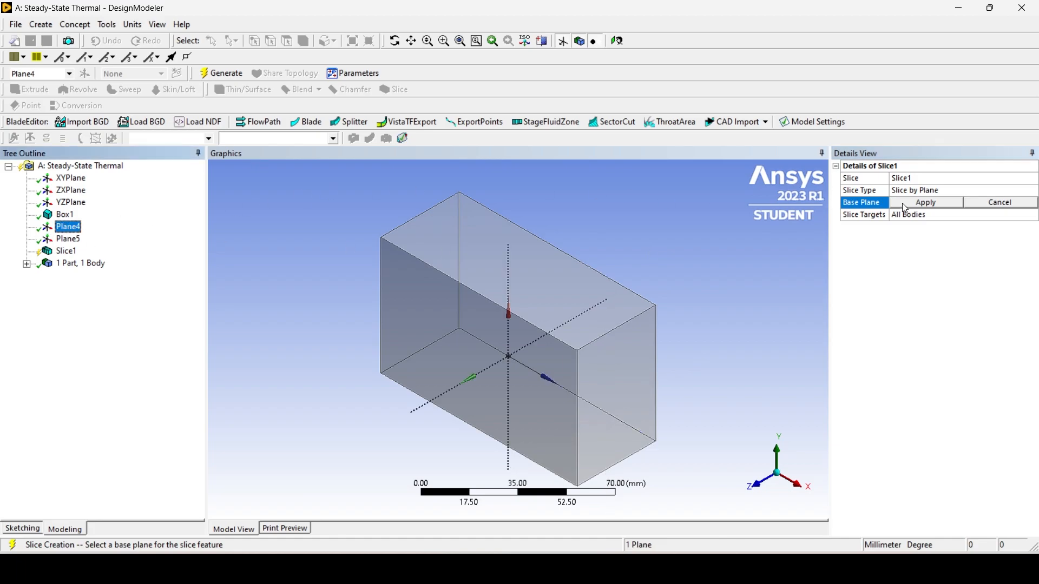
left_click(924, 201)
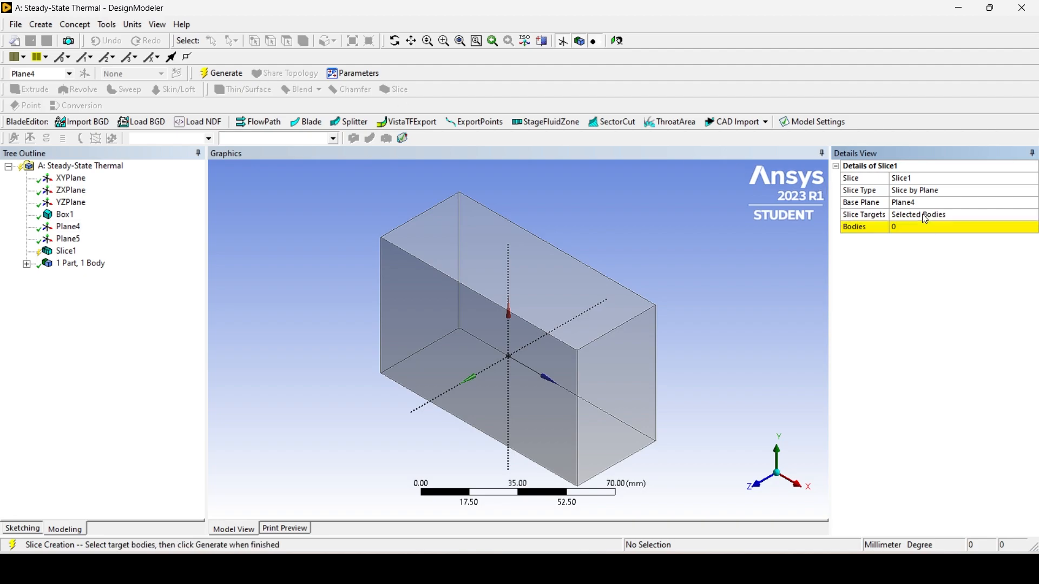
left_click(517, 331)
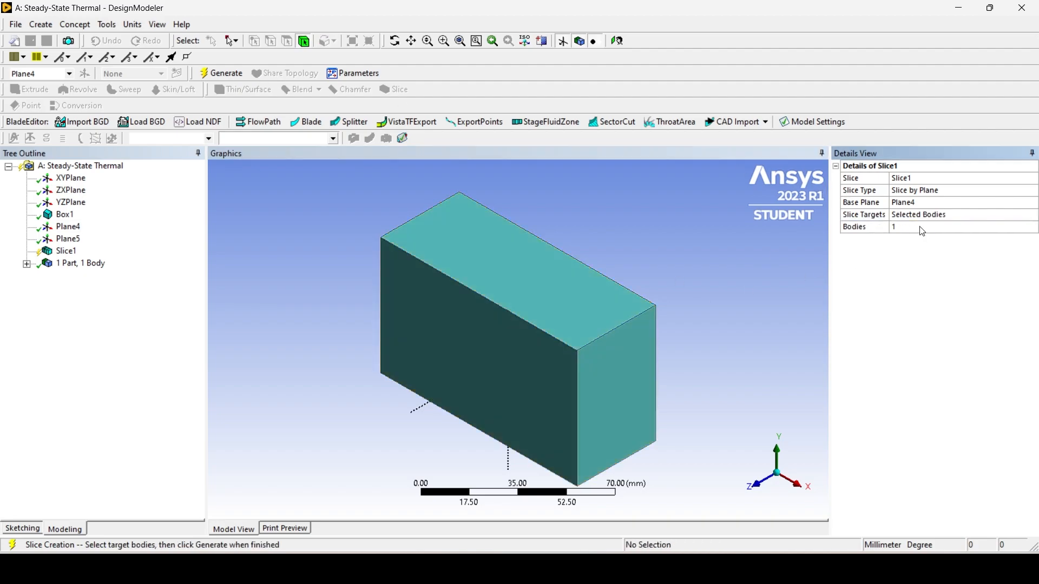
left_click(225, 73)
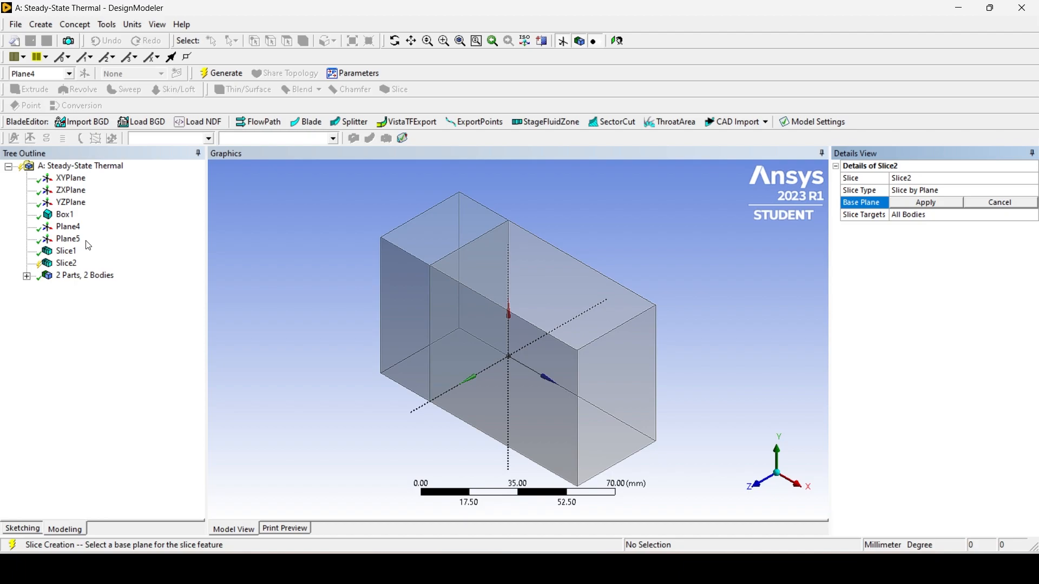
Slice the selected body with Plane5 and generate, giving three bodies.
left_click(68, 239)
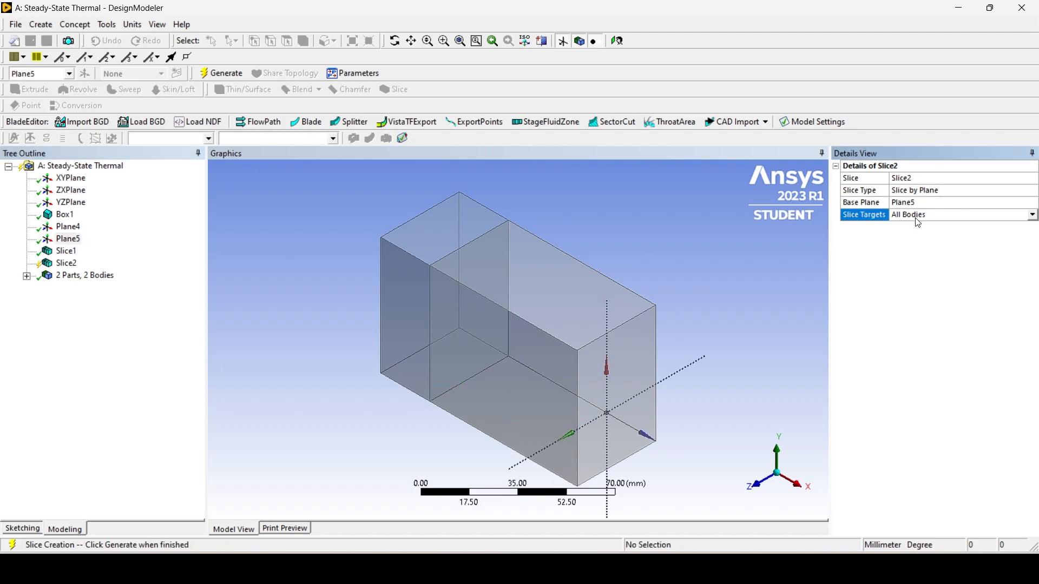
left_click(962, 215)
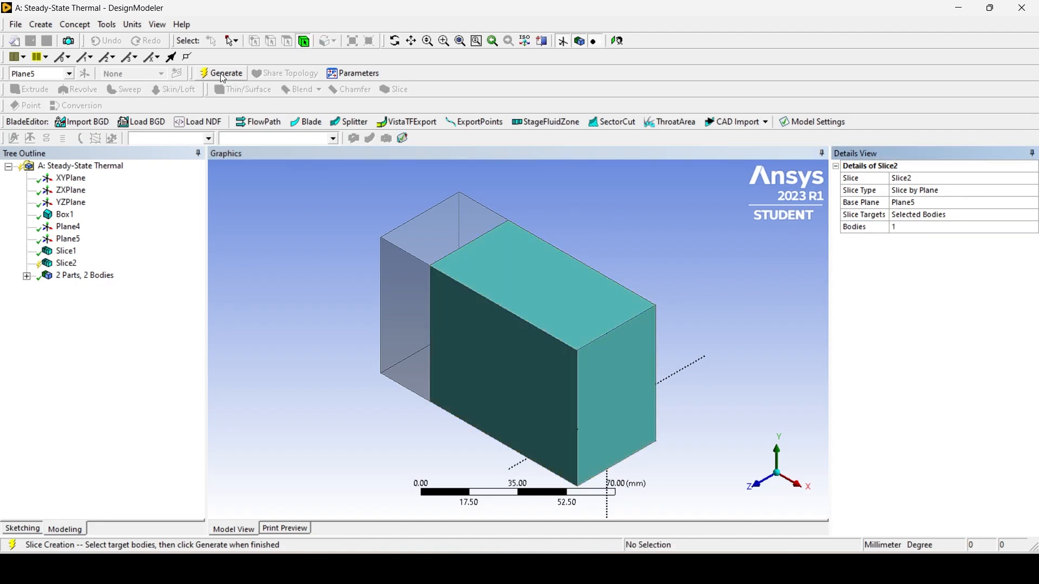
left_click(225, 73)
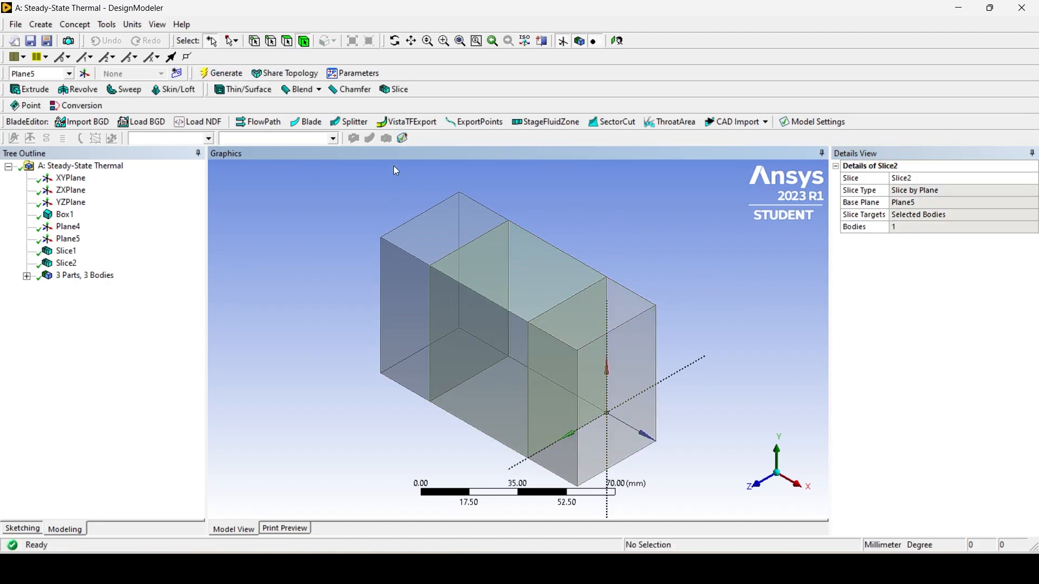
Generate Plane6 from ZXPlane with a 30 mm Offset Z transform.
left_click(83, 73)
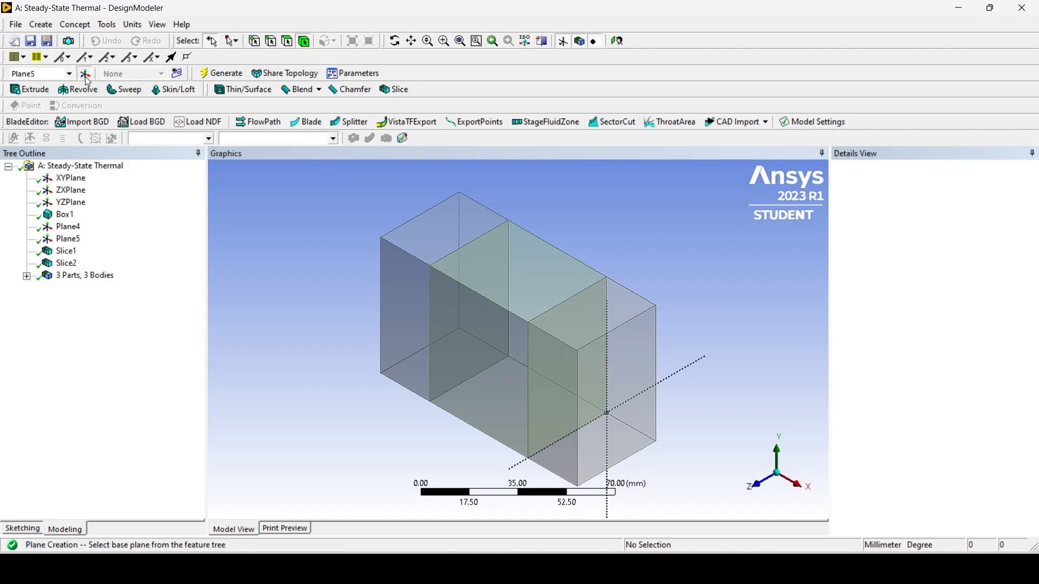
left_click(85, 73)
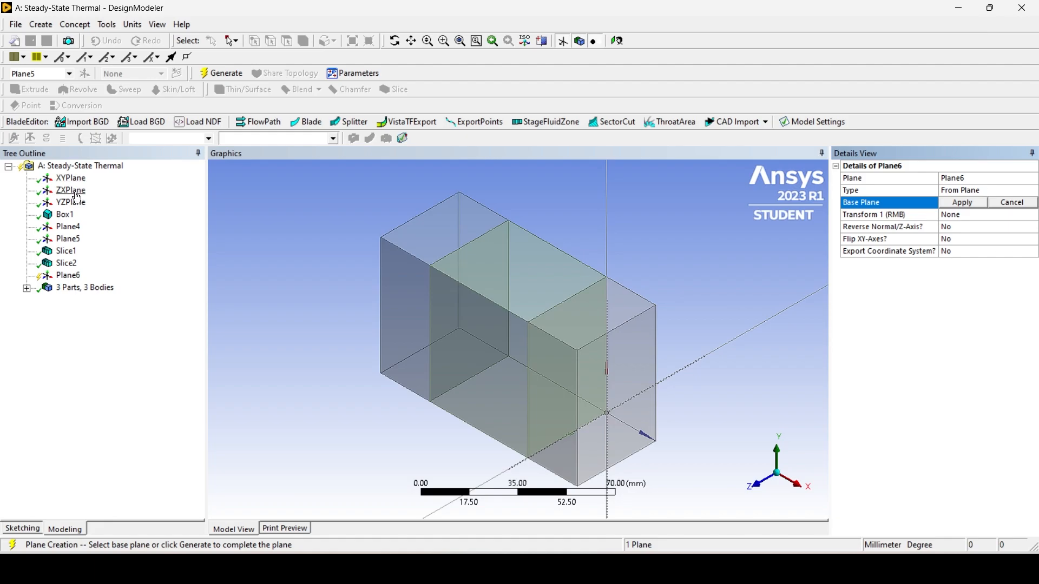
left_click(71, 190)
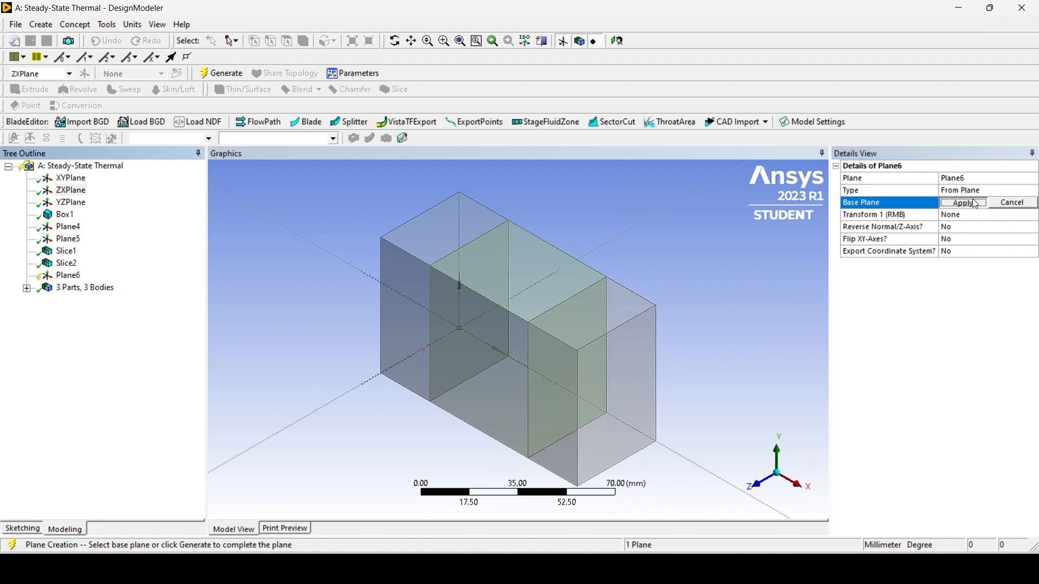
left_click(963, 202)
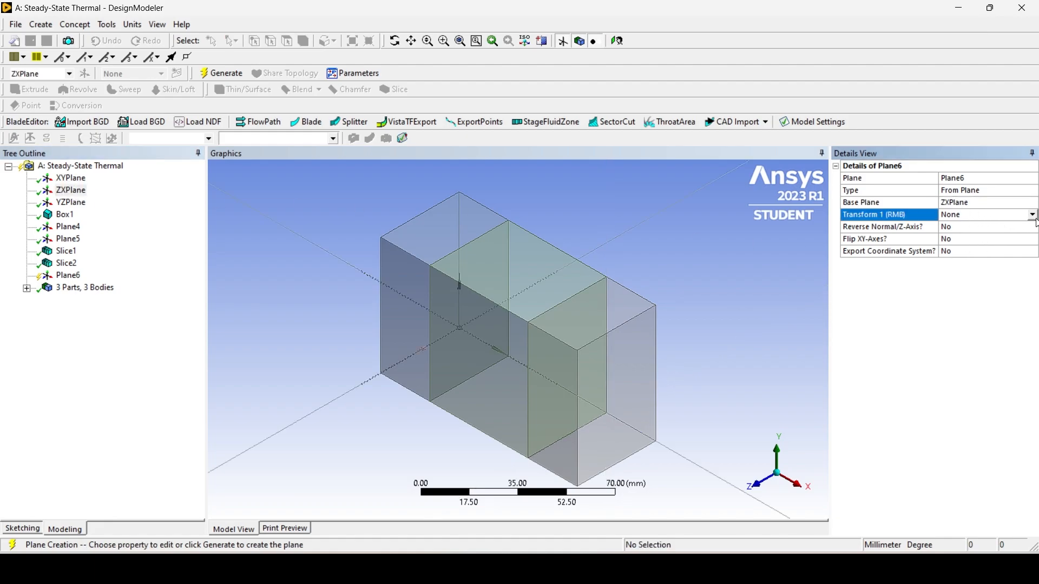
left_click(1031, 214)
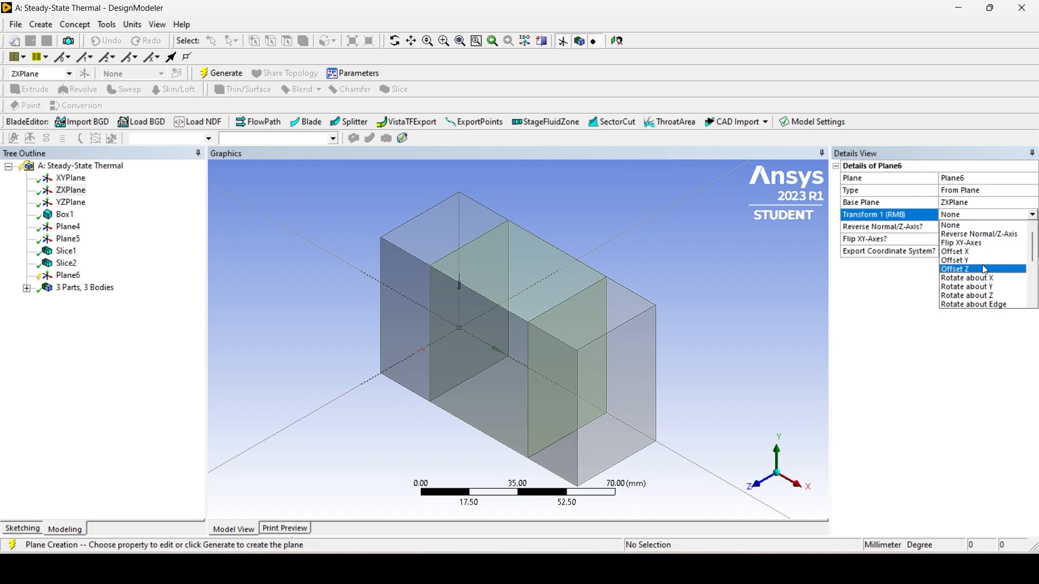
left_click(955, 268)
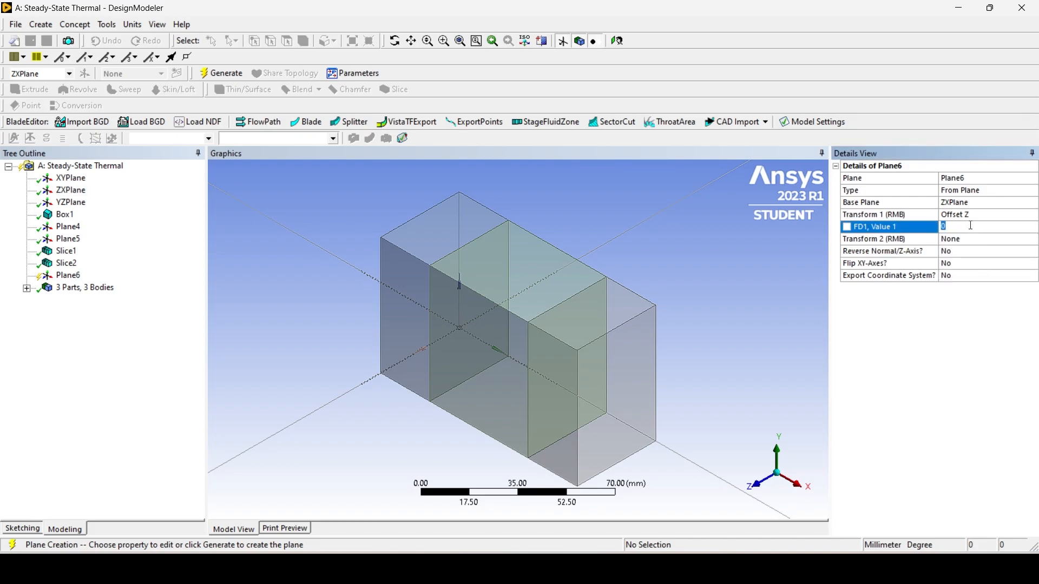
type("30 mm")
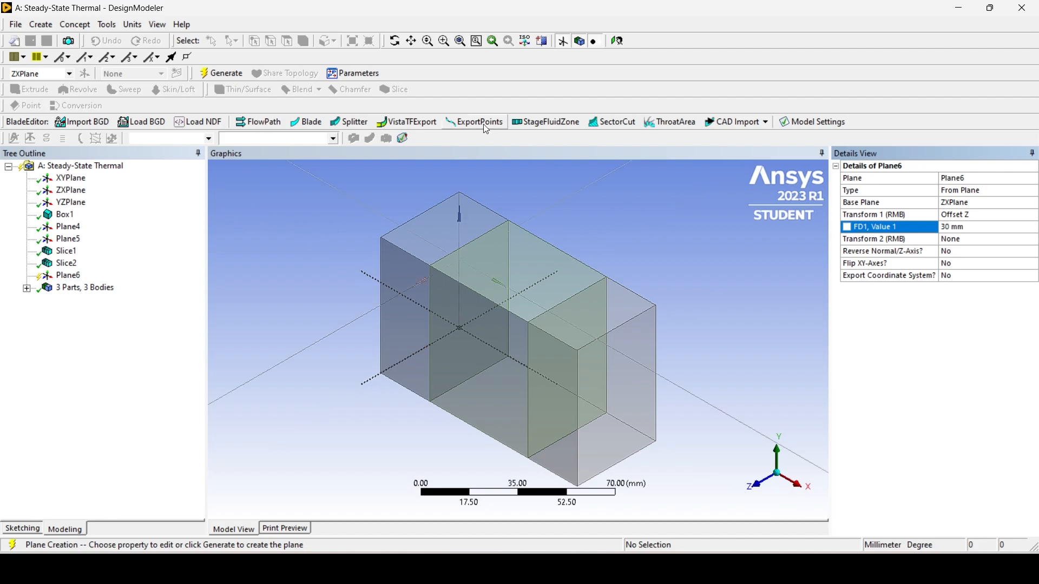
left_click(225, 73)
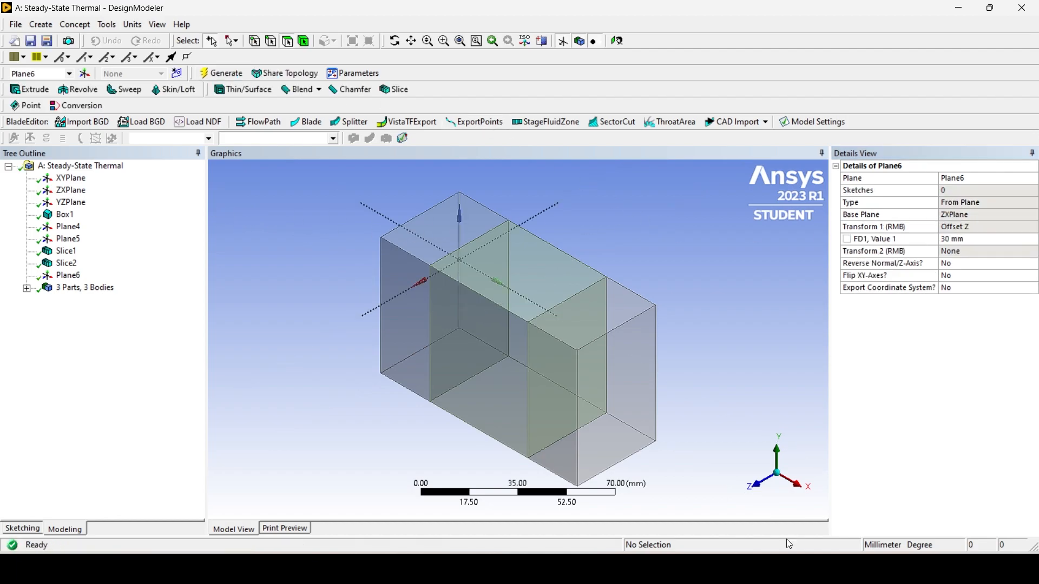
left_click(40, 25)
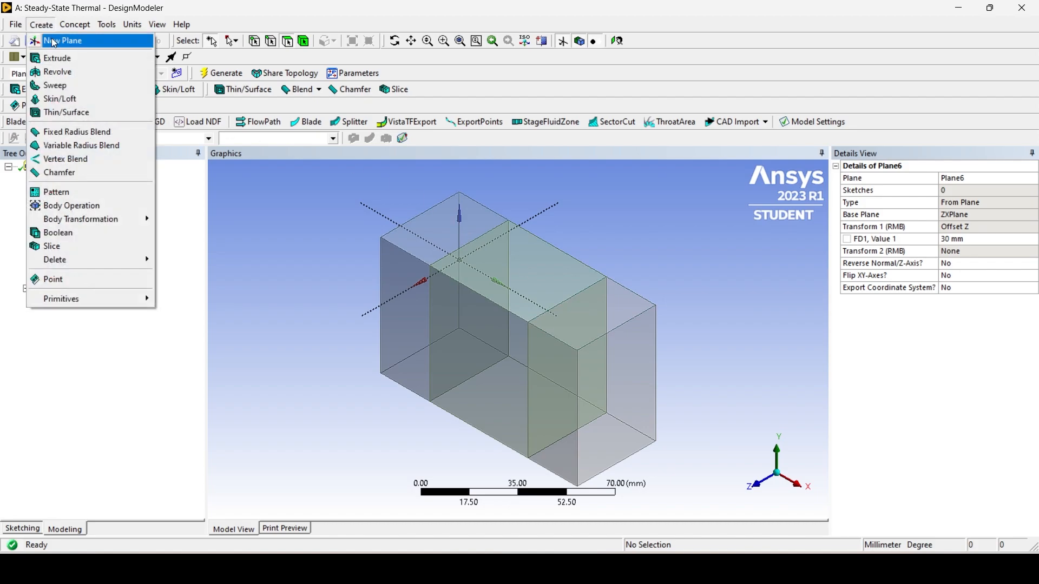
Slice the middle body on Plane6 with Selected Bodies as the slice target.
left_click(51, 246)
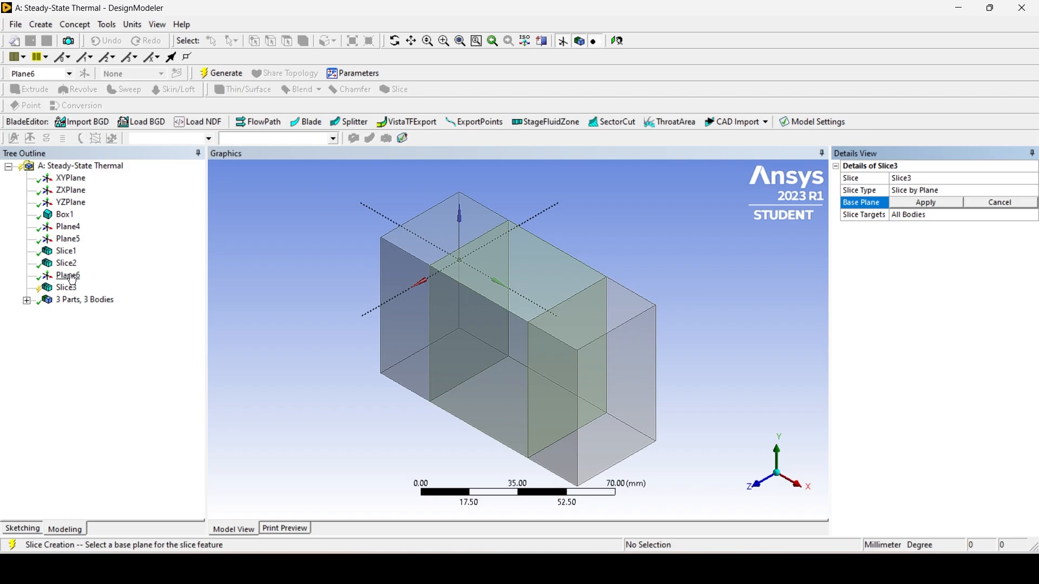
left_click(67, 275)
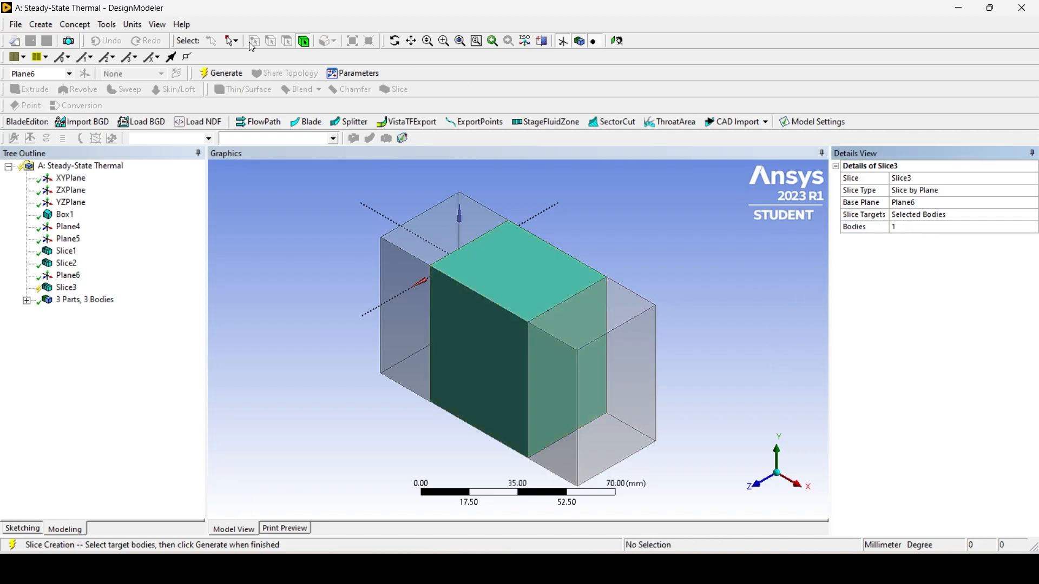
left_click(225, 73)
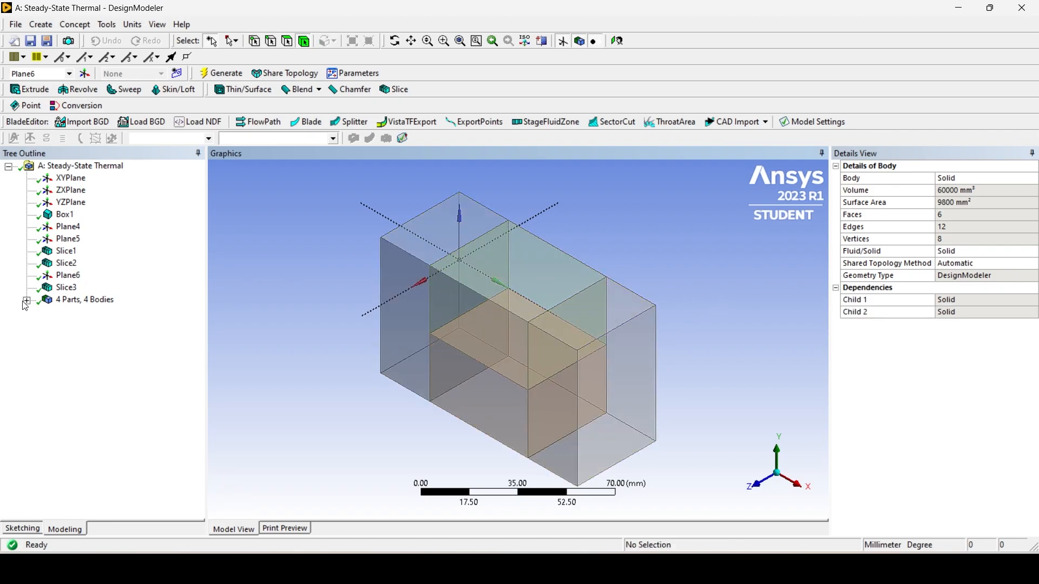
Group all four solids with Form New Part and inspect the bodies inside it.
left_click(26, 299)
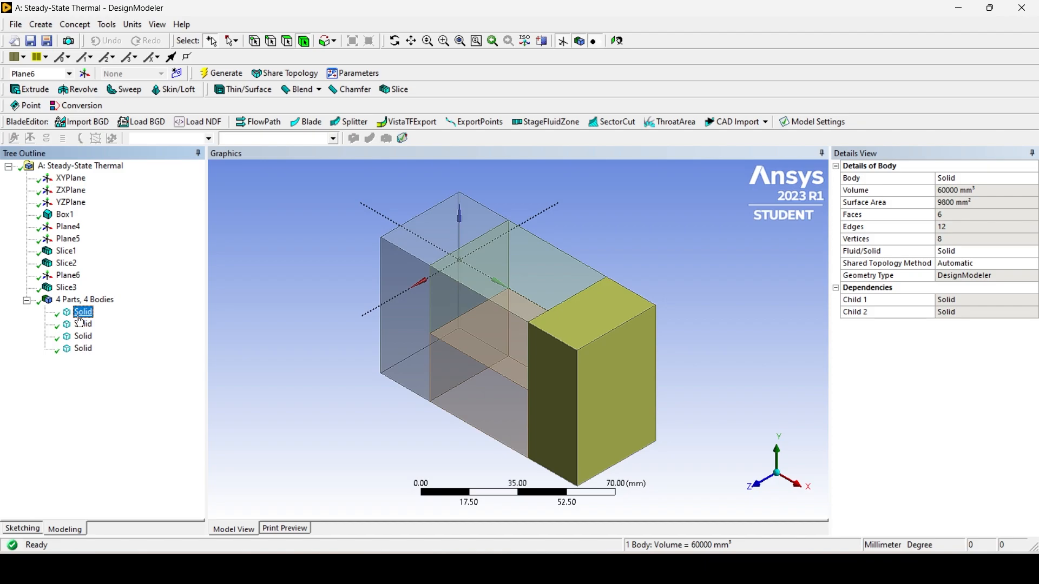
right_click(83, 348)
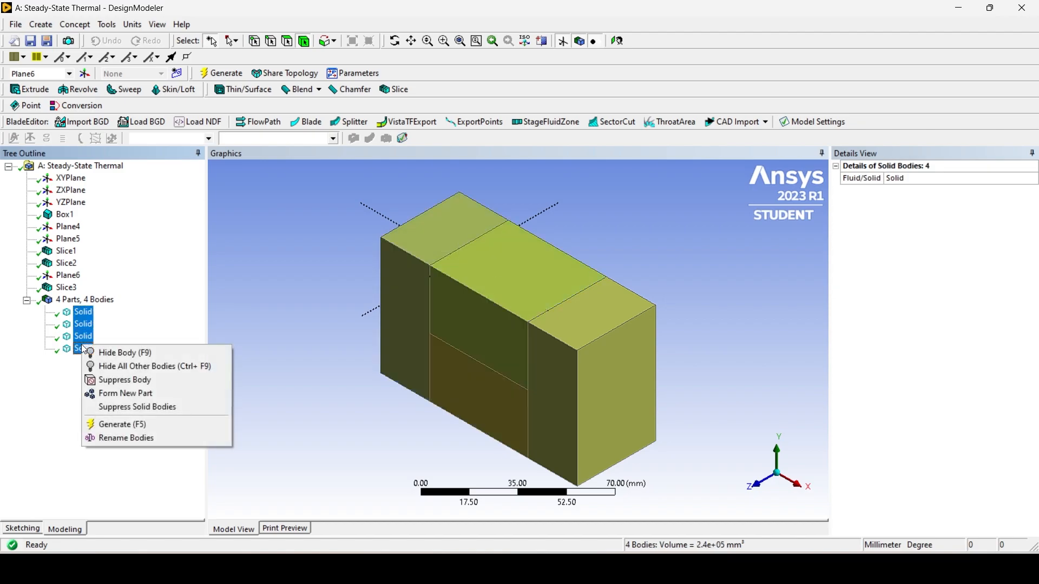
left_click(125, 393)
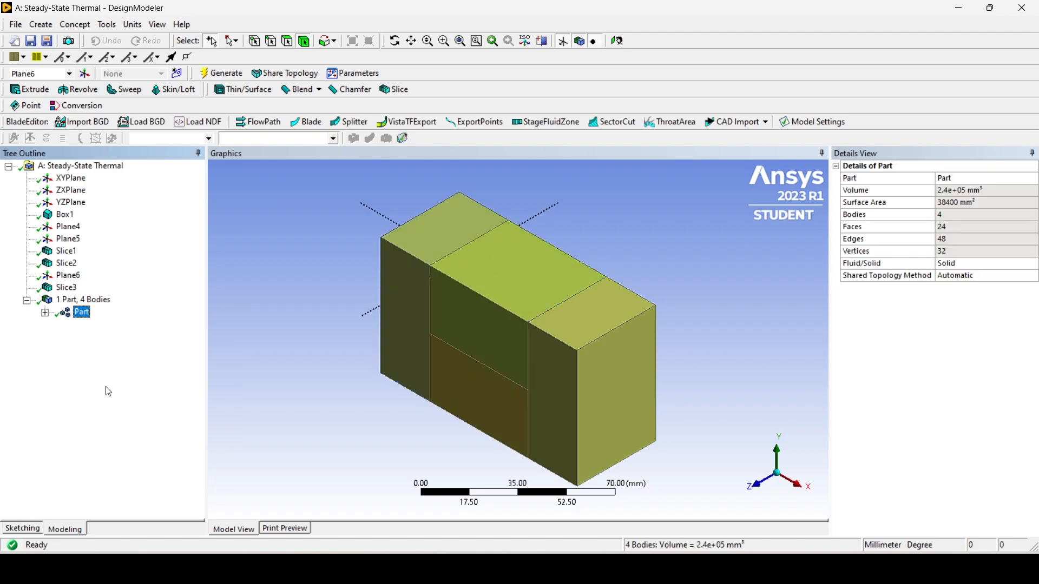
left_click(45, 313)
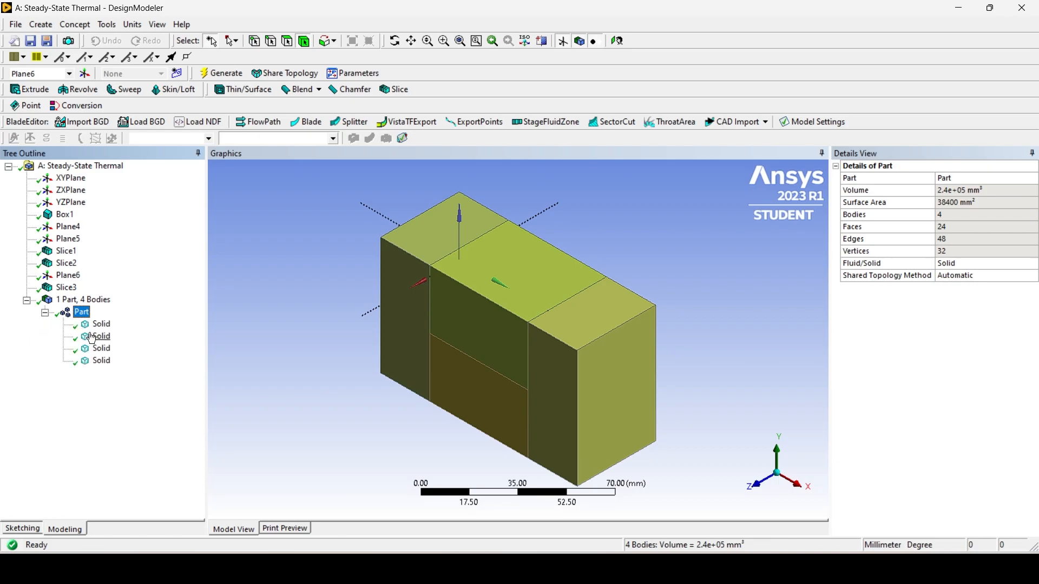
left_click(101, 336)
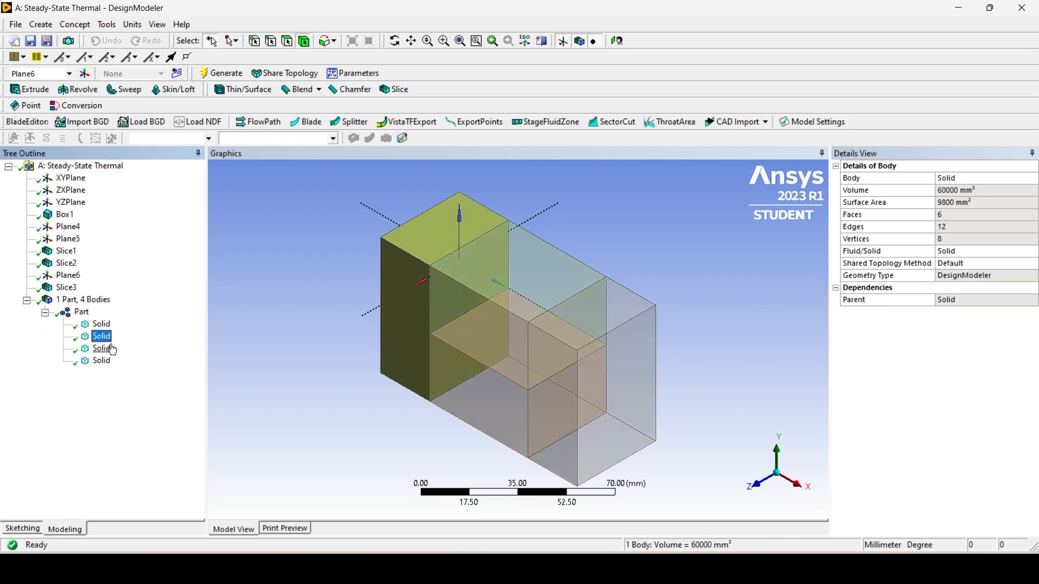
left_click(100, 360)
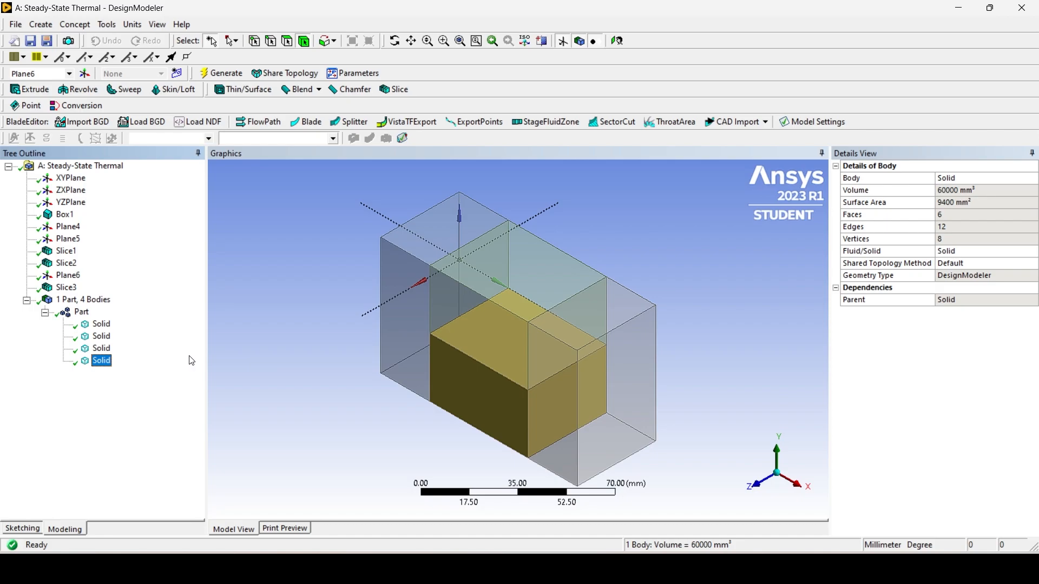
mouse_move(1030, 7)
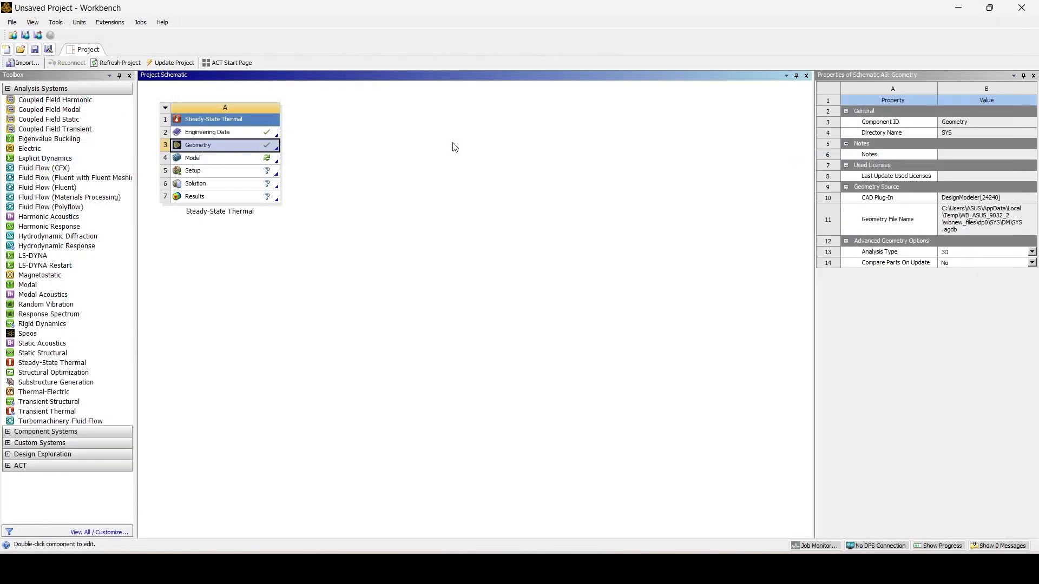
Edit the Steady-State Thermal Model cell to launch Mechanical.
right_click(192, 158)
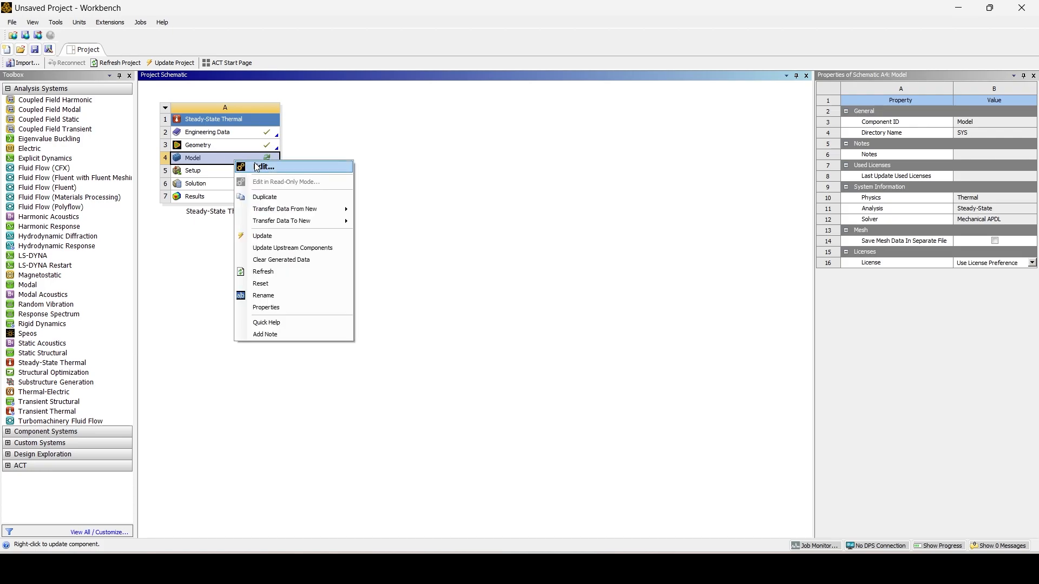
left_click(264, 167)
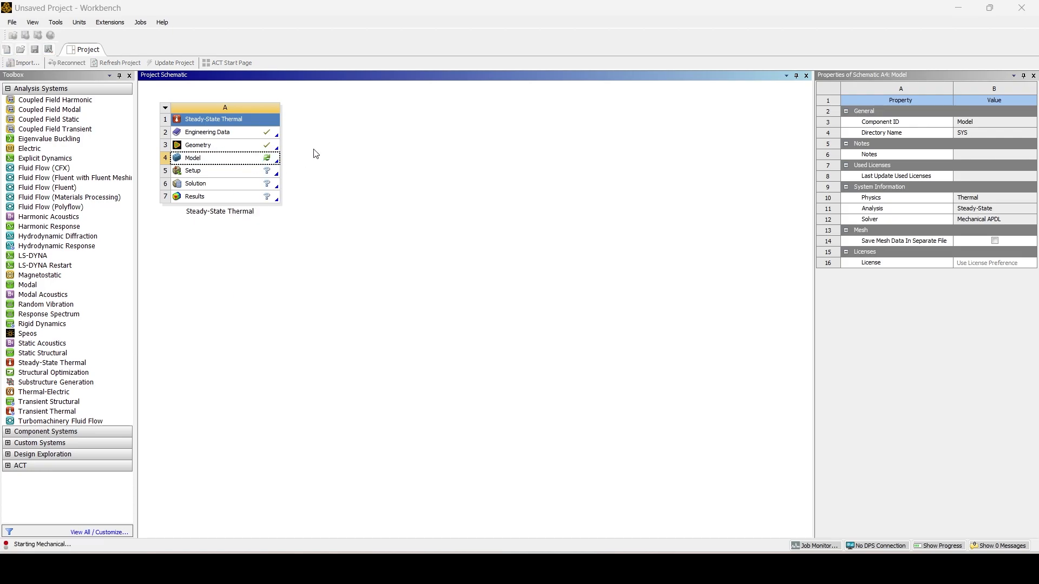
double_click(192, 158)
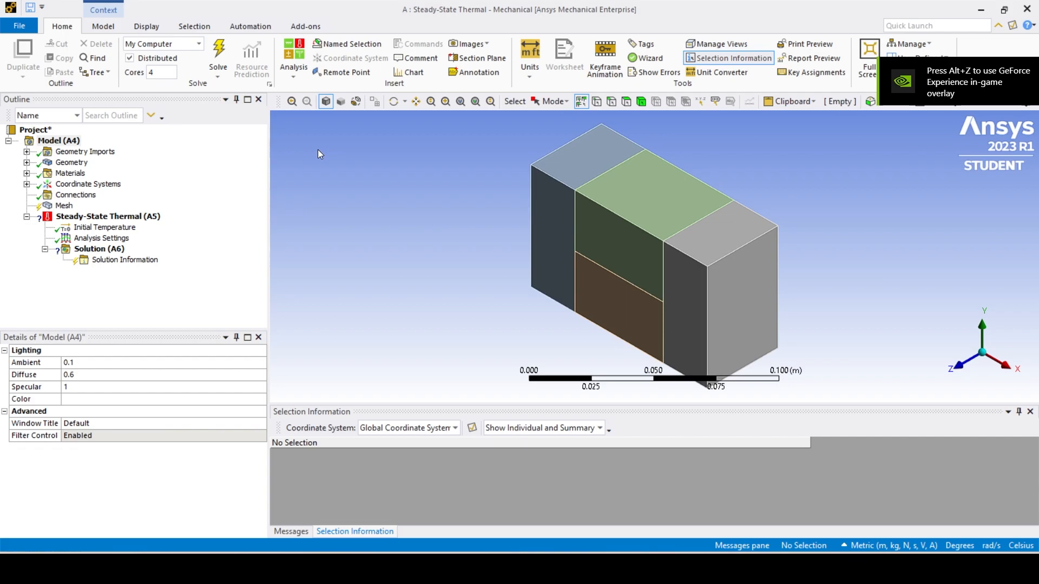
mouse_move(36, 175)
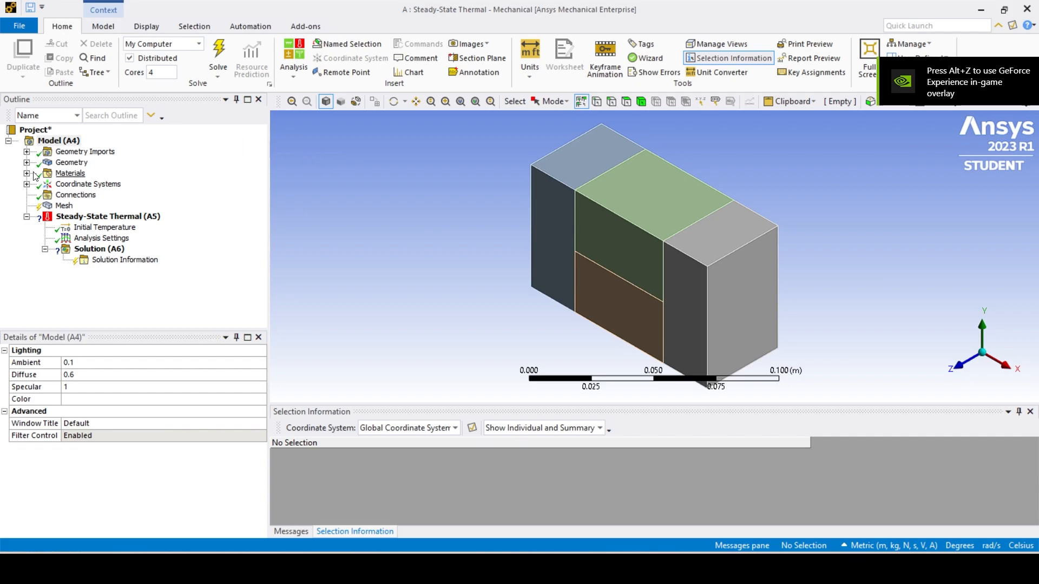
Assign material M4 to the right solid, then select the lower middle solid.
left_click(26, 162)
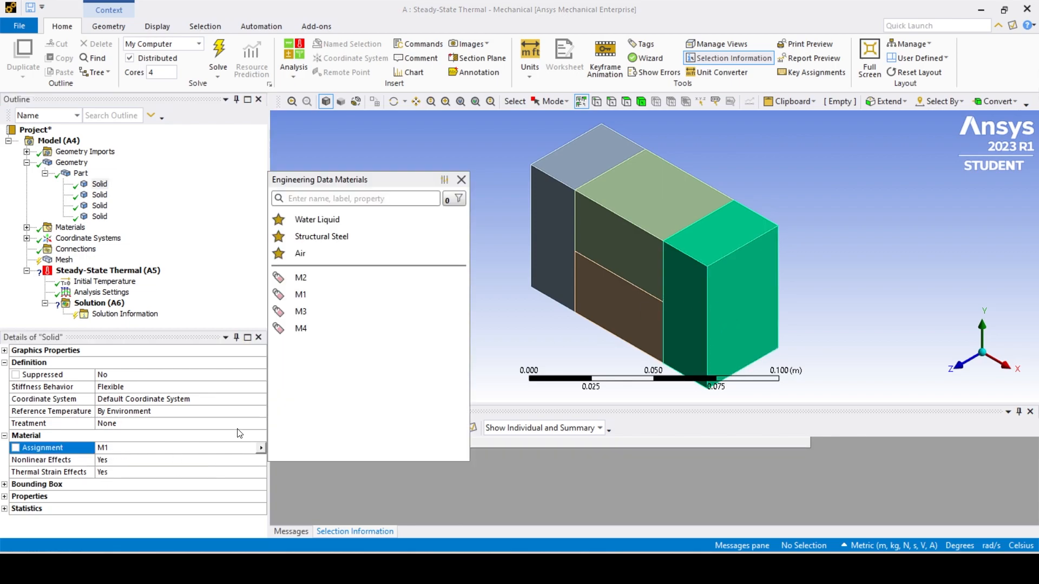
mouse_move(316, 328)
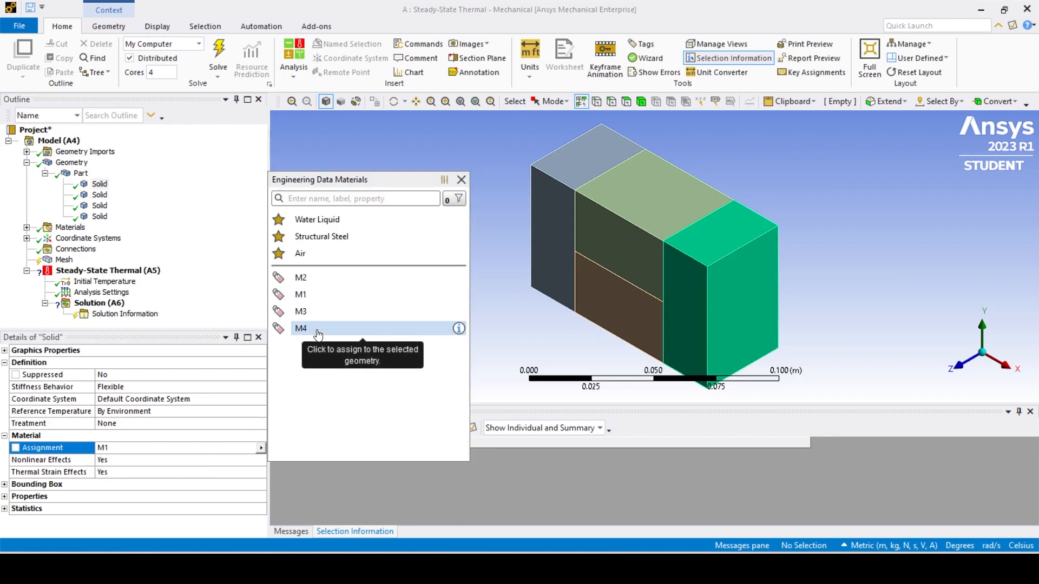
left_click(301, 328)
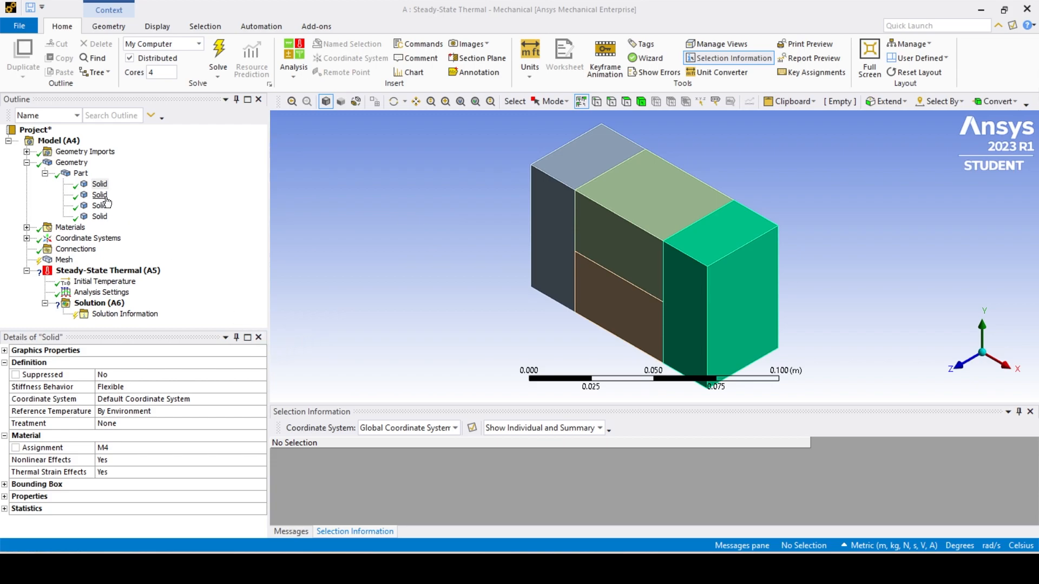
left_click(98, 195)
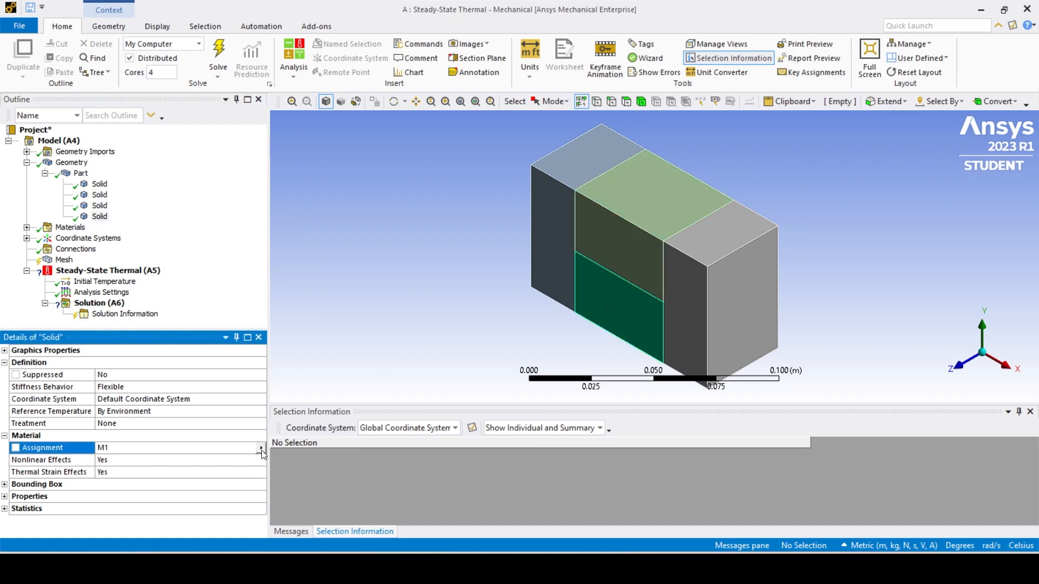
Add a Body Sizing control of 2.5 mm on the four bodies.
right_click(64, 206)
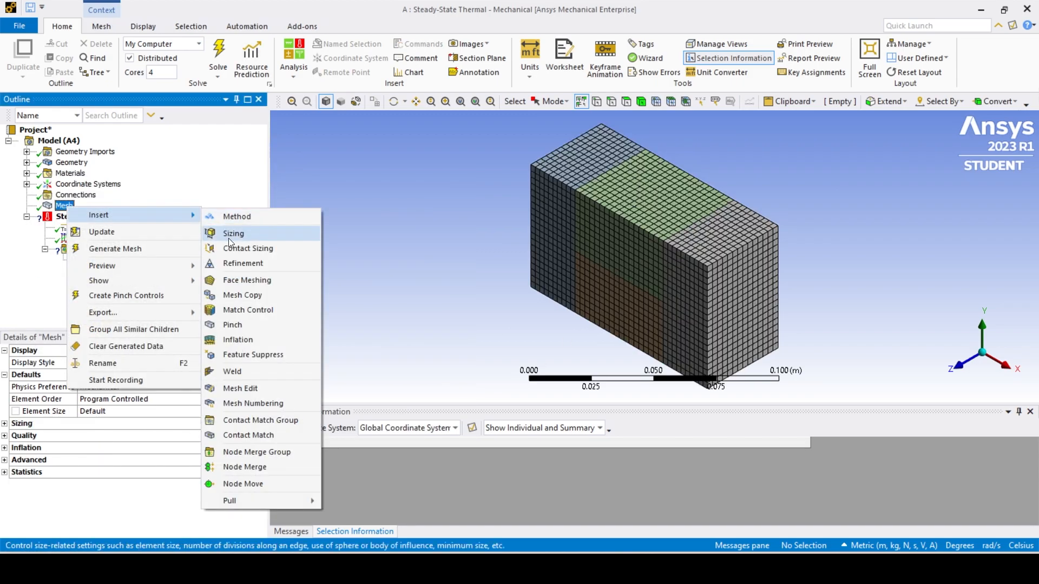
left_click(233, 233)
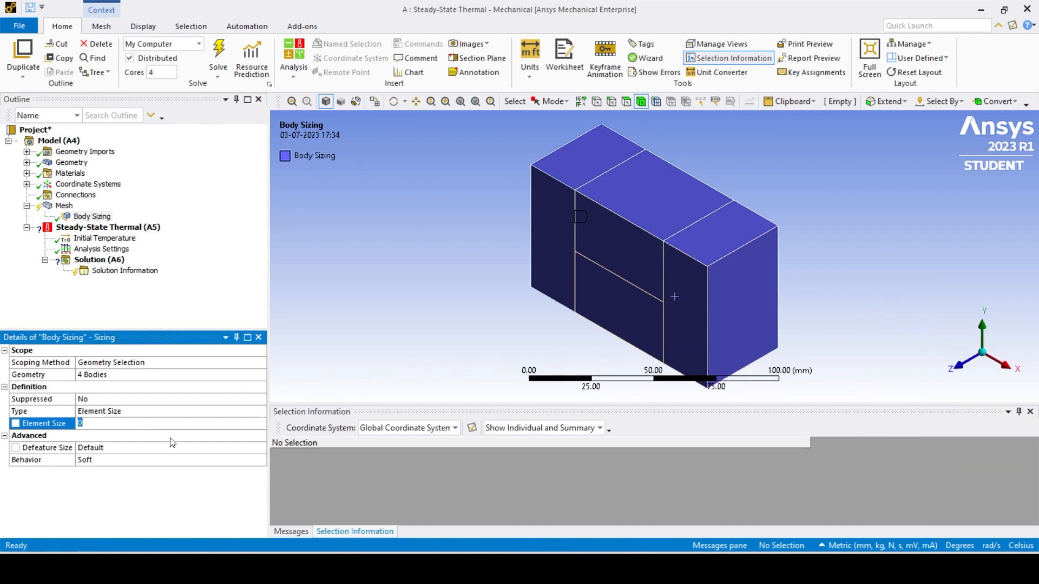
type("2.5 mm")
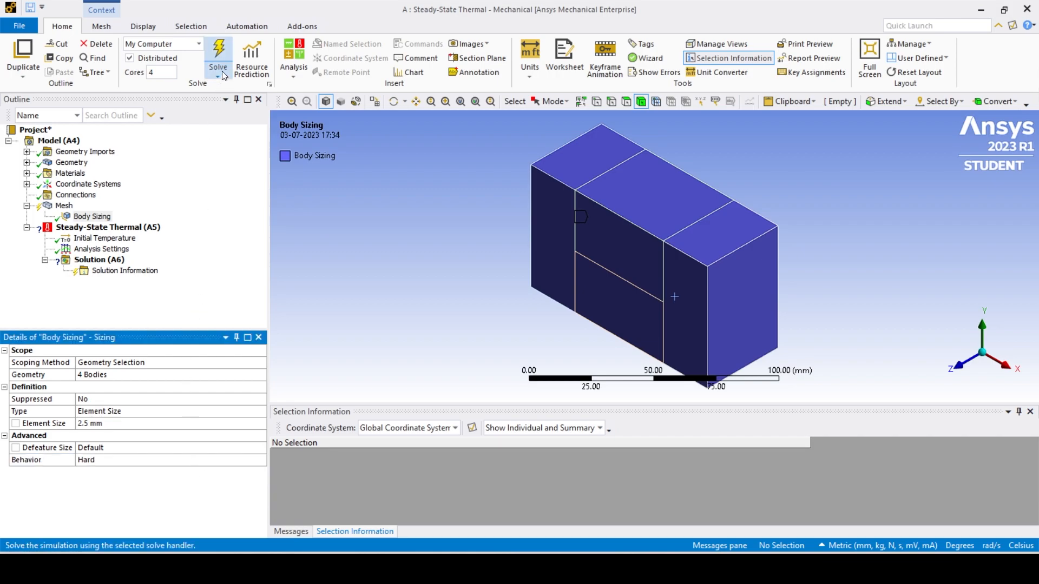
Attempt a solve to generate the mesh, then display the mesh.
left_click(218, 57)
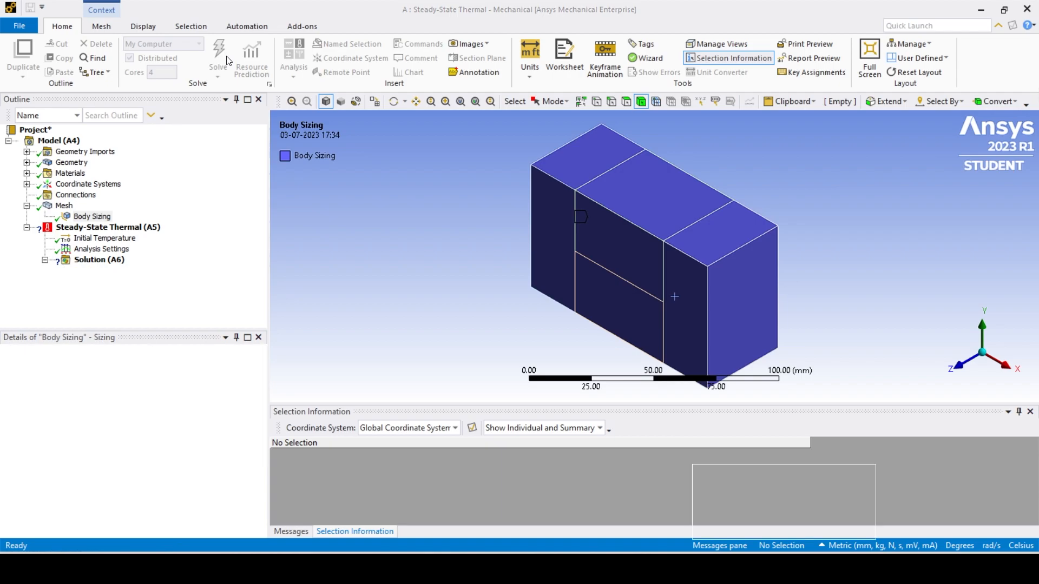
left_click(218, 53)
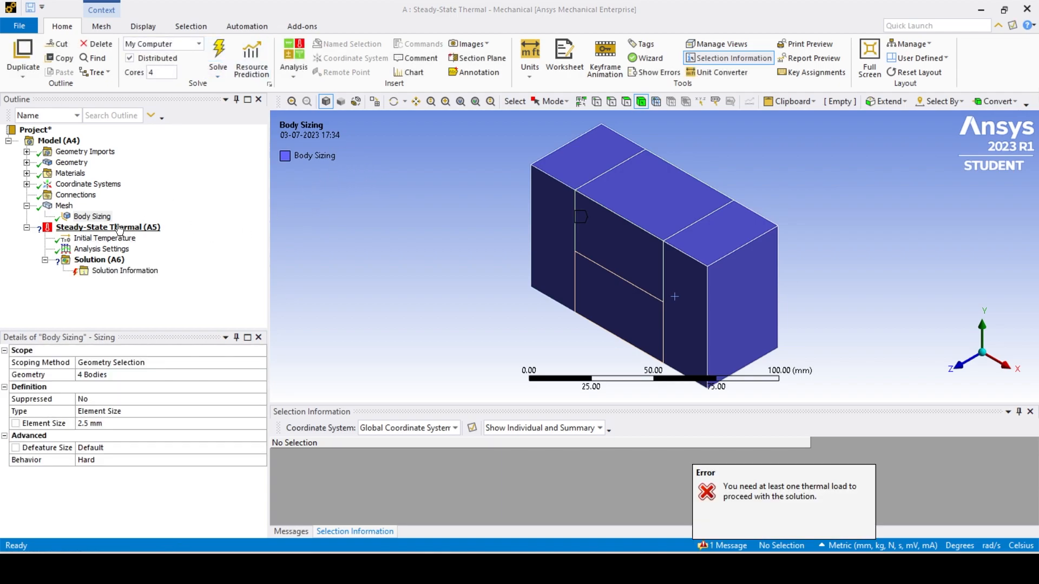
left_click(64, 205)
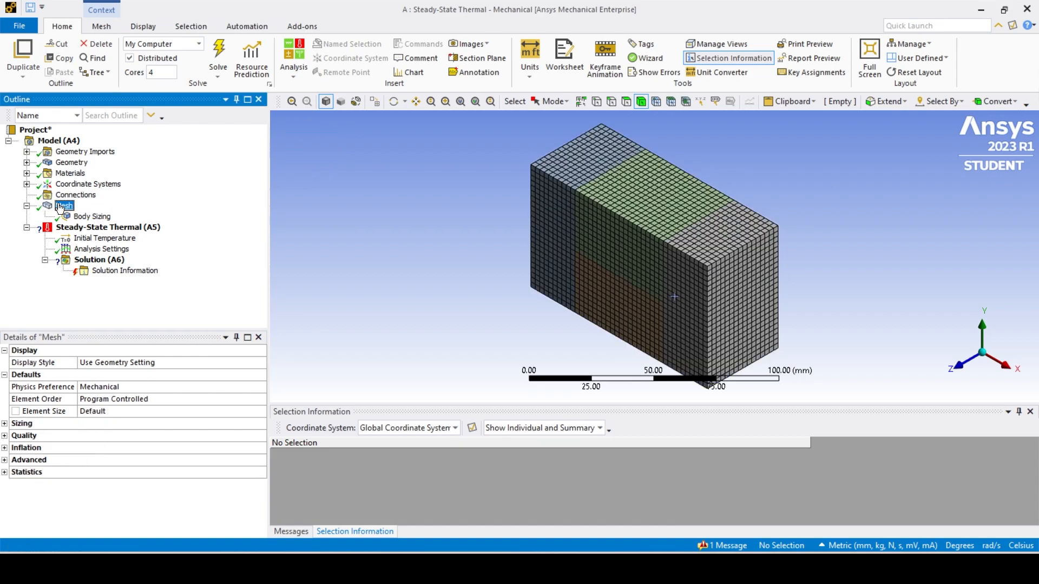
Add convection on the left face in Metric (m): film 300 W/m²·°C, ambient 500 °C.
right_click(83, 227)
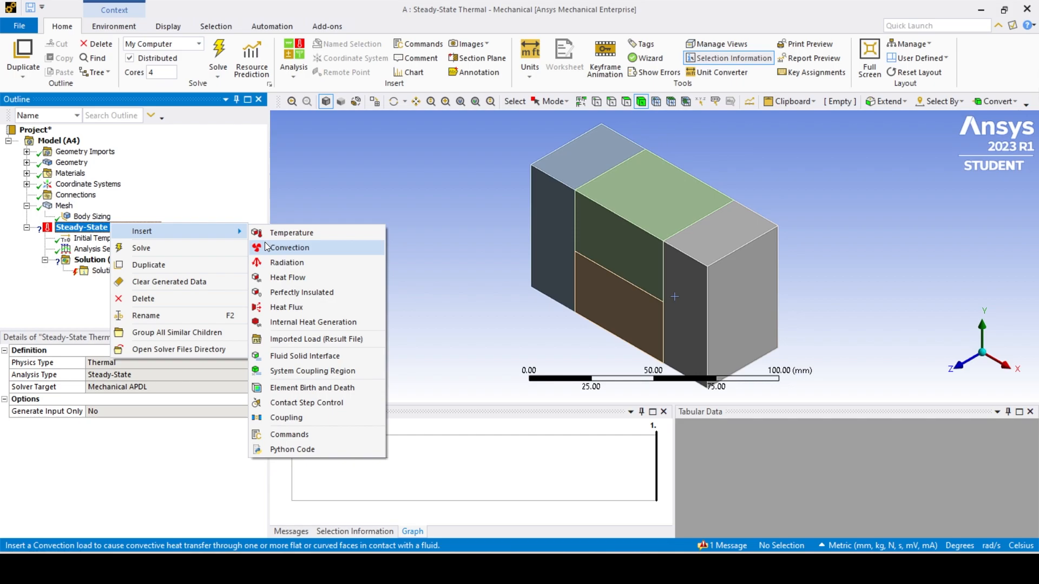
left_click(289, 247)
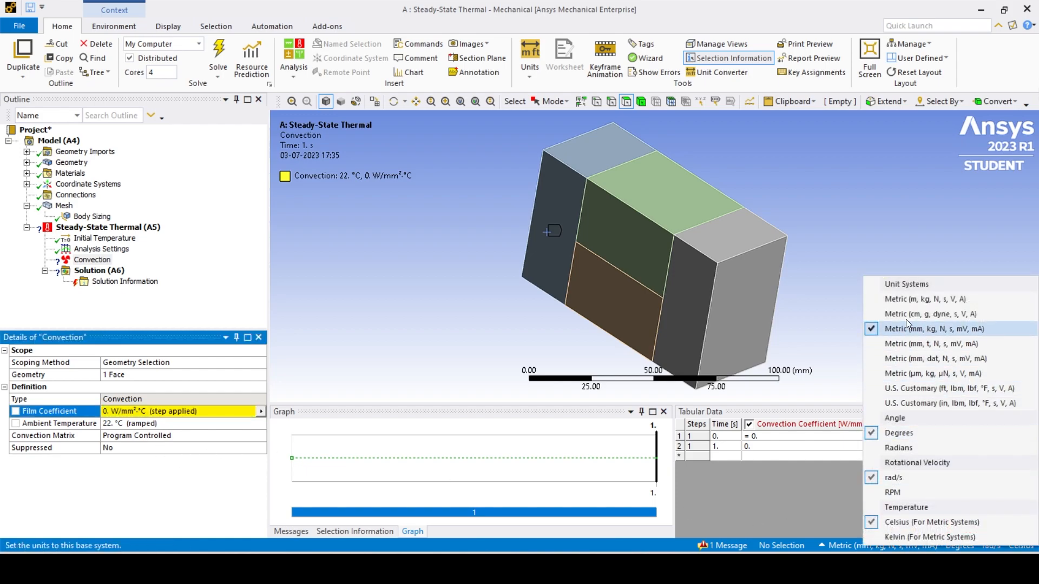
left_click(933, 298)
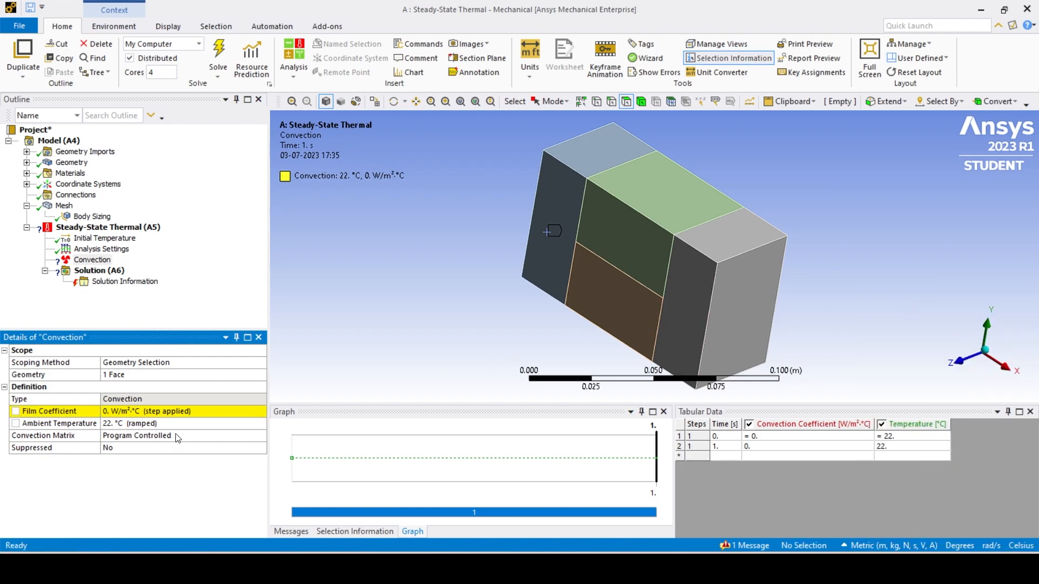
type("300")
left_click(184, 423)
type("500")
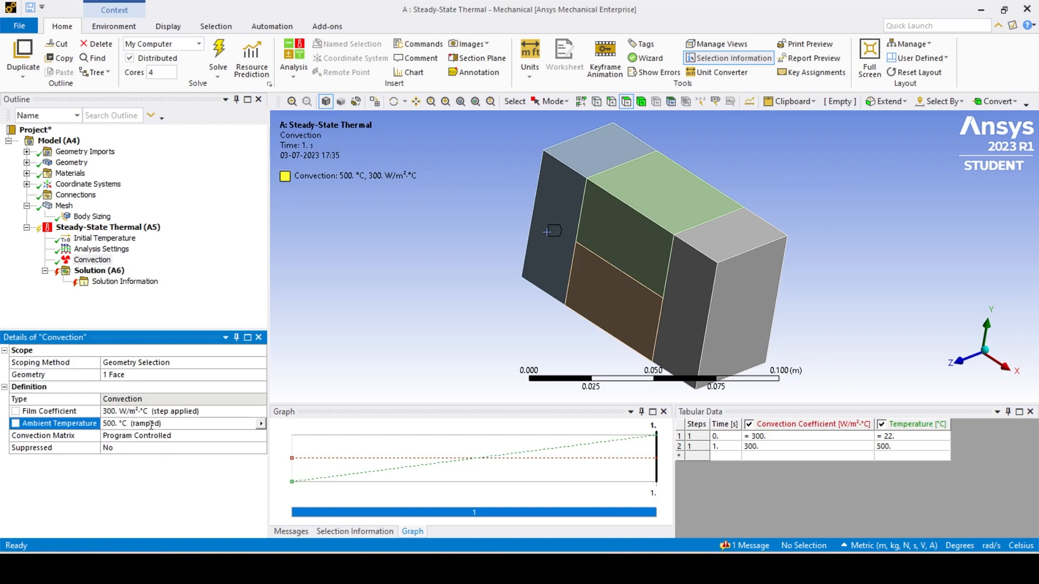
Add Convection 2 on the right end face: film 100 W/m²·°C, ambient 30 °C.
right_click(107, 227)
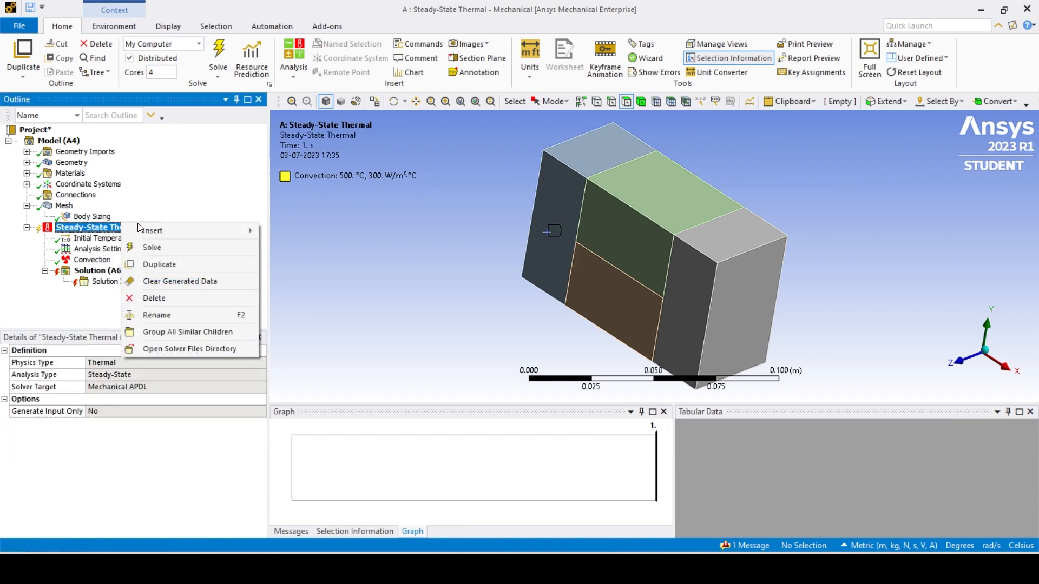
left_click(151, 230)
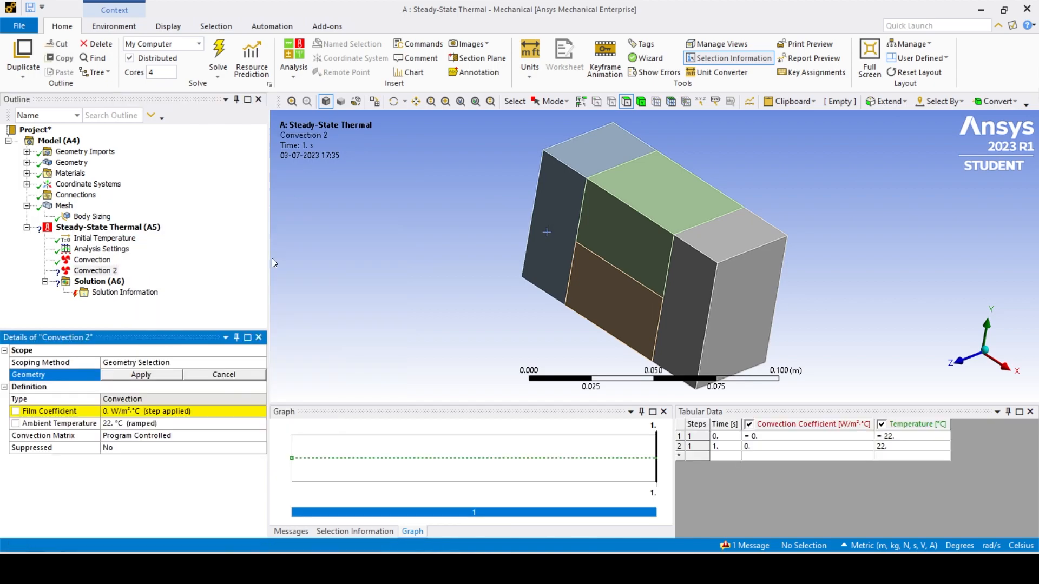
left_click(729, 291)
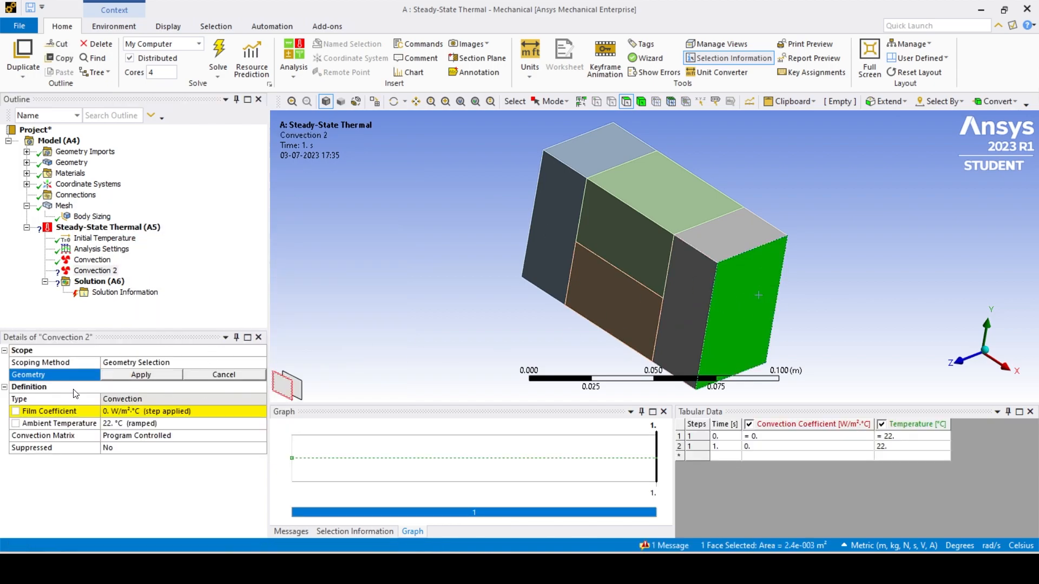
left_click(141, 374)
type("100")
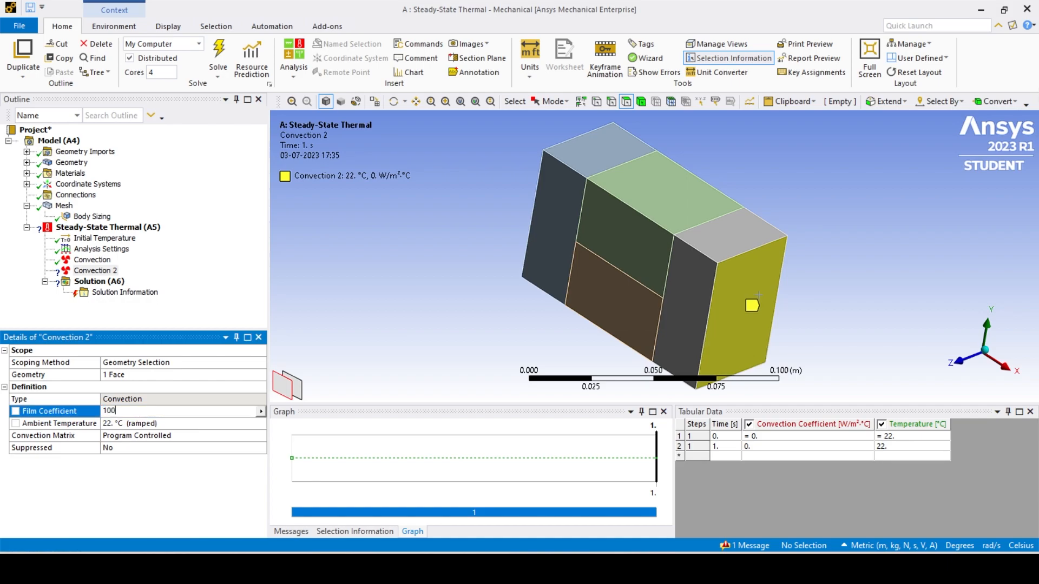
type("30")
key("Return")
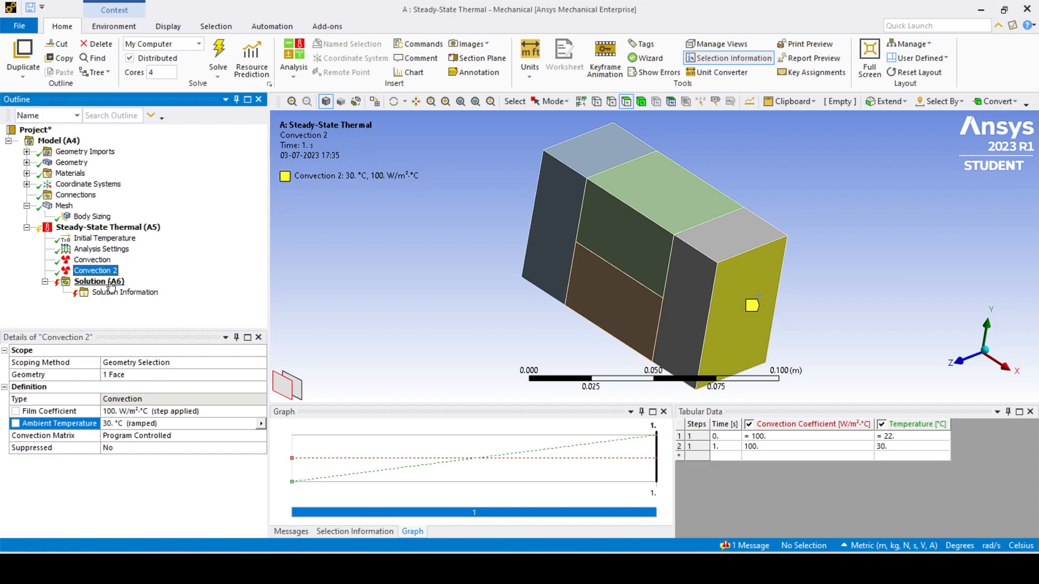
left_click(98, 281)
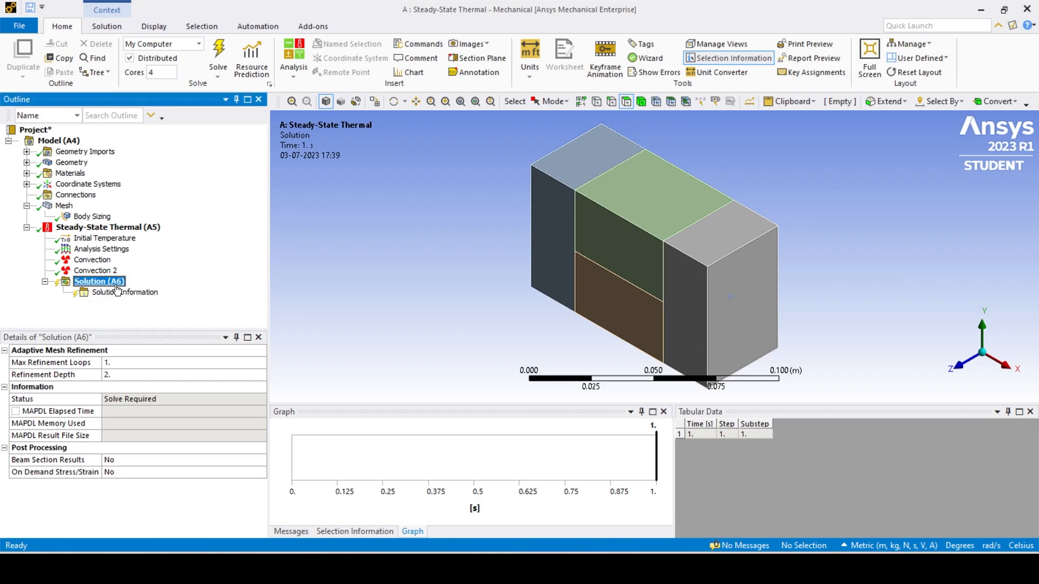
Insert a temperature result on one face and rename it T2.
right_click(98, 281)
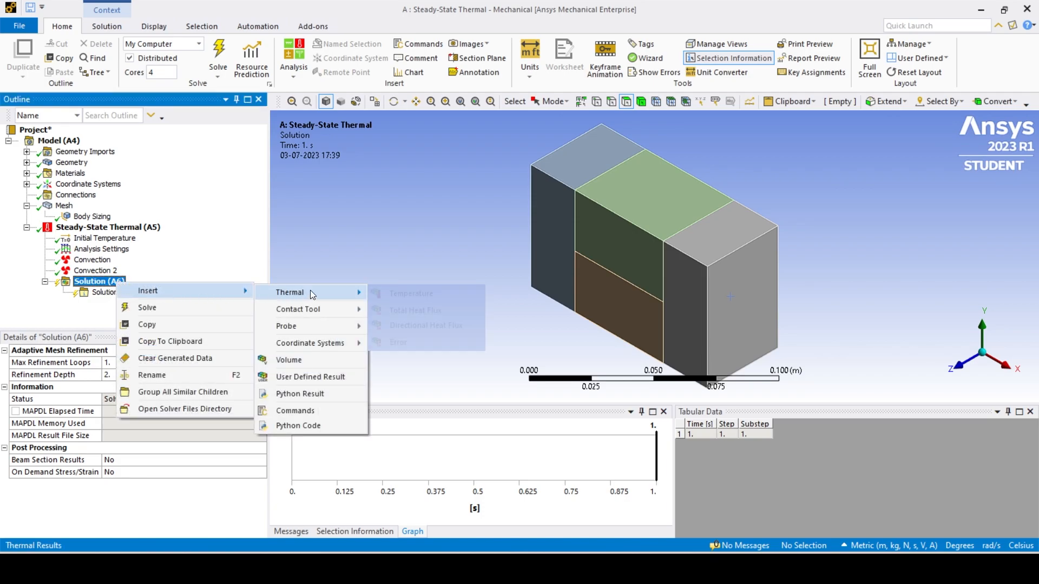
left_click(410, 292)
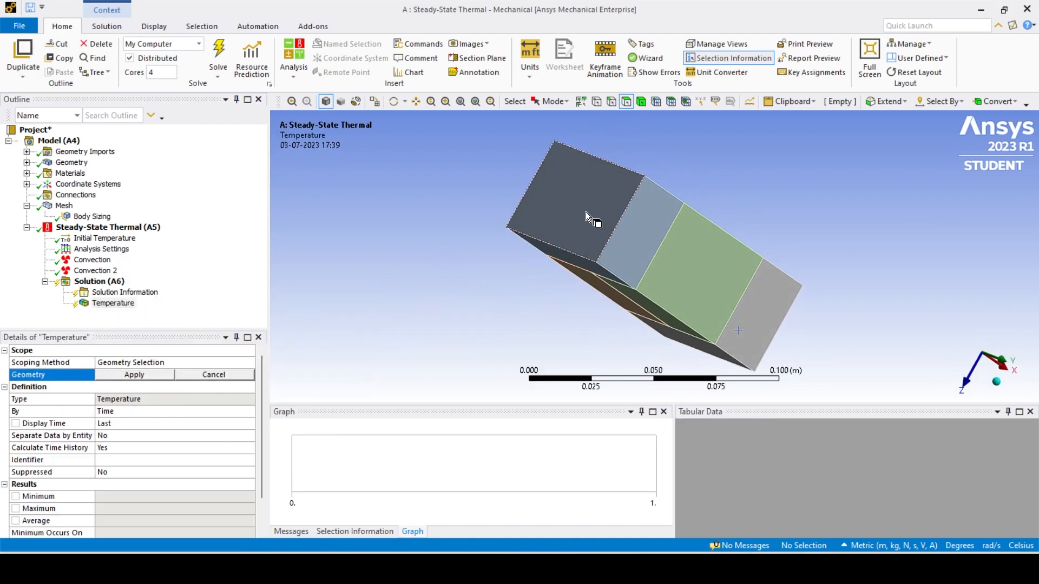
left_click(590, 199)
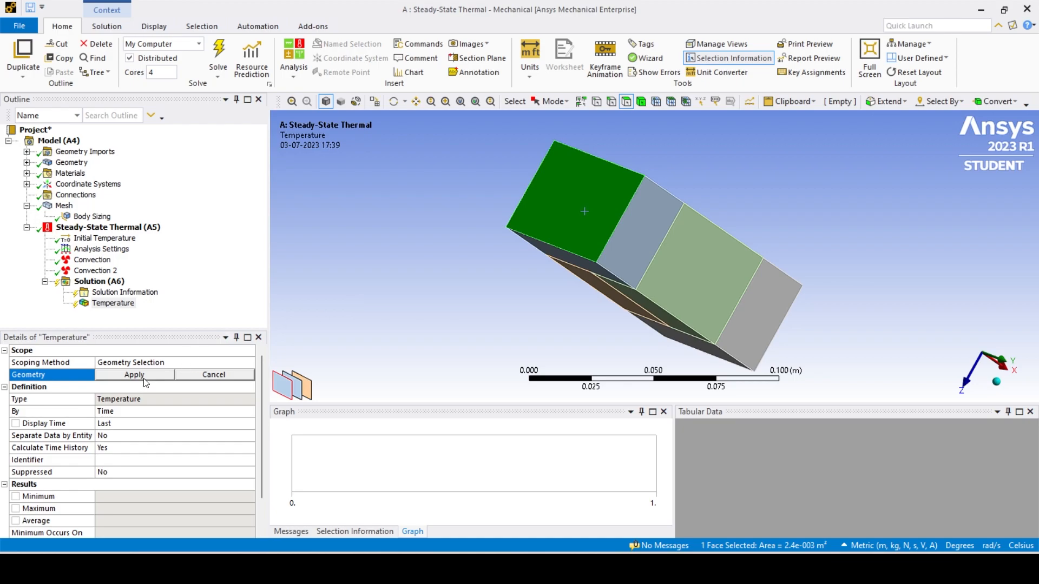
right_click(112, 303)
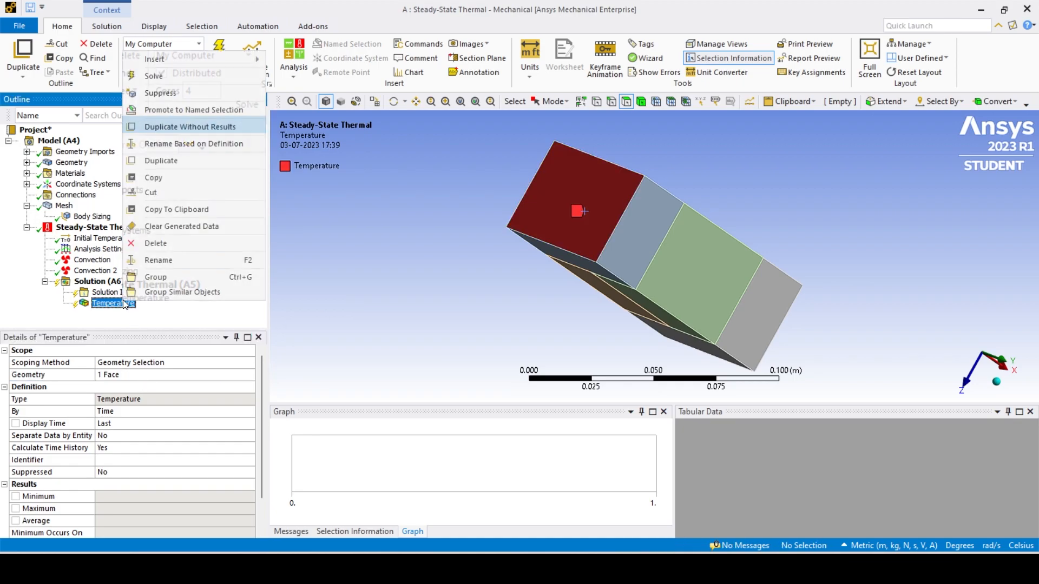
mouse_move(158, 259)
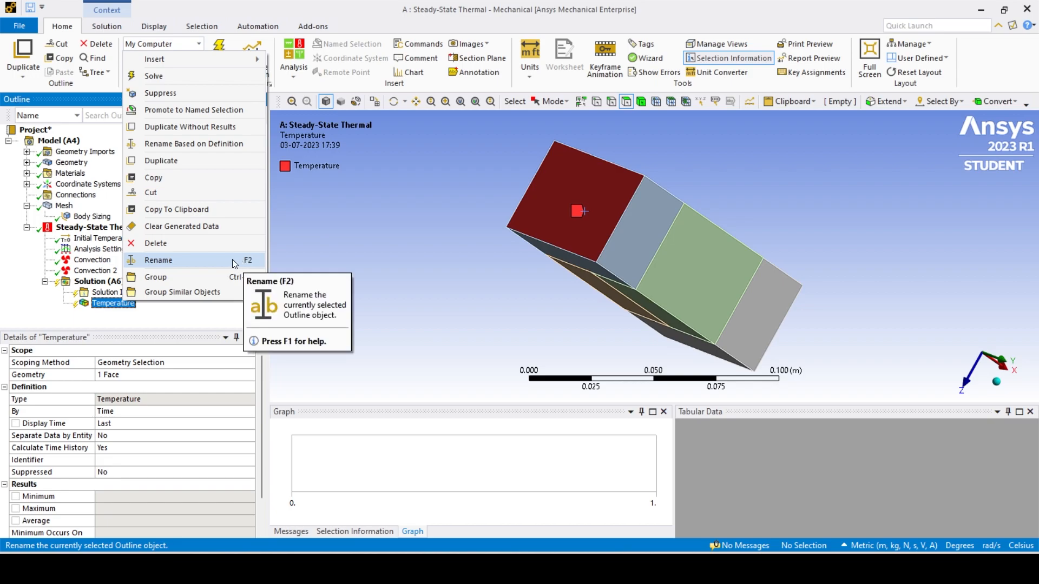
left_click(158, 260)
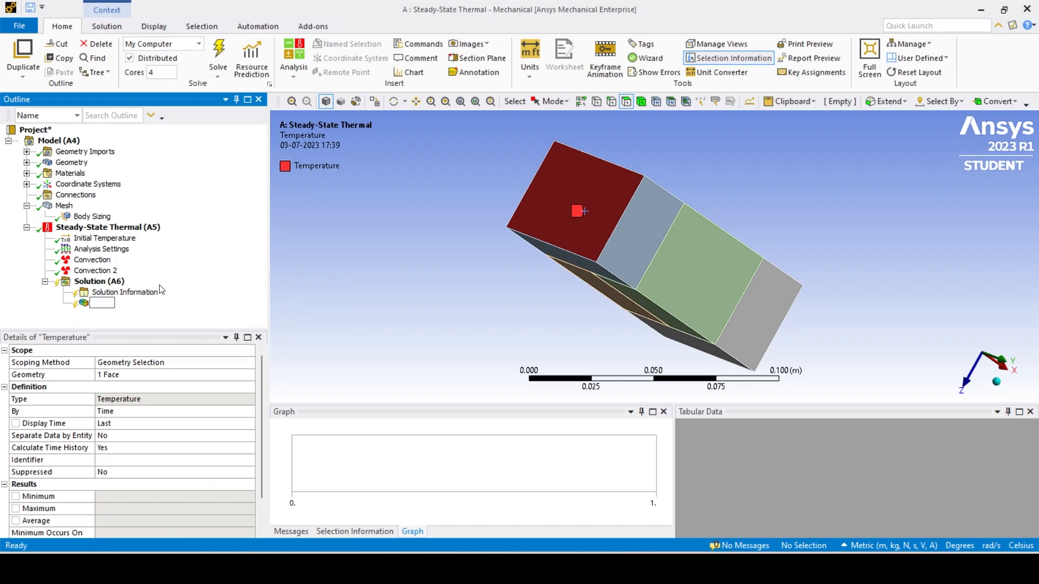
type("T2")
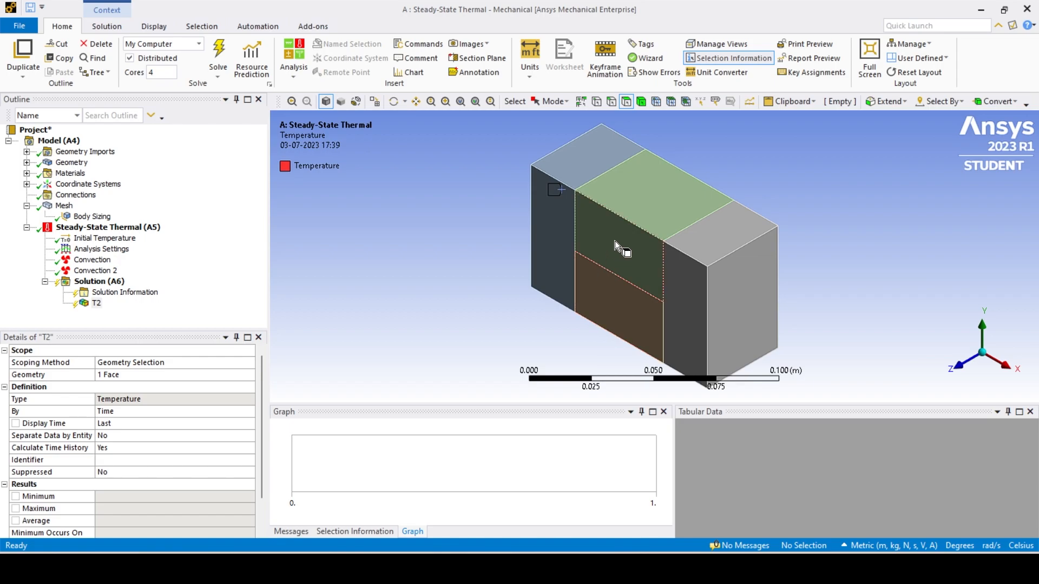
Hide the upper middle block to expose the faces behind it.
left_click(620, 252)
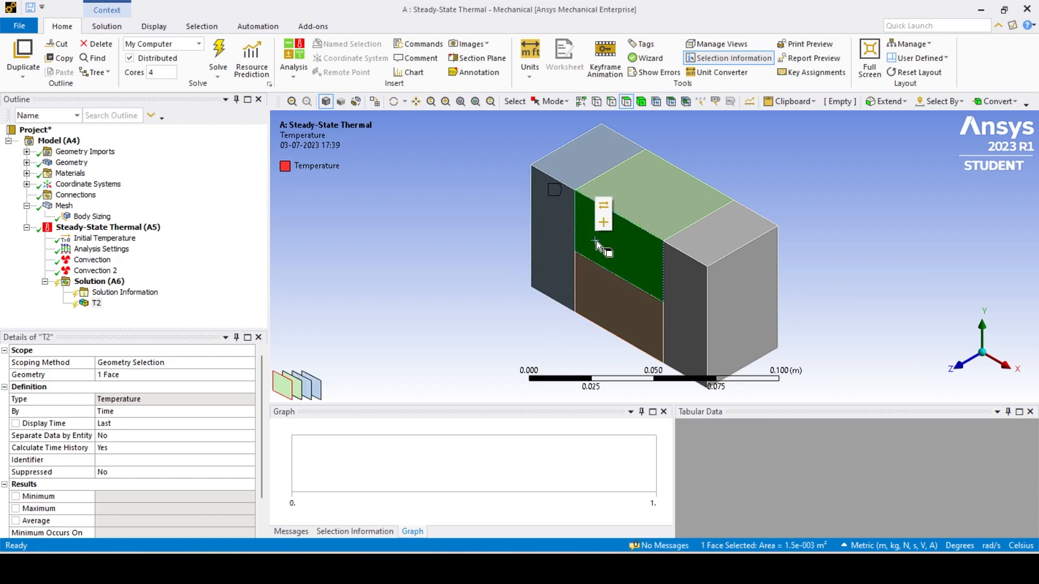
right_click(596, 245)
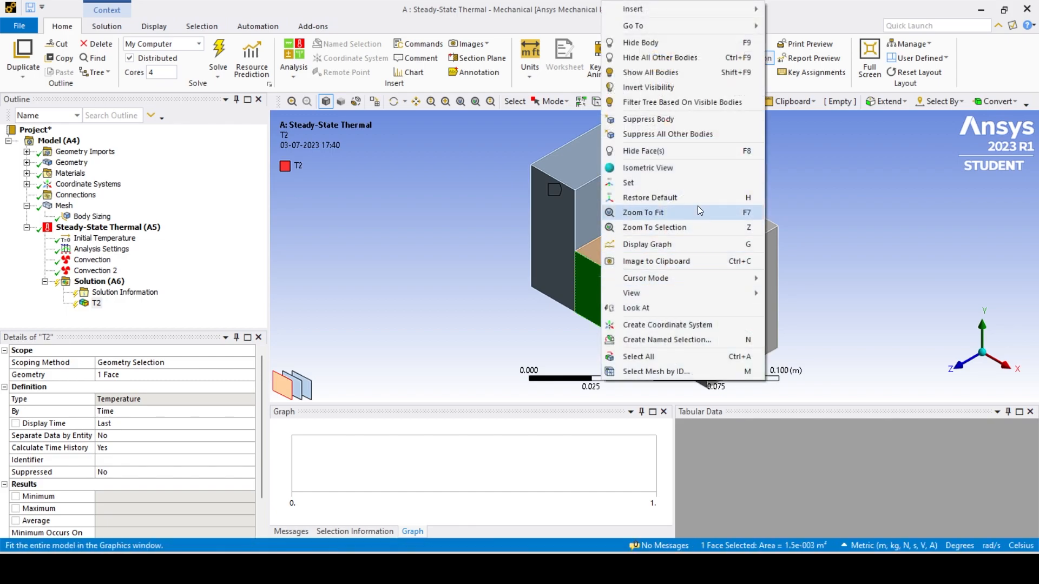
left_click(641, 213)
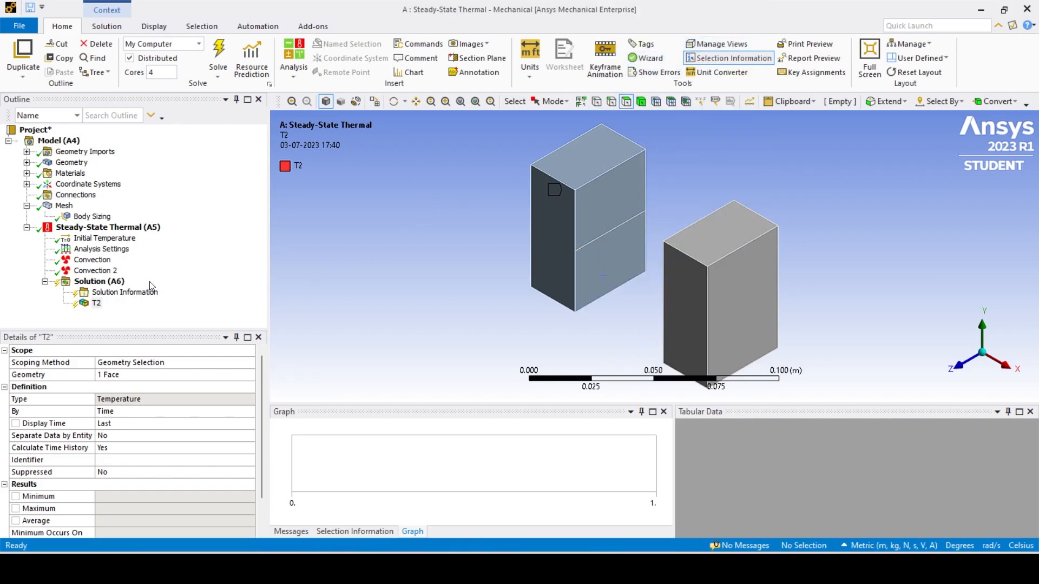
Insert temperature result T3 scoped to the upper and lower interface faces.
right_click(99, 281)
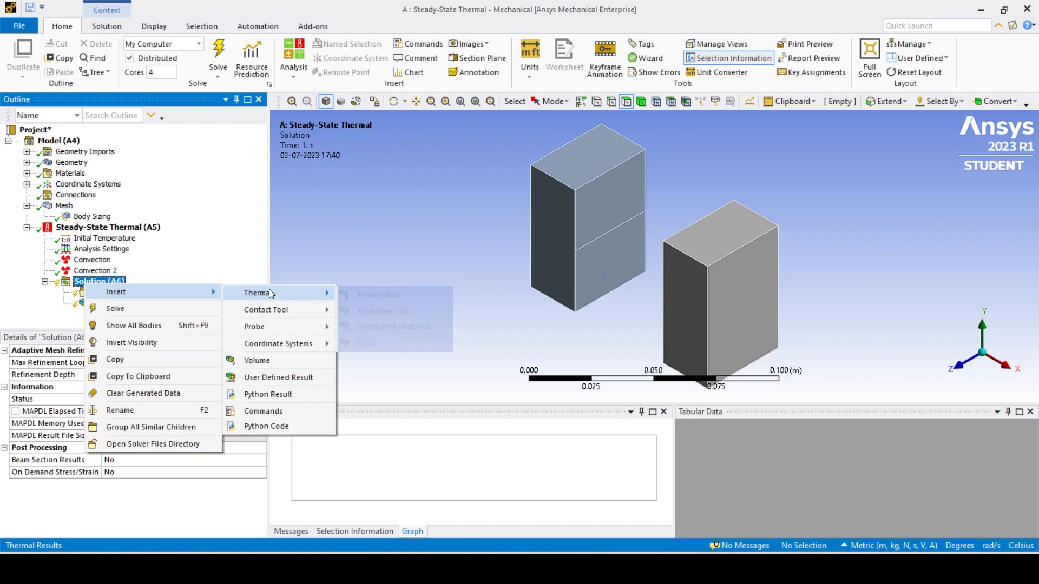
left_click(379, 295)
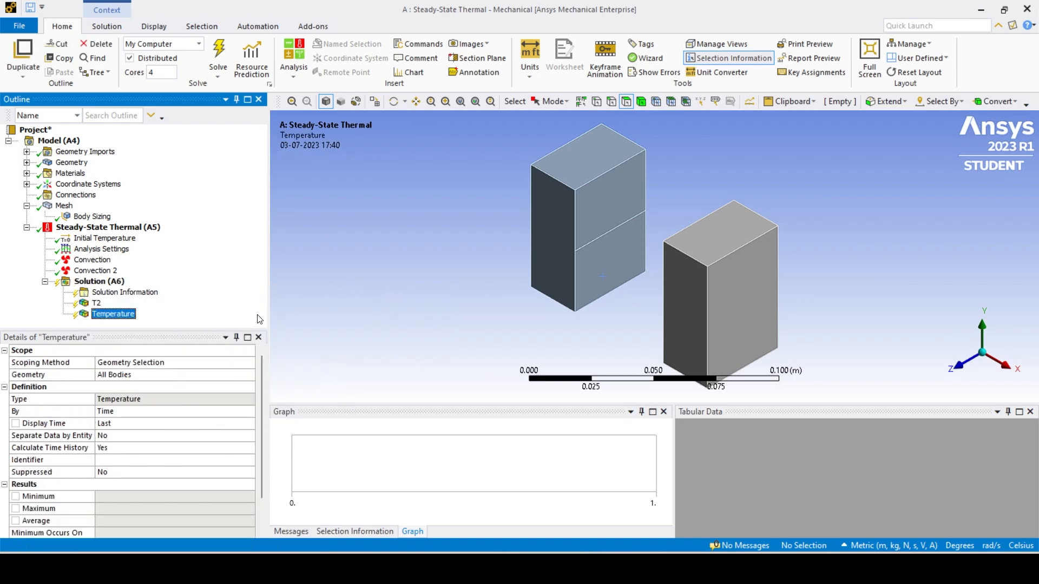
left_click(611, 201)
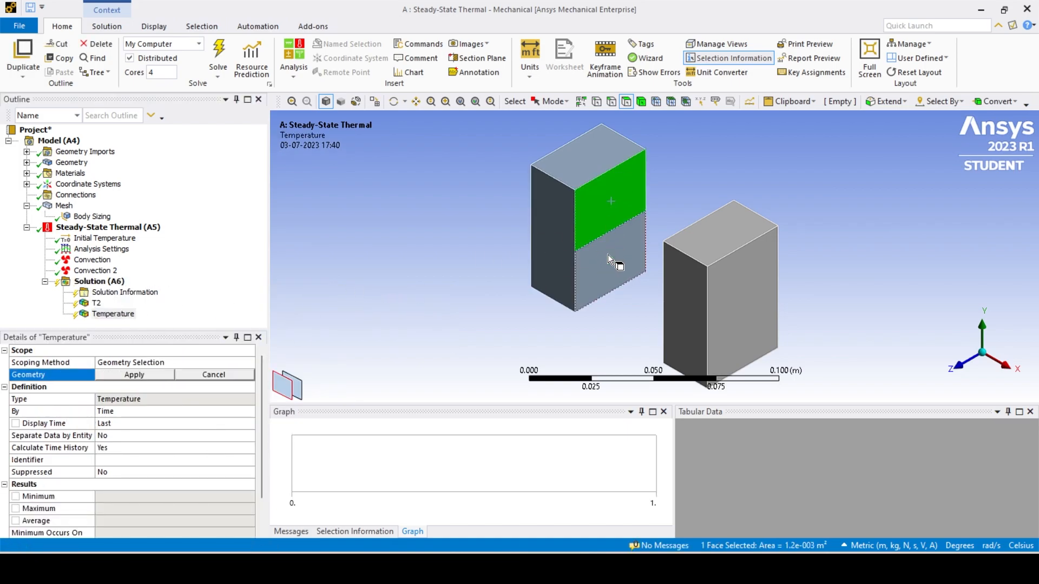
left_click(133, 375)
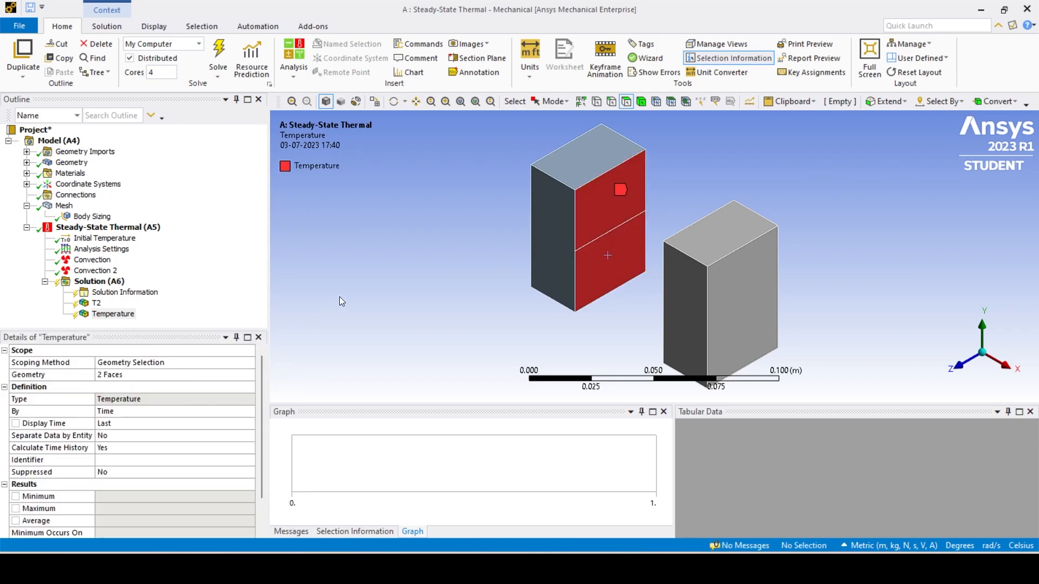
double_click(112, 313)
type("T3")
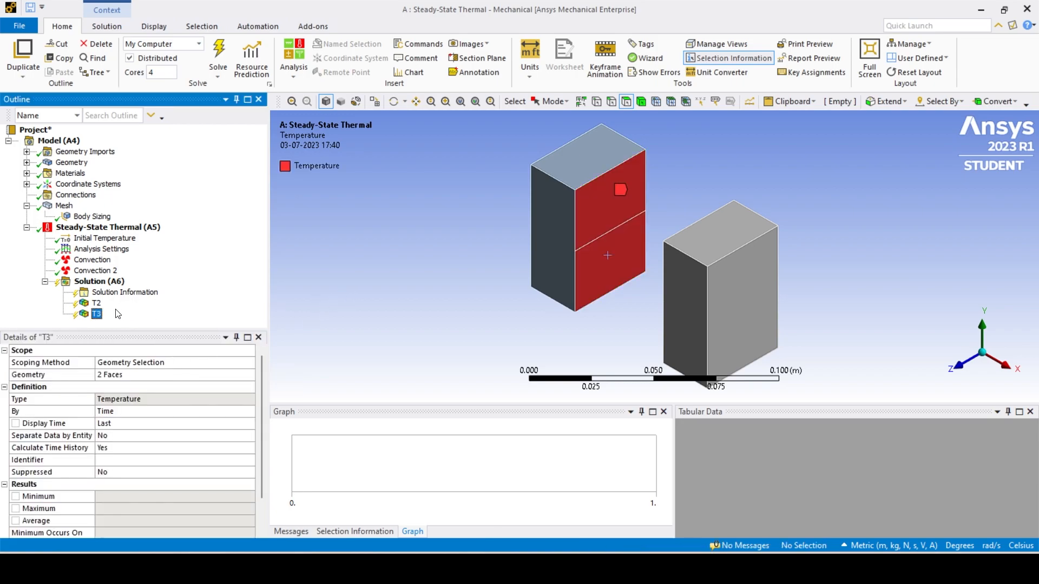
Insert a third temperature result and rename it T4.
right_click(98, 281)
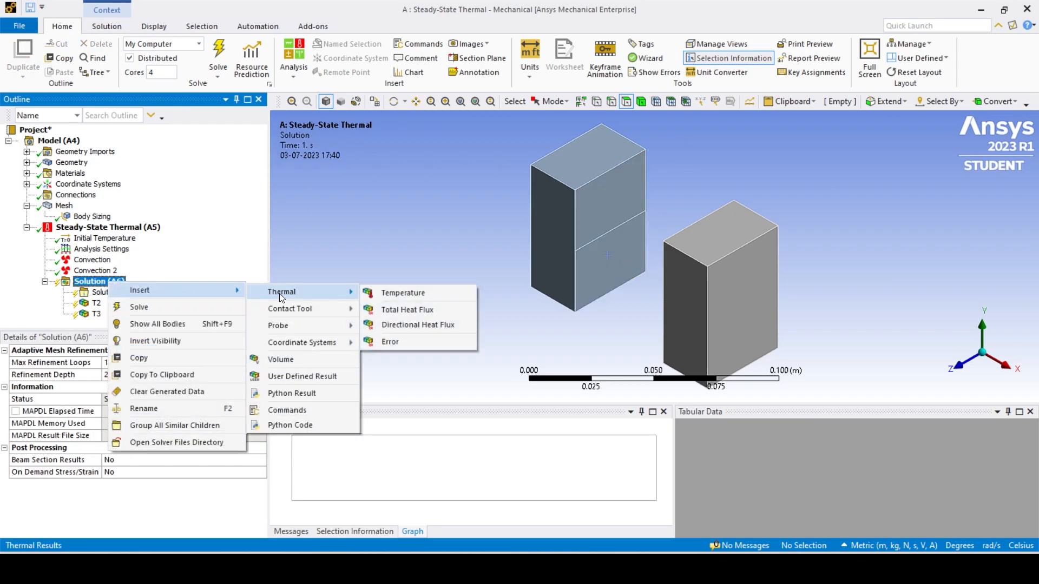
left_click(402, 292)
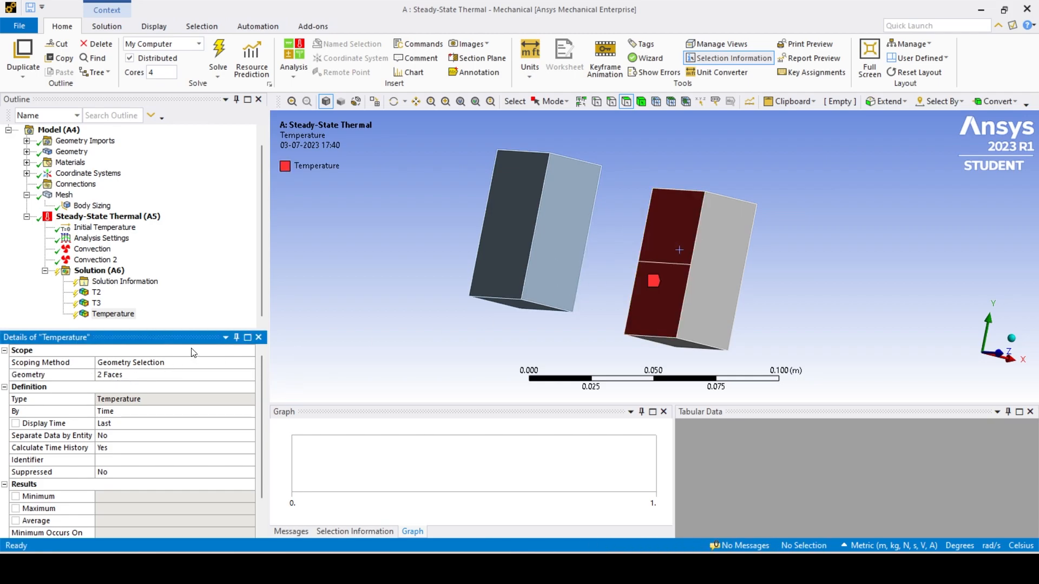
double_click(113, 314)
type("T4")
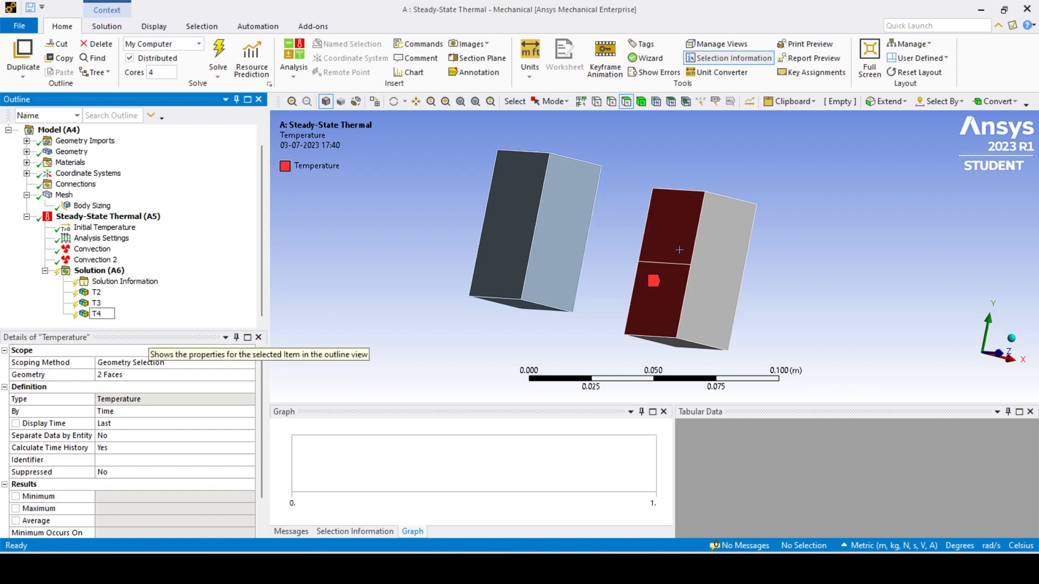
left_click(95, 259)
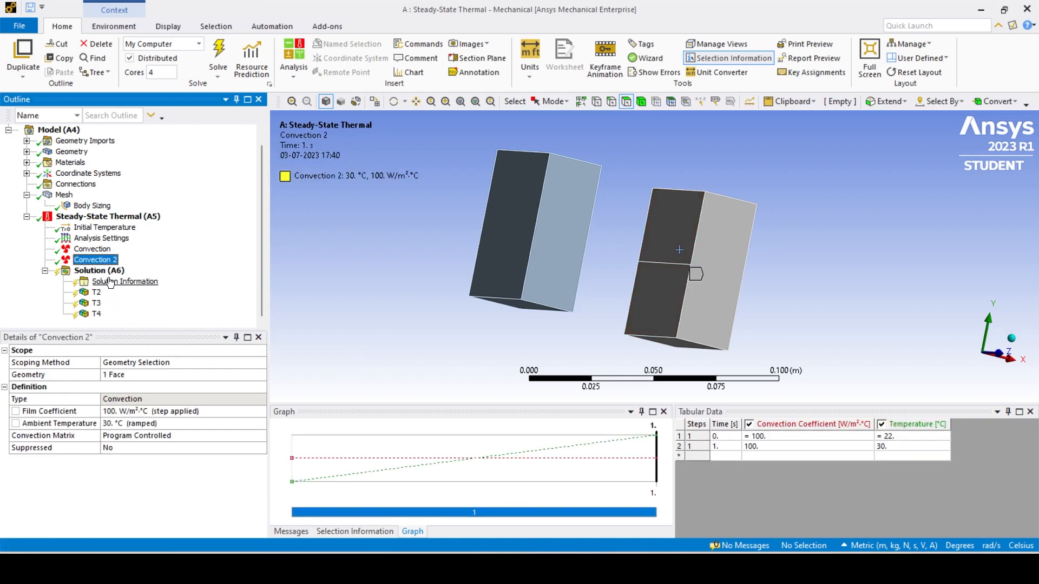
Insert temperature result T5 on the right block's outer face.
right_click(98, 271)
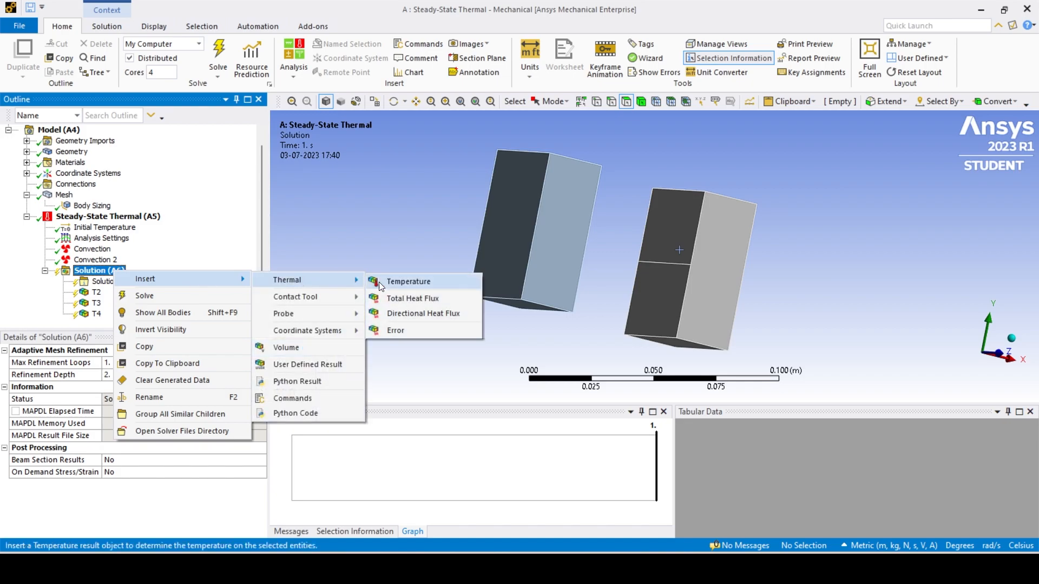
left_click(407, 280)
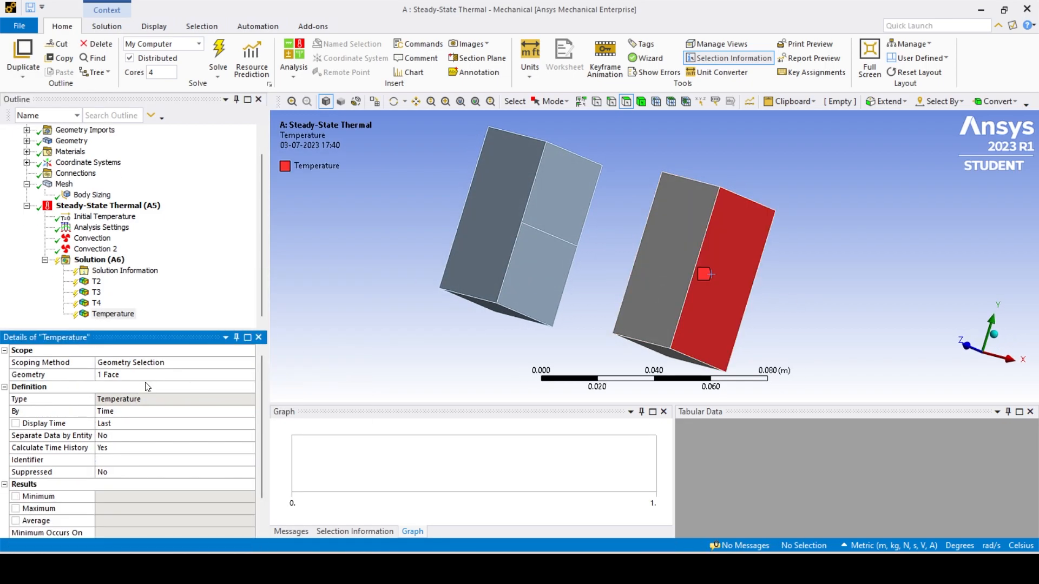
double_click(112, 313)
type("T5")
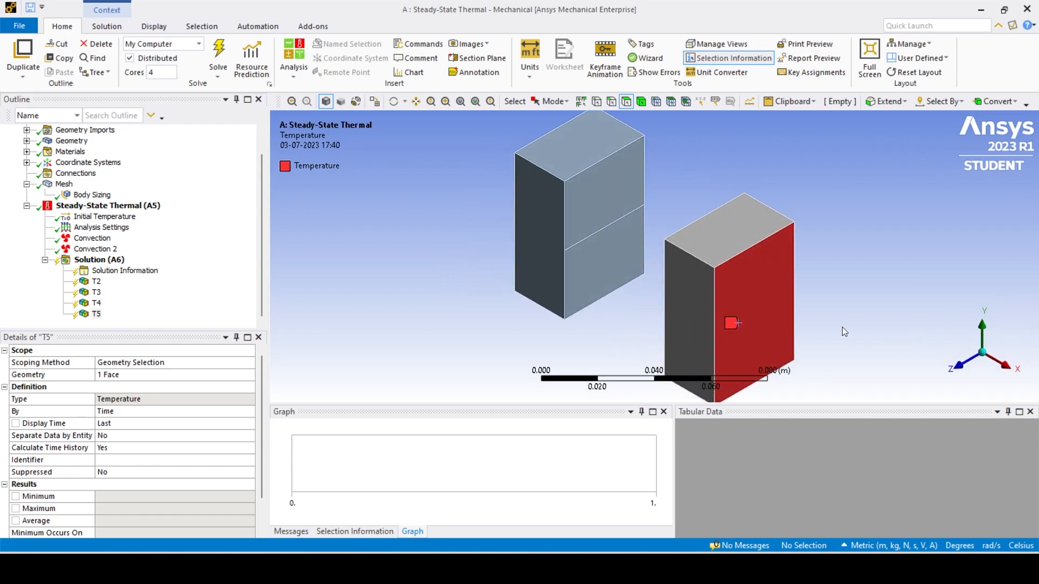
Insert a reaction probe on the first convection boundary and rename it Q1.
right_click(100, 259)
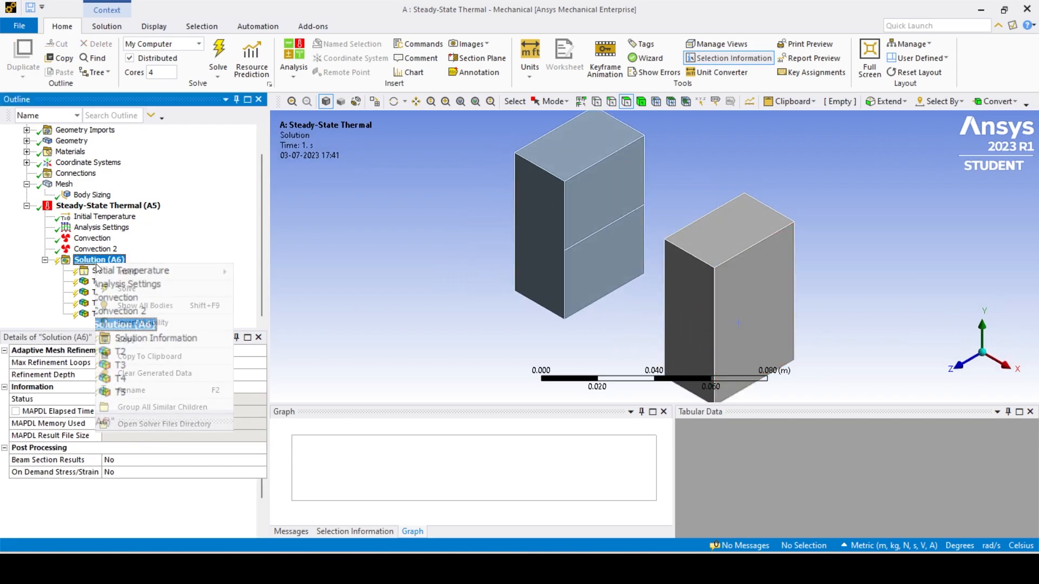
mouse_move(265, 307)
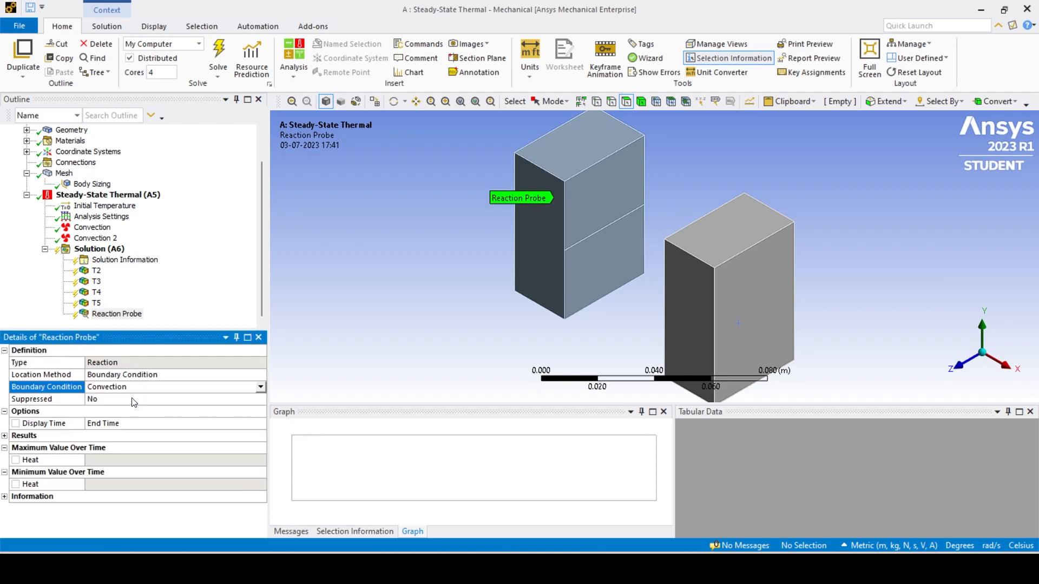
double_click(116, 313)
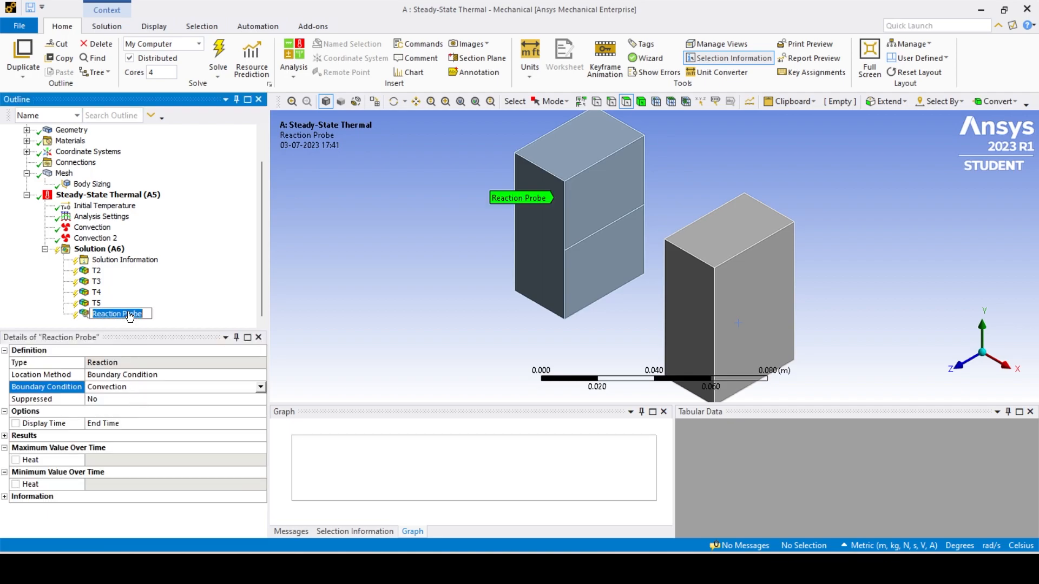
type("Q1")
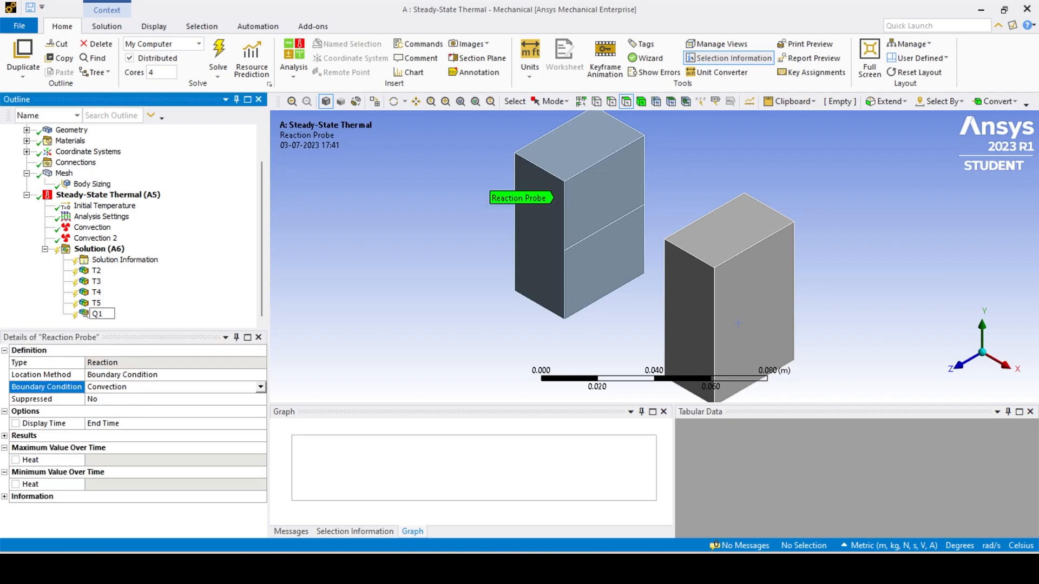
Add a second heat reaction probe scoped to Convection 2.
right_click(98, 248)
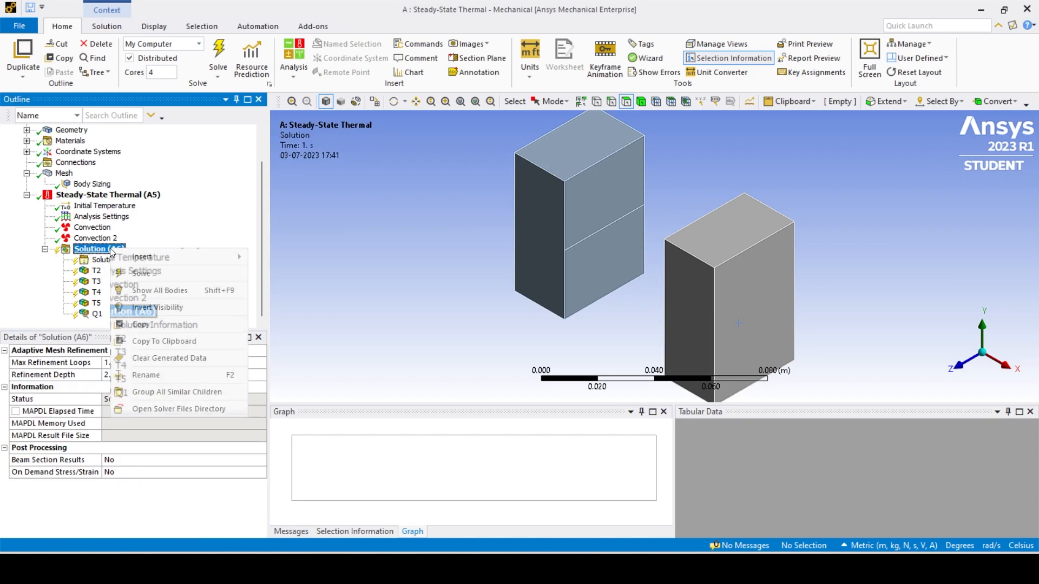
mouse_move(280, 291)
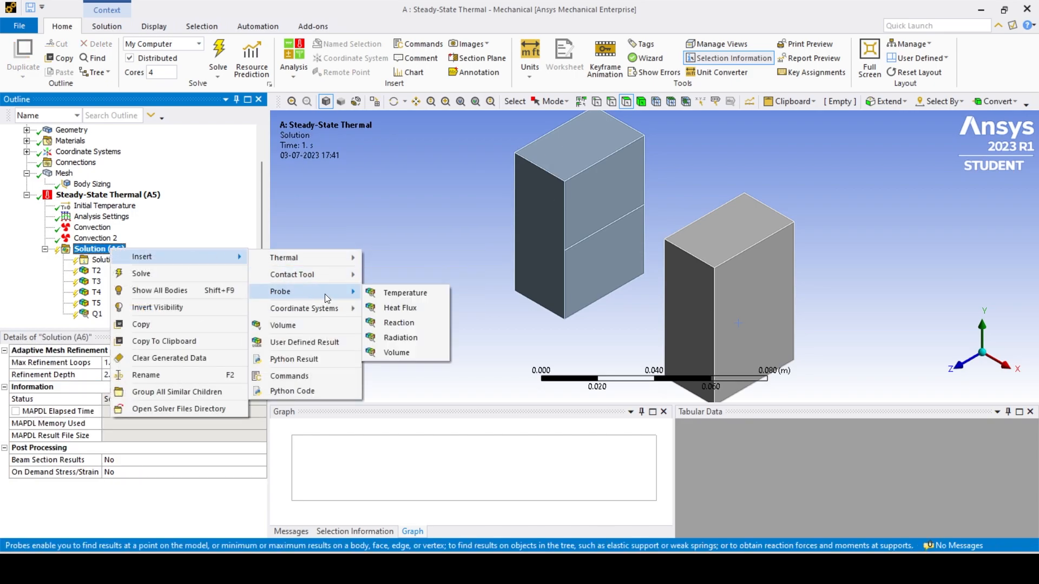
left_click(399, 322)
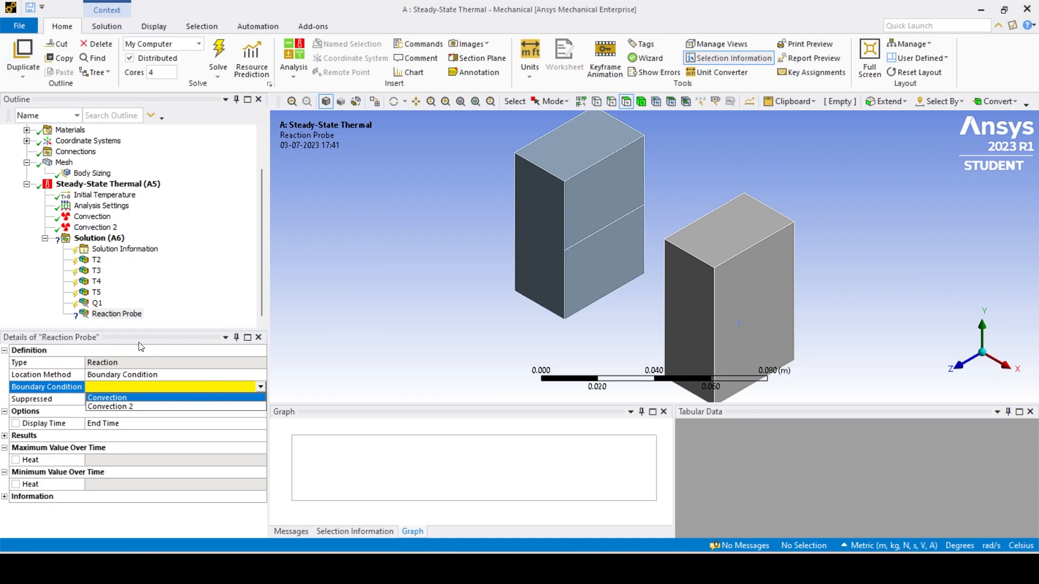
left_click(107, 398)
type("Q6")
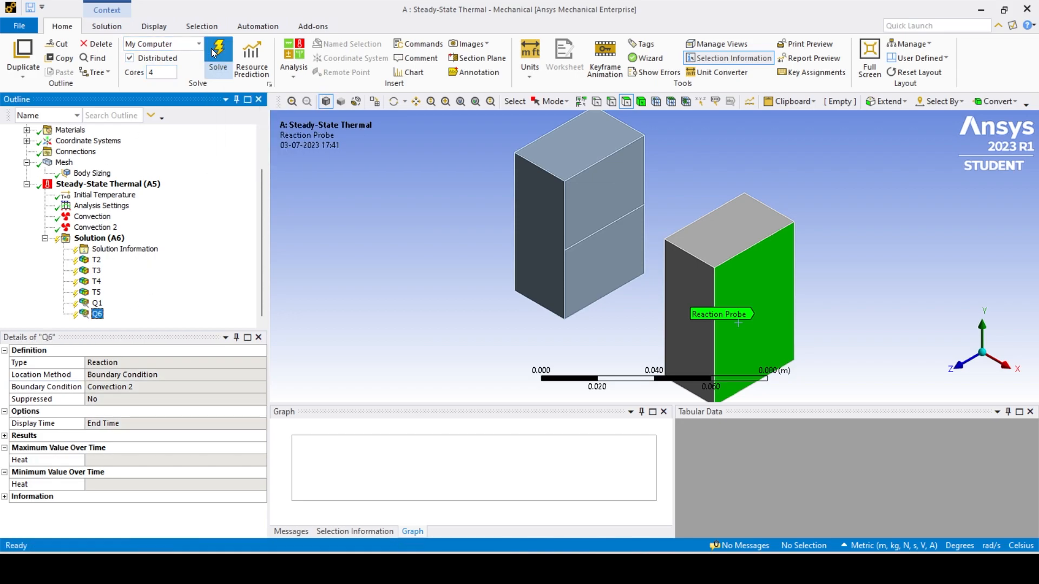
Solve, then check reactions: Q6 reads −75.813 W and Q1 reads 75.813 W.
left_click(218, 57)
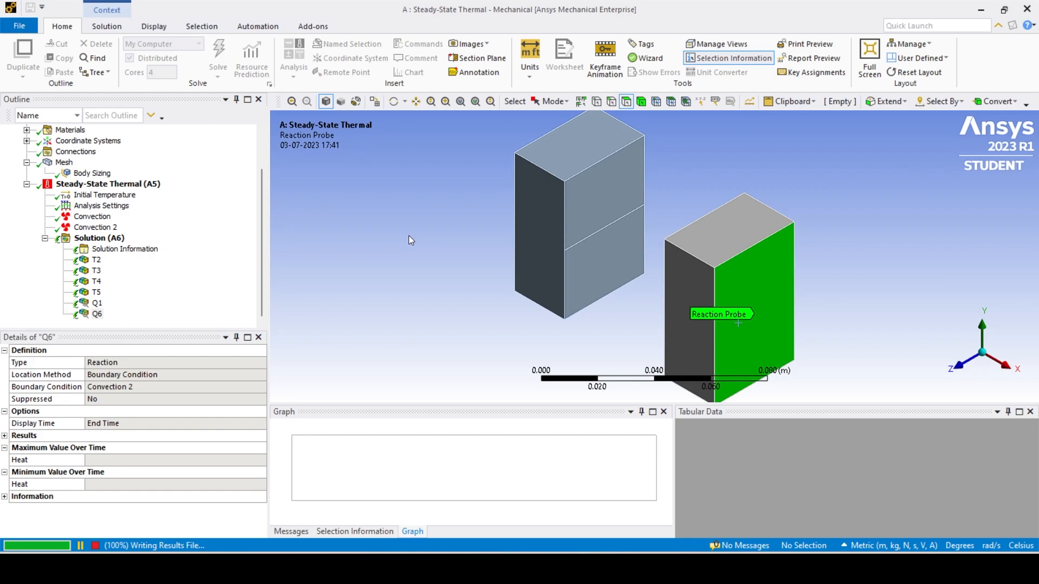
mouse_move(389, 234)
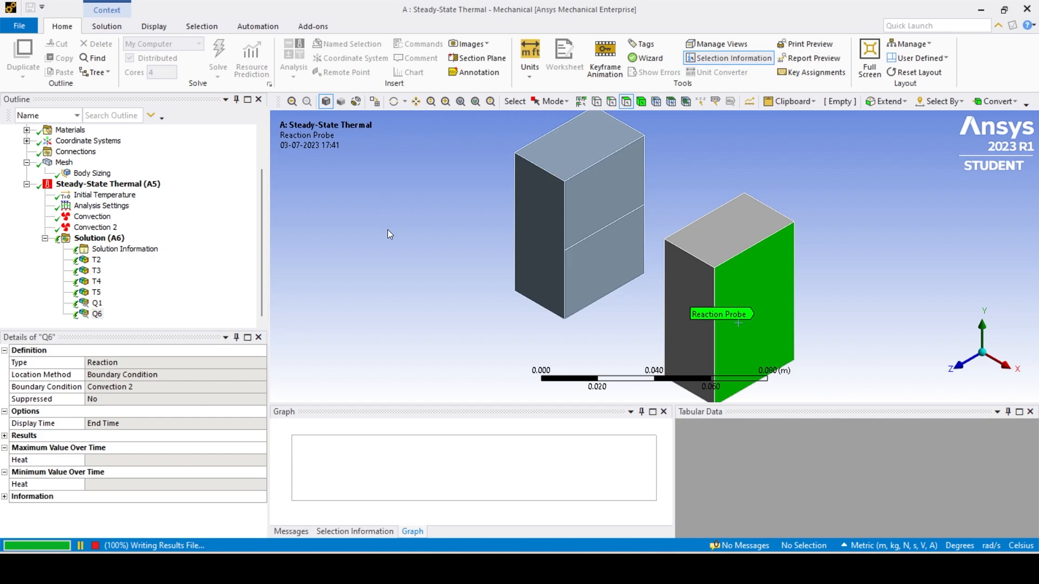
left_click(97, 303)
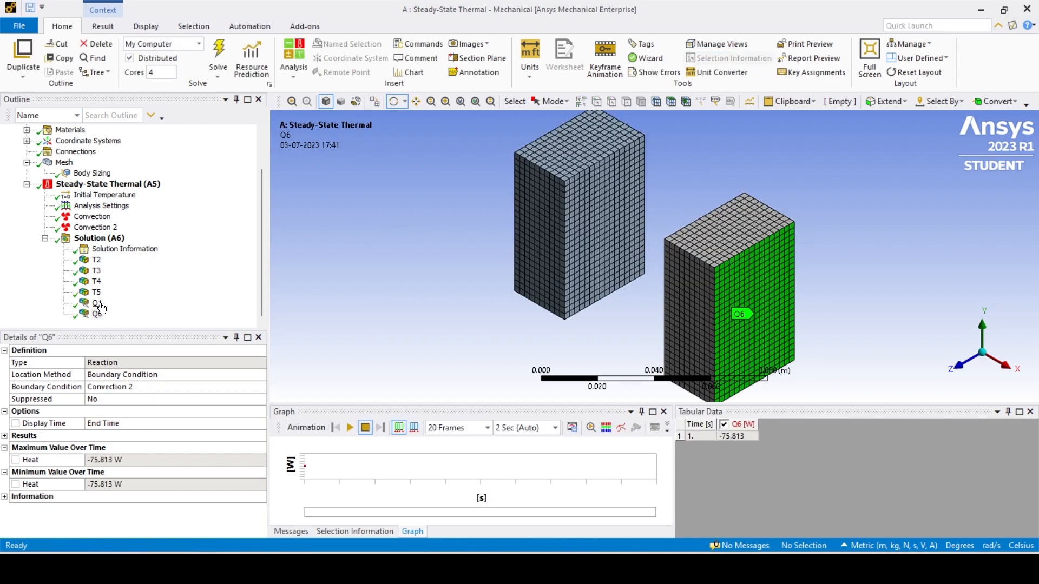
left_click(97, 303)
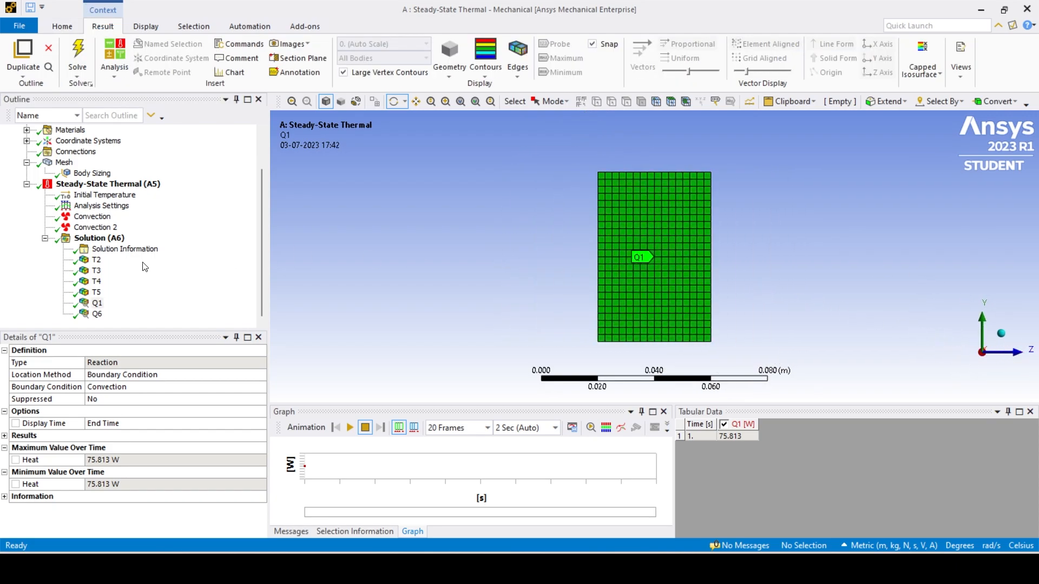
Review average interface temperatures T2 394.7, T3 381.54, T4 361.68, T5 345.89 °C.
left_click(96, 260)
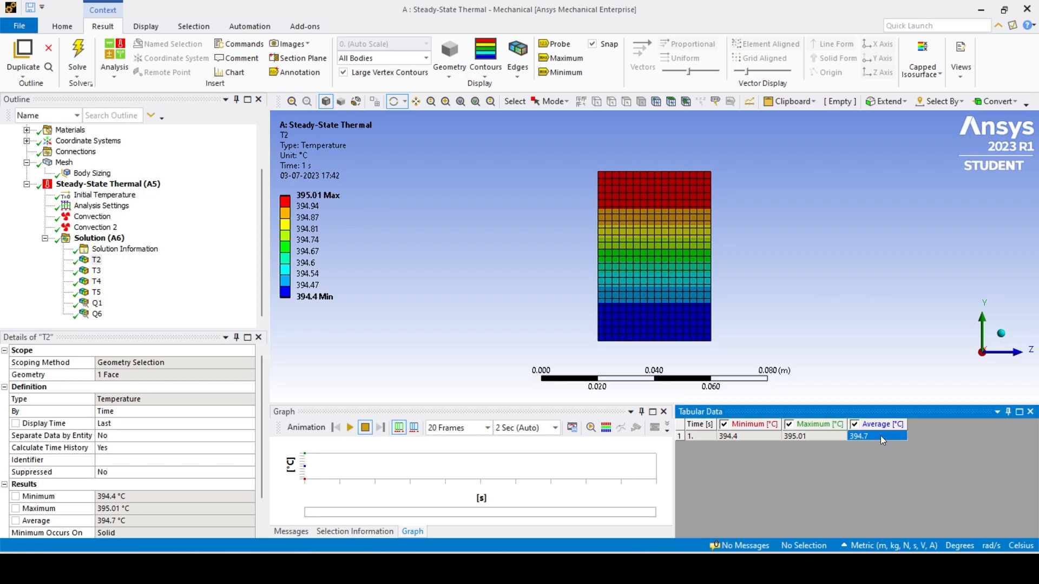
left_click(97, 271)
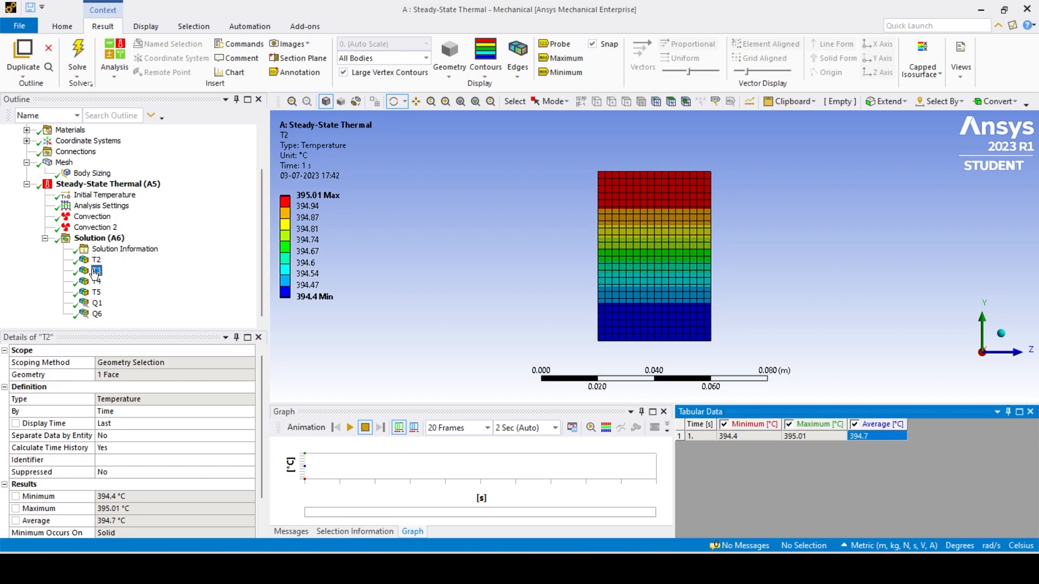
left_click(96, 270)
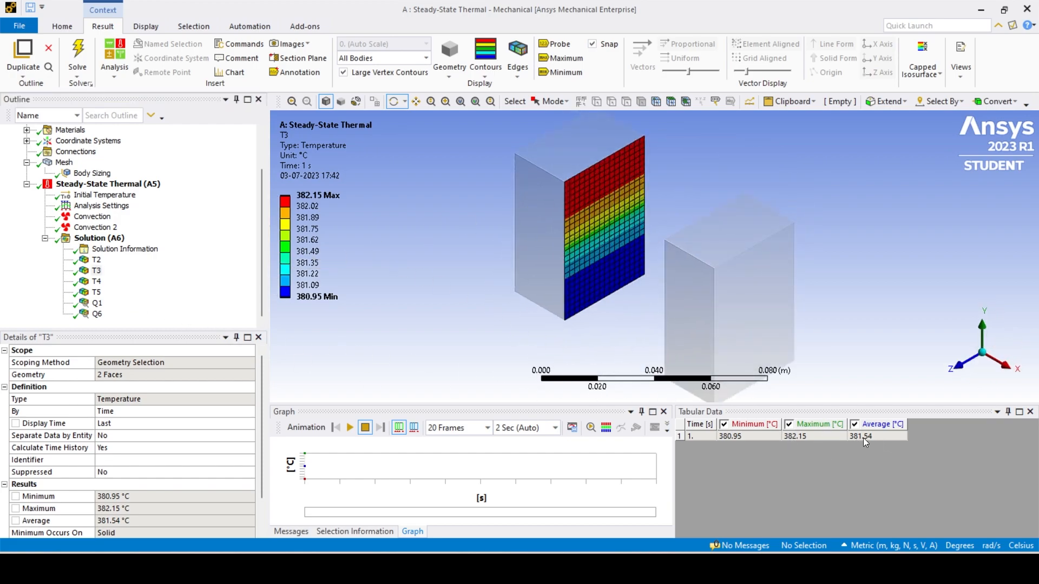
left_click(96, 281)
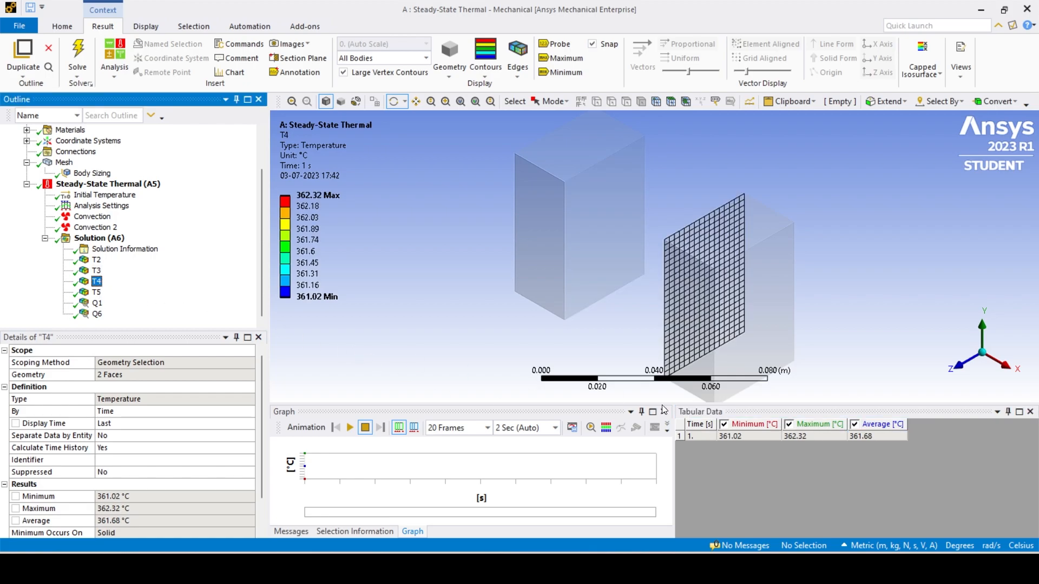
left_click(874, 436)
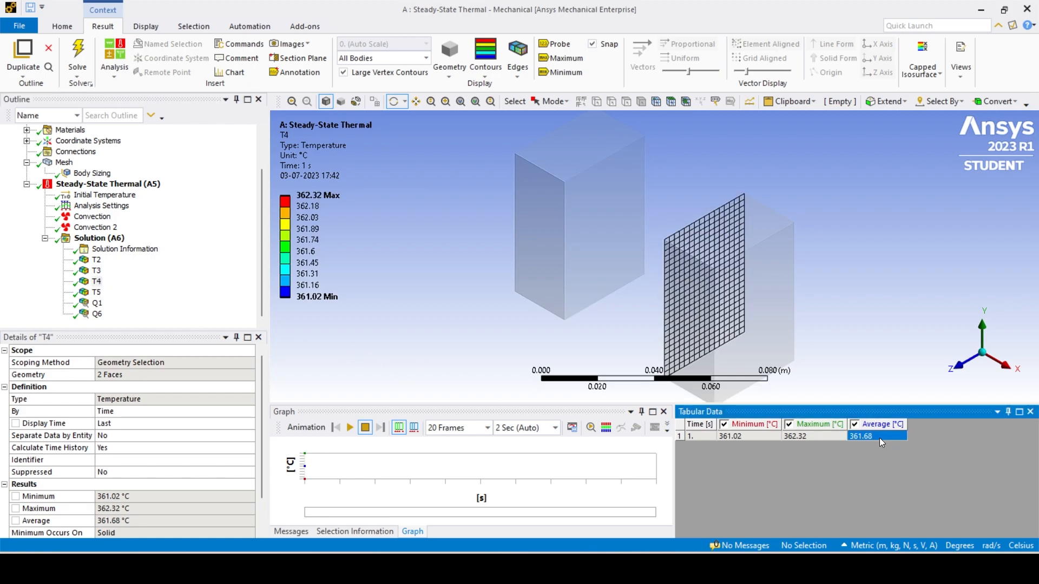
left_click(96, 292)
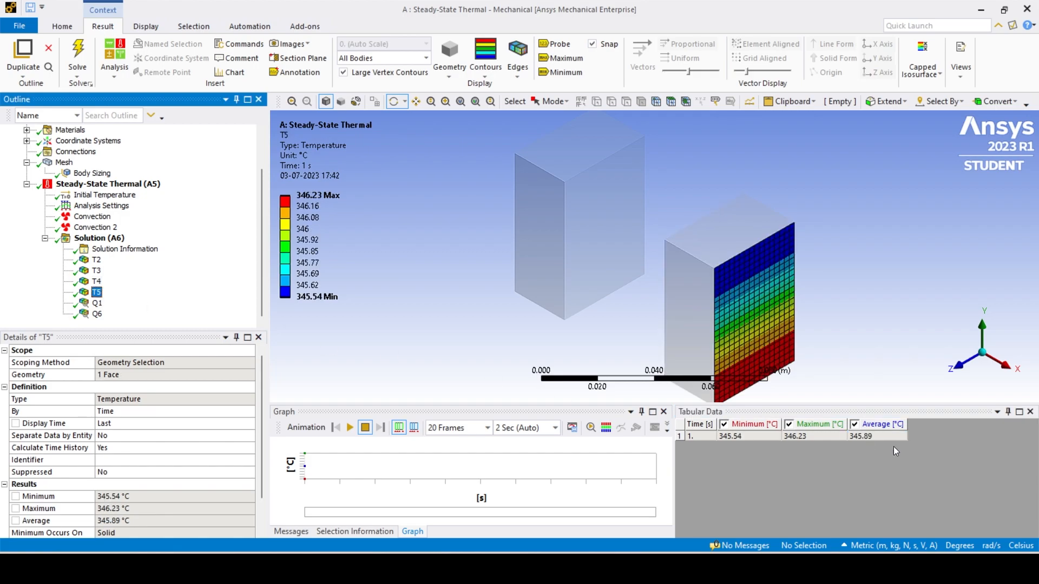
left_click(876, 436)
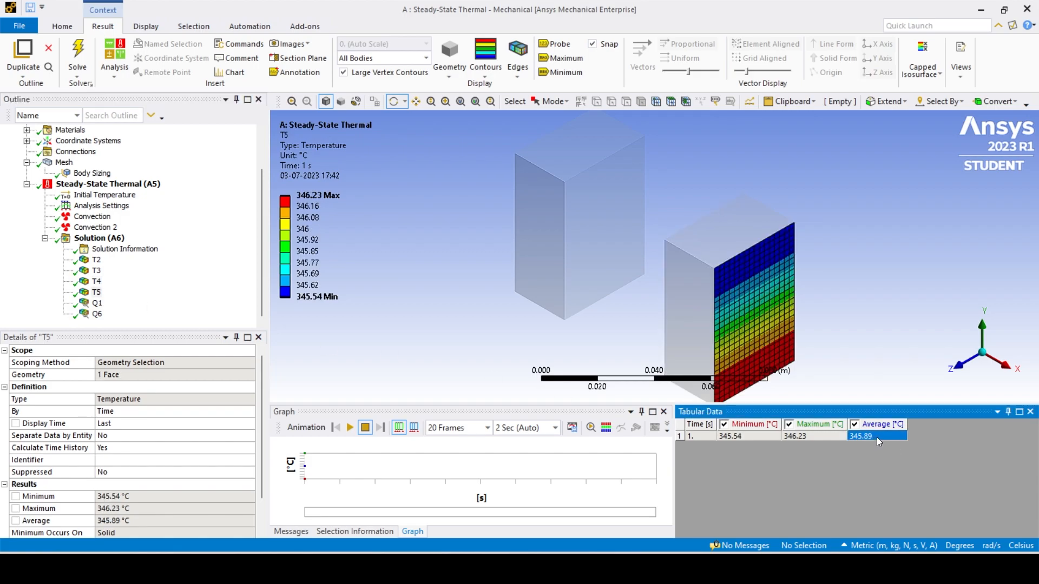
Review the convection heat reactions: Q1 75.813 W and Q6 −75.813 W.
left_click(97, 303)
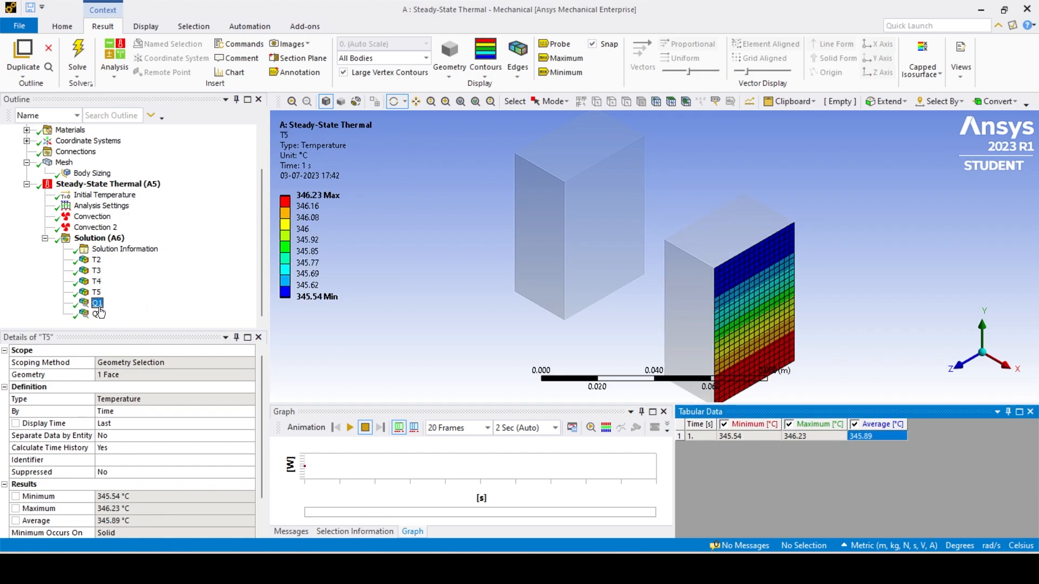
left_click(97, 302)
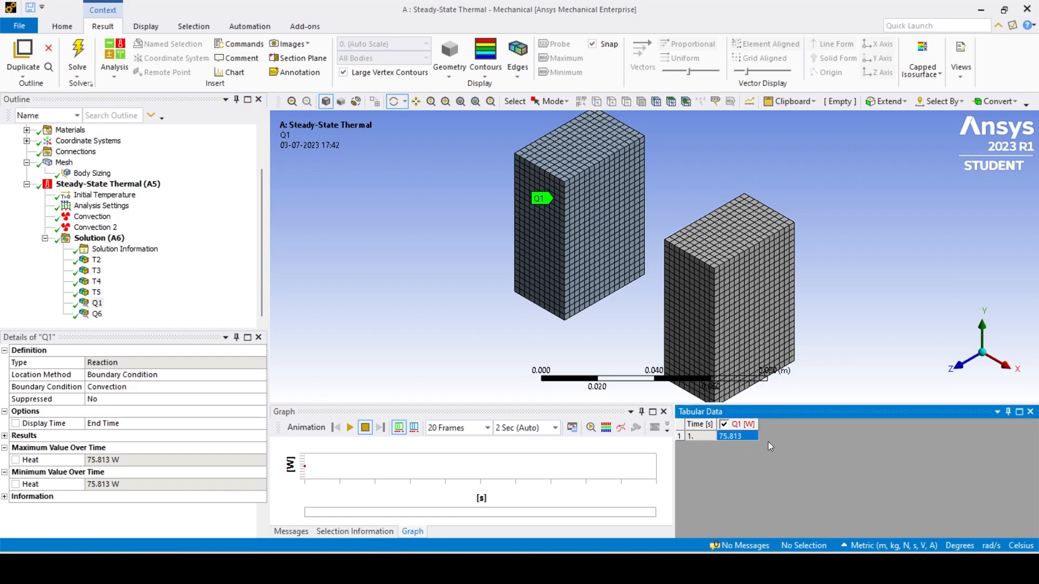
left_click(97, 314)
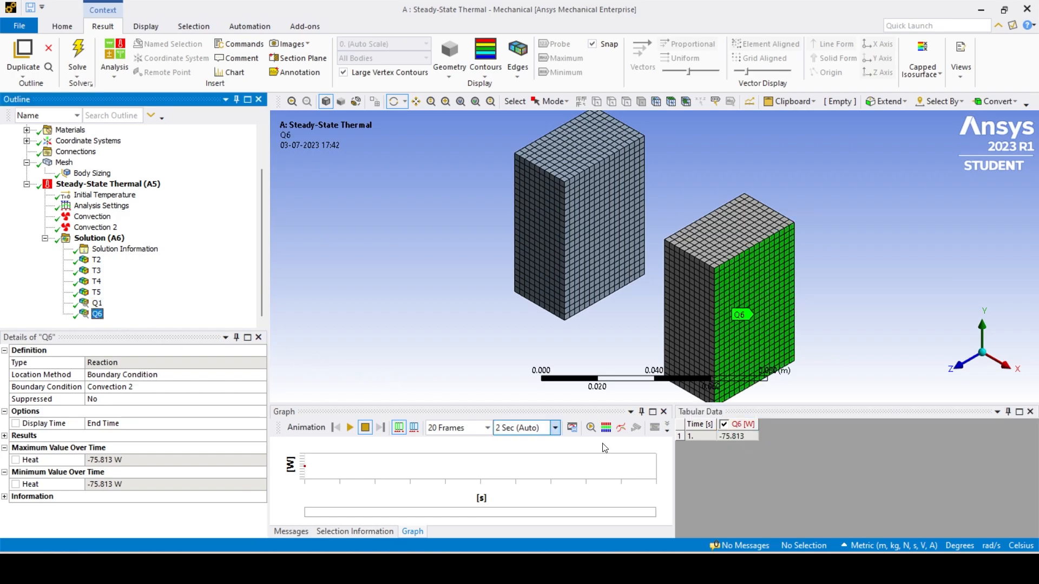
left_click(734, 436)
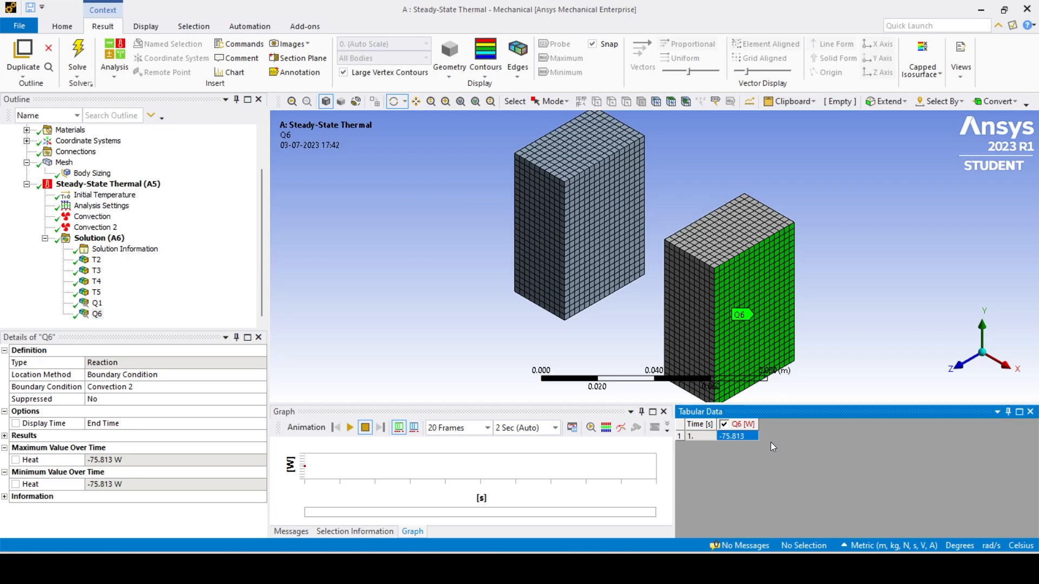